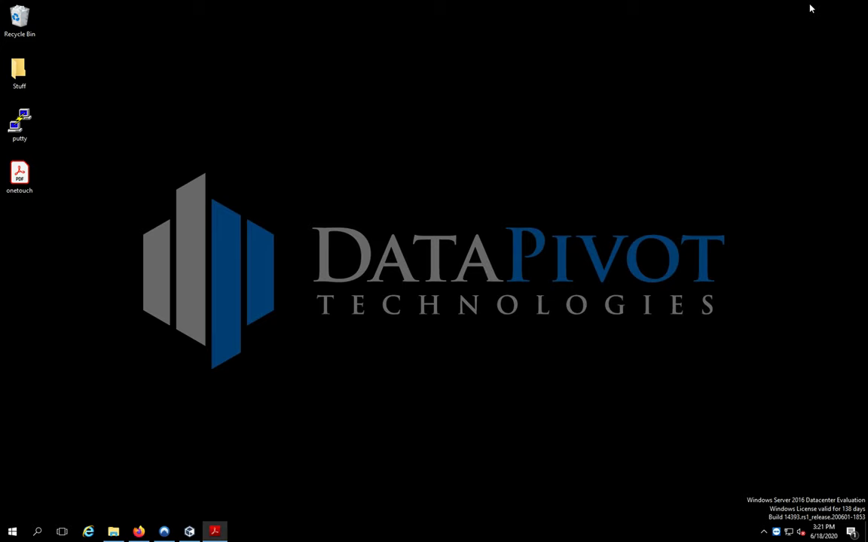
{"action": "mouse_move", "coordinate": [189, 450]}
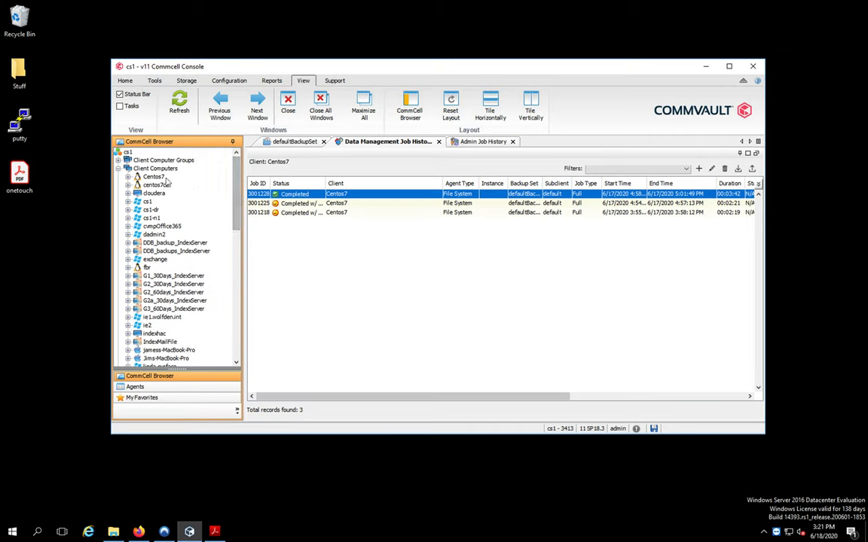
- Expand Centos7 to File System > defaultBackupSet and bring up the default subclient's actions
{"action": "double_click", "coordinate": [153, 176]}
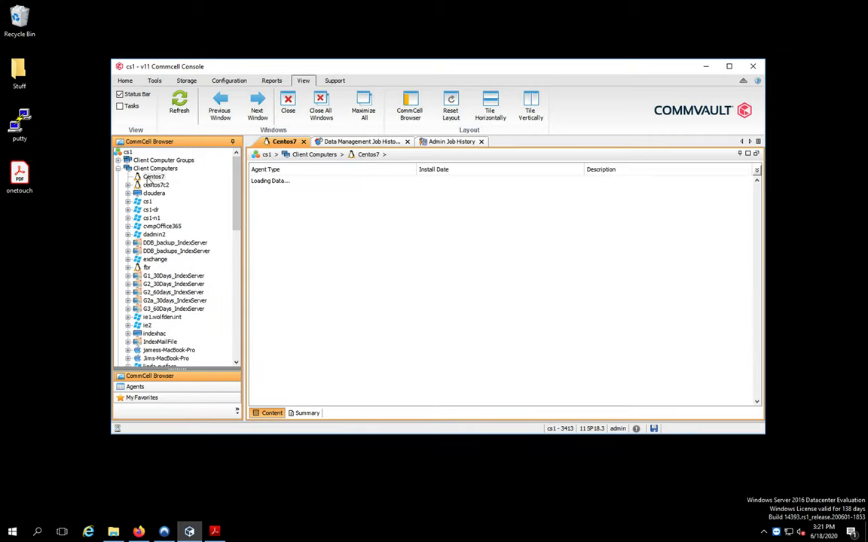
{"action": "left_click", "coordinate": [128, 176]}
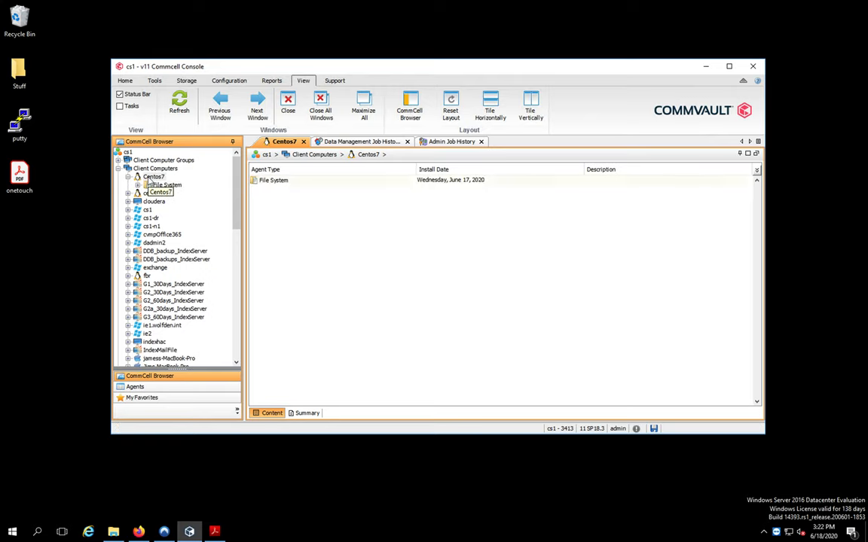
{"action": "right_click", "coordinate": [153, 176]}
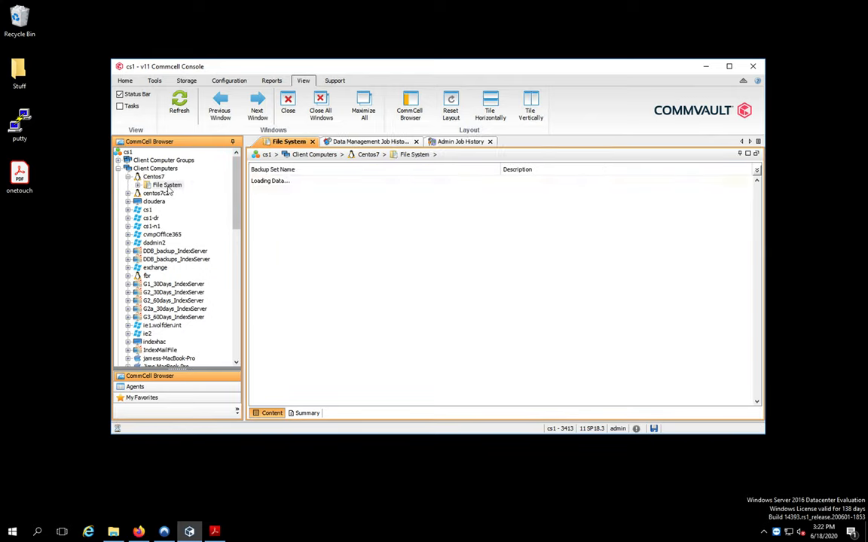
{"action": "left_click", "coordinate": [168, 184]}
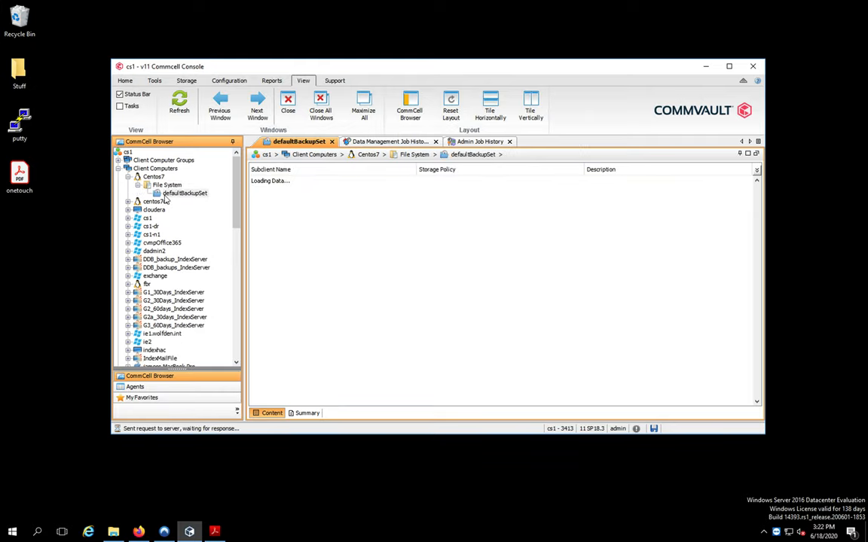
{"action": "mouse_move", "coordinate": [271, 201]}
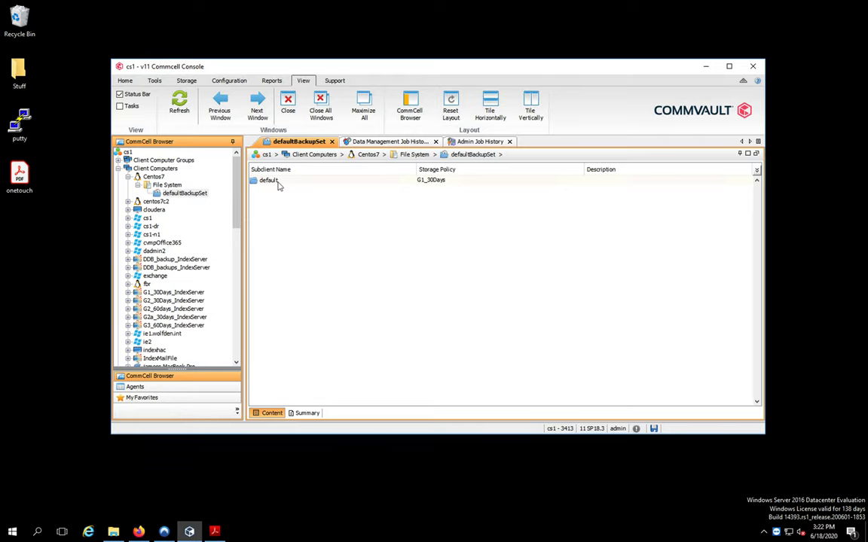
{"action": "right_click", "coordinate": [268, 180]}
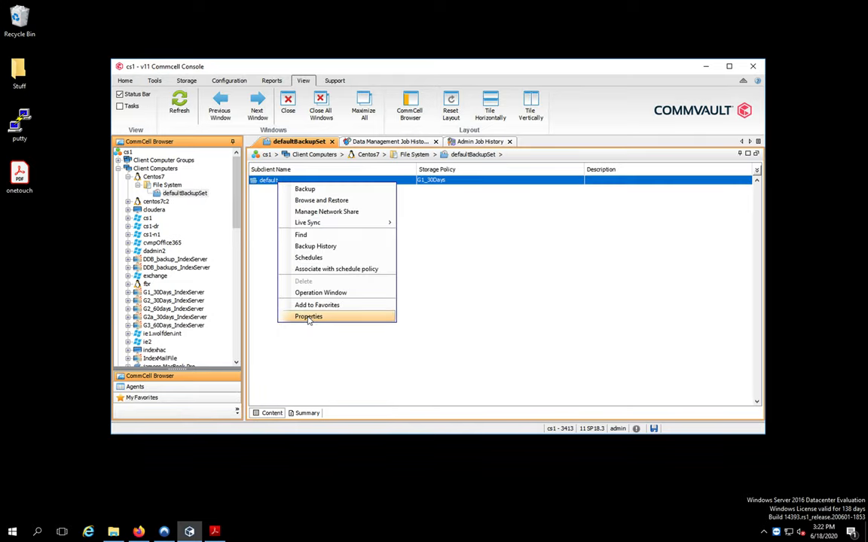
- Open the default subclient's Advanced properties and confirm 1-Touch Recovery is ticked
{"action": "left_click", "coordinate": [308, 316]}
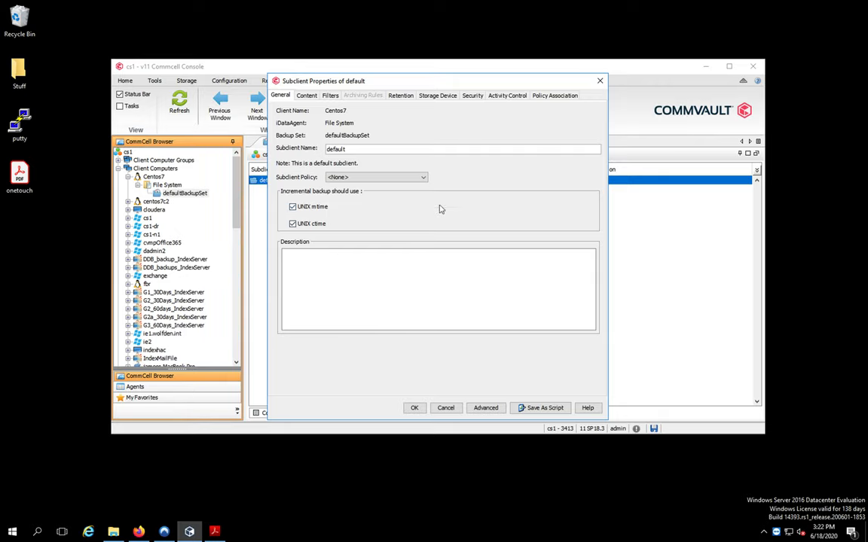
{"action": "left_click", "coordinate": [485, 407]}
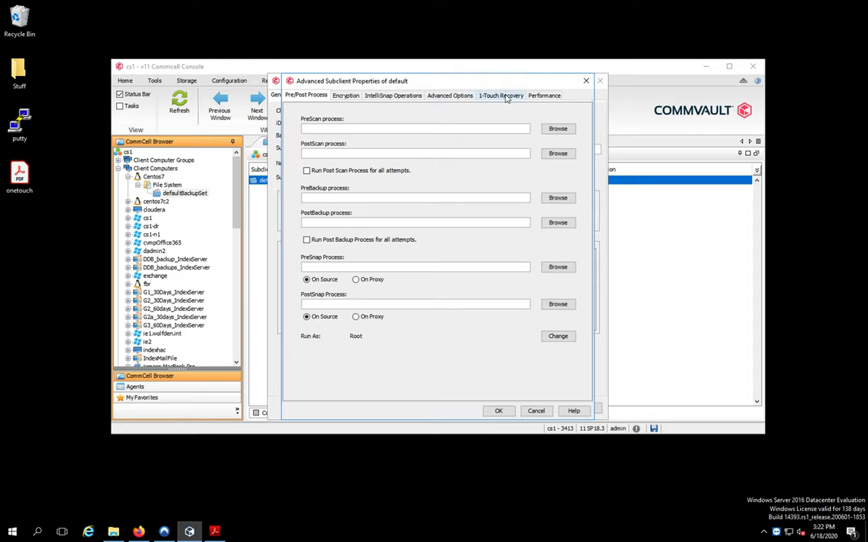
{"action": "left_click", "coordinate": [501, 95]}
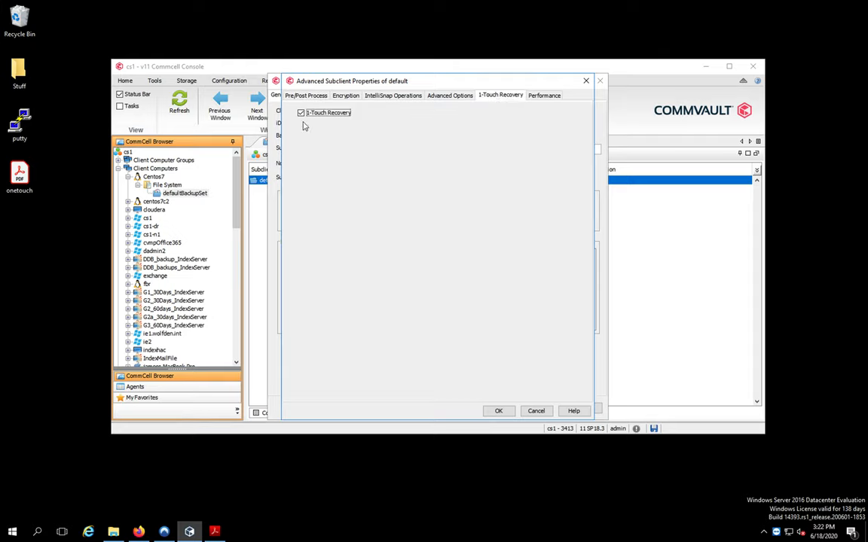
{"action": "mouse_move", "coordinate": [336, 152]}
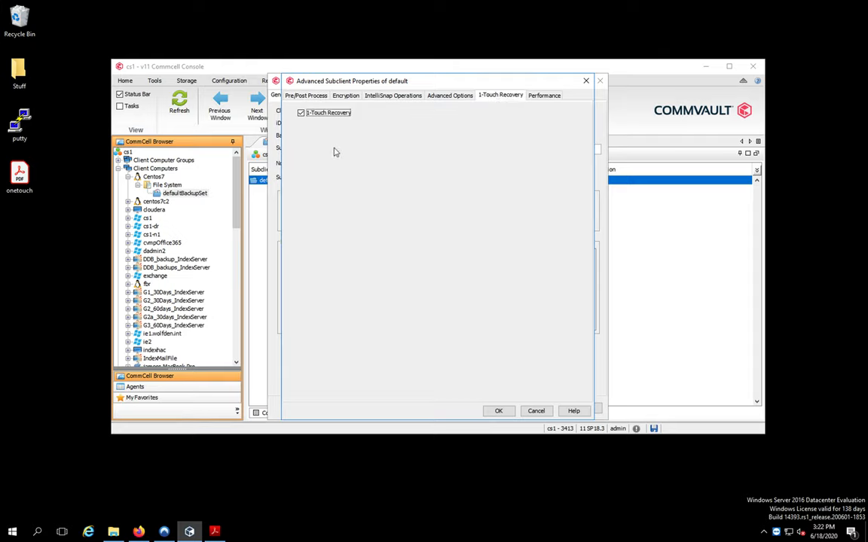
{"action": "left_click", "coordinate": [499, 411]}
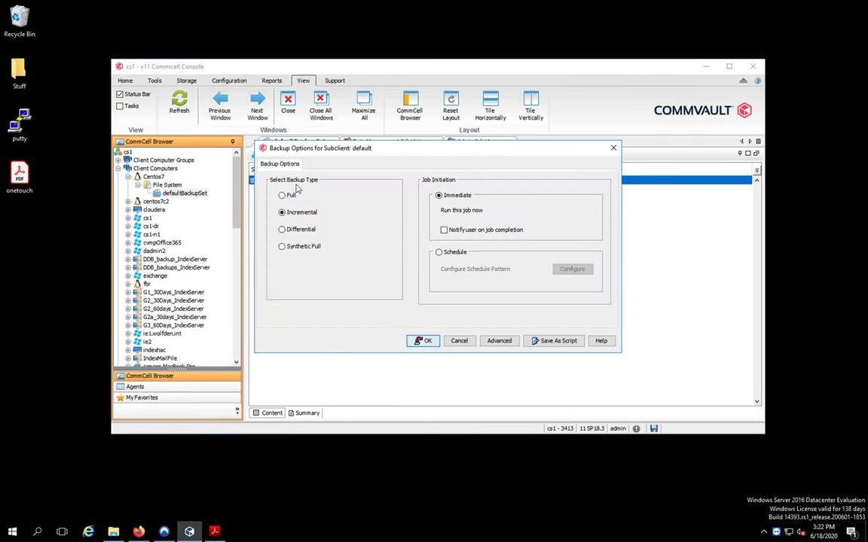
- Select Full as the backup type, then cancel the Backup Options dialog
{"action": "left_click", "coordinate": [283, 195]}
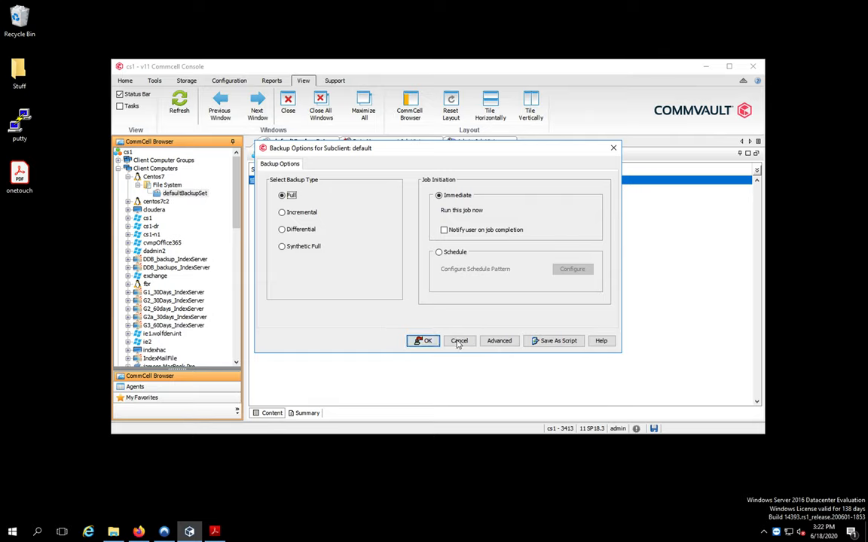
{"action": "left_click", "coordinate": [459, 340]}
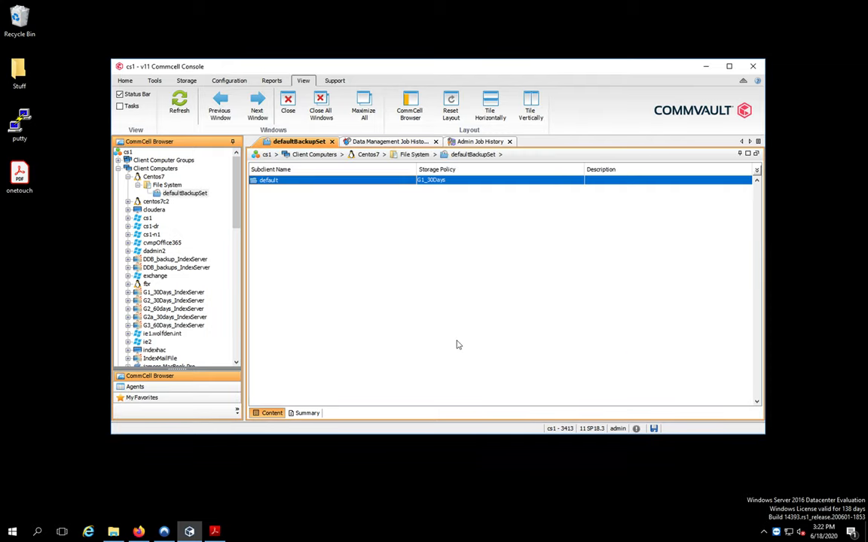
{"action": "mouse_move", "coordinate": [433, 345]}
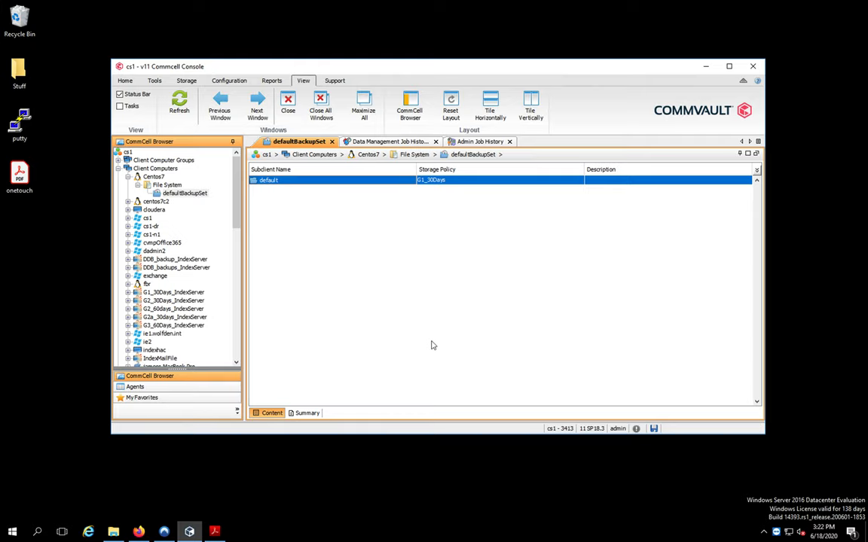
- Show onetouch.pdf page 2 with the 1-touch recovery overview in Acrobat Reader
{"action": "left_click", "coordinate": [215, 533]}
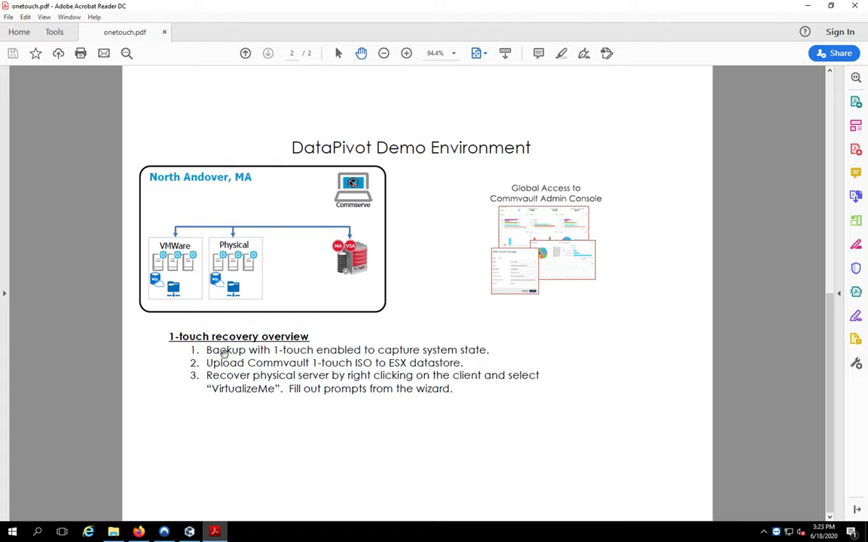
{"action": "mouse_move", "coordinate": [206, 369]}
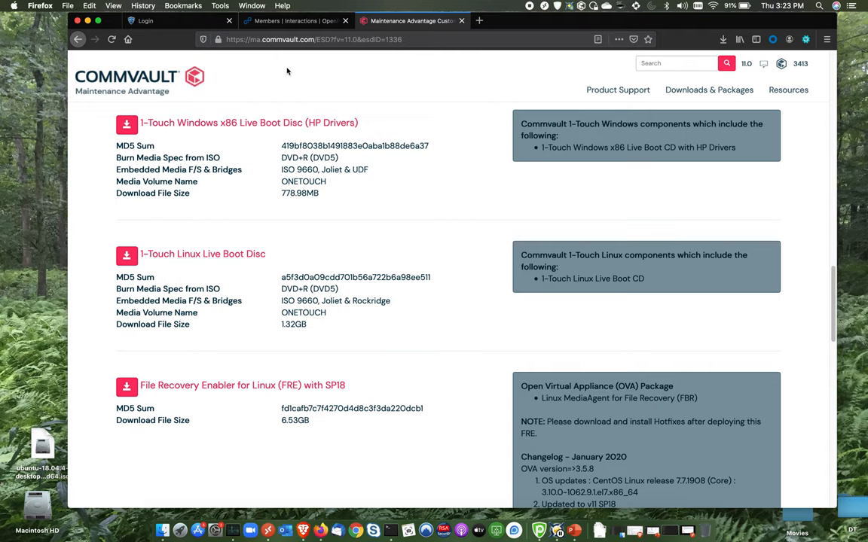
{"action": "mouse_move", "coordinate": [300, 71]}
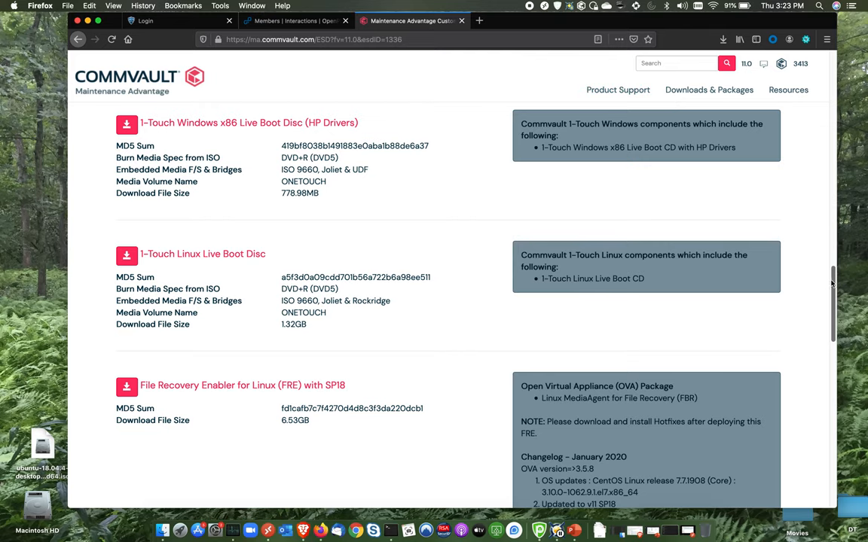
- Scroll the downloads list past the Windows Live Boot Discs to the 1-Touch Linux Live Boot Disc
{"action": "scroll", "scroll_direction": "up", "scroll_amount": 3}
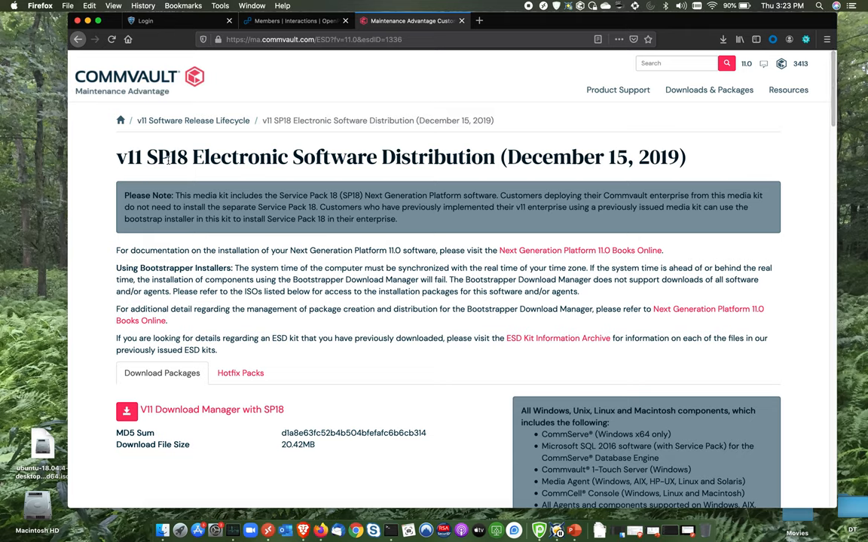
{"action": "mouse_move", "coordinate": [125, 177]}
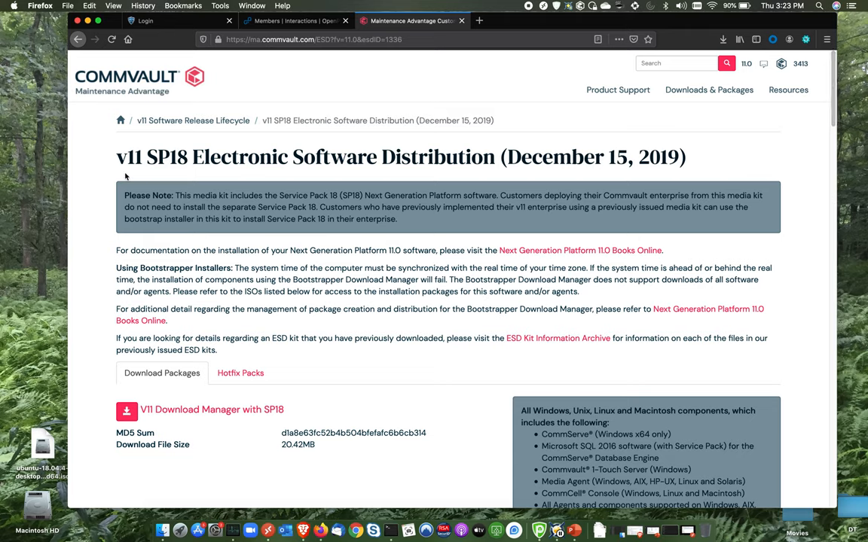
{"action": "mouse_move", "coordinate": [251, 177]}
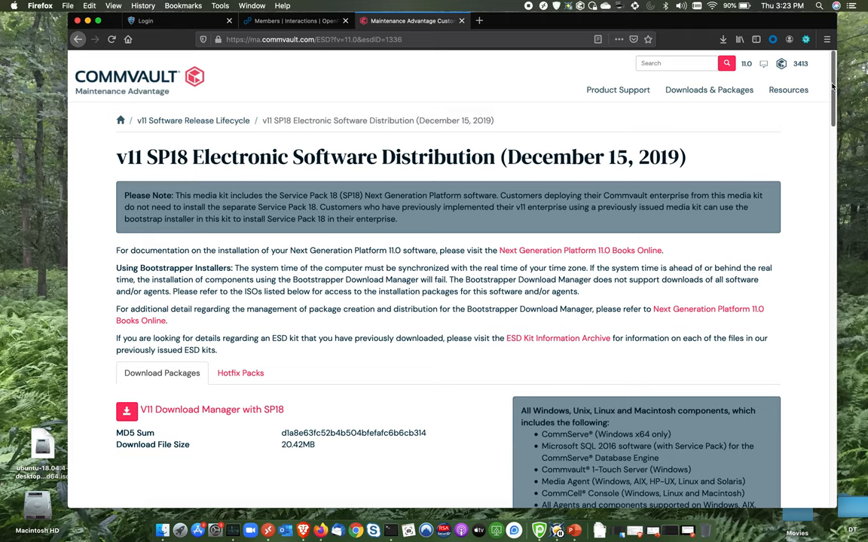
{"action": "scroll", "scroll_direction": "down", "scroll_amount": 3}
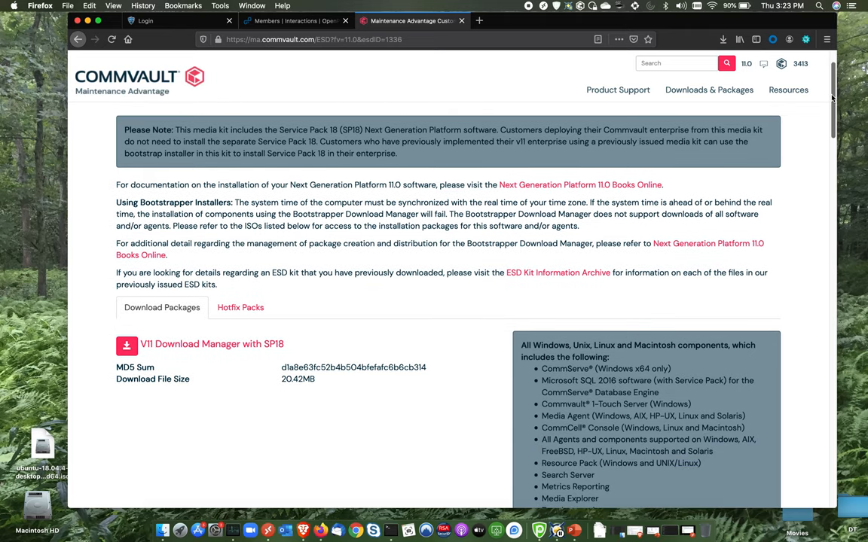
{"action": "scroll", "scroll_direction": "down", "scroll_amount": 3}
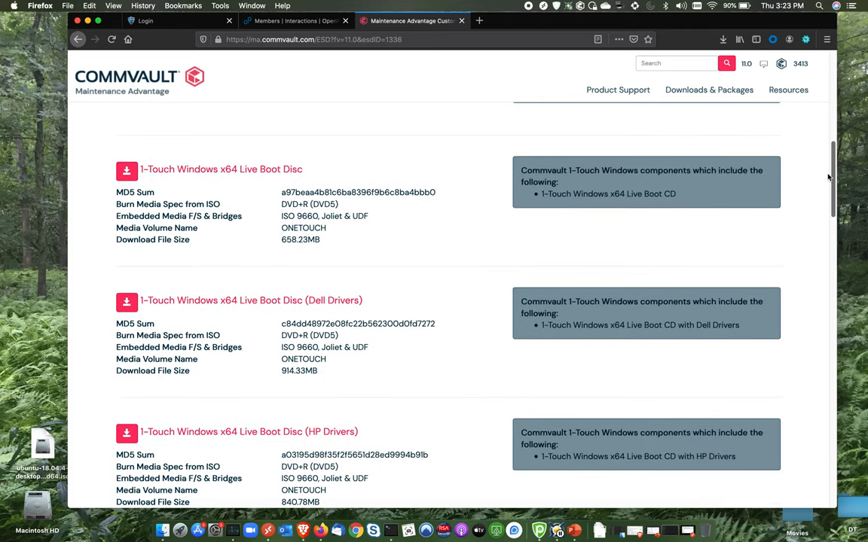
{"action": "scroll", "scroll_direction": "down", "scroll_amount": 3}
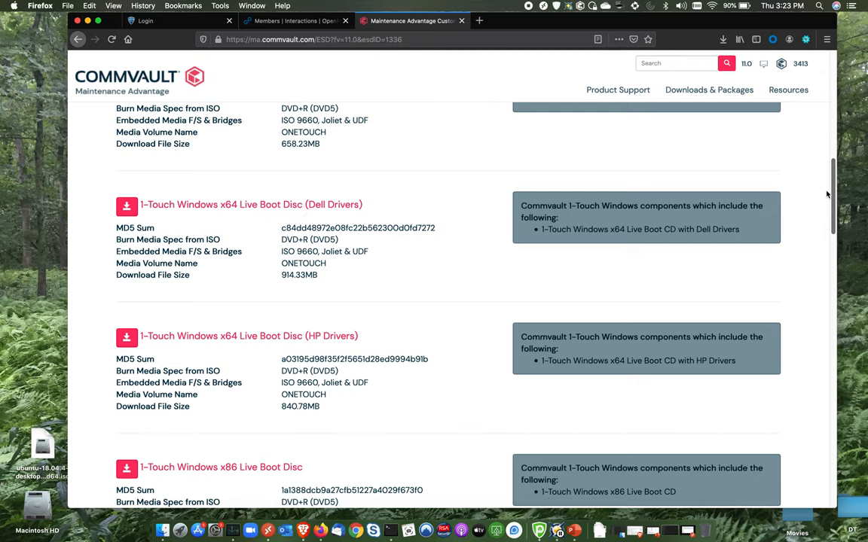
{"action": "scroll", "scroll_direction": "down", "scroll_amount": 3}
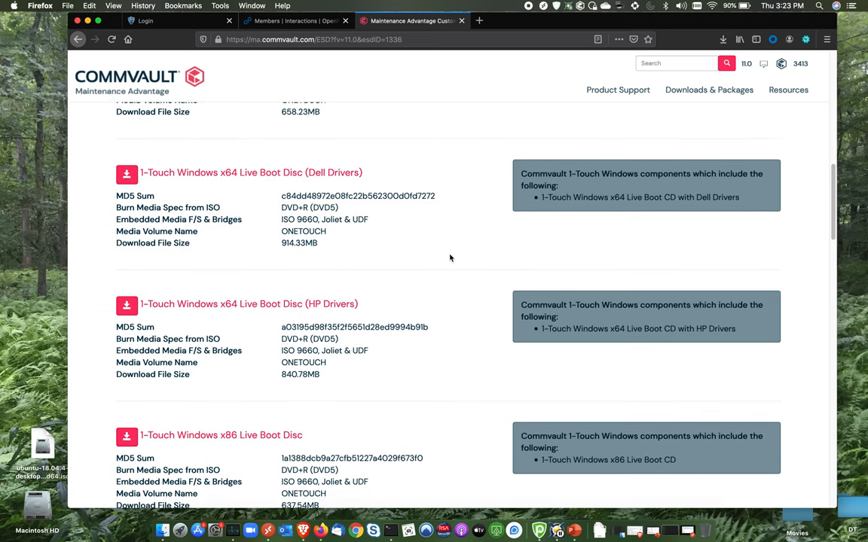
{"action": "mouse_move", "coordinate": [370, 226]}
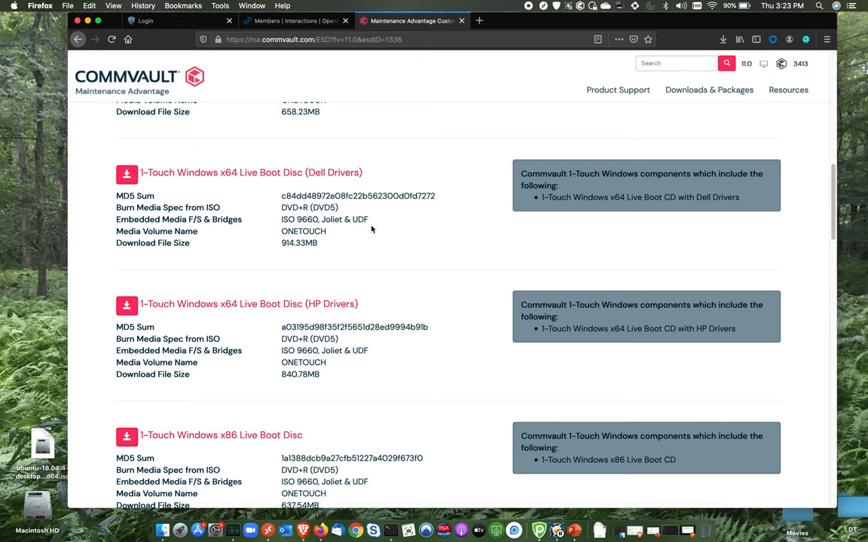
{"action": "mouse_move", "coordinate": [264, 188]}
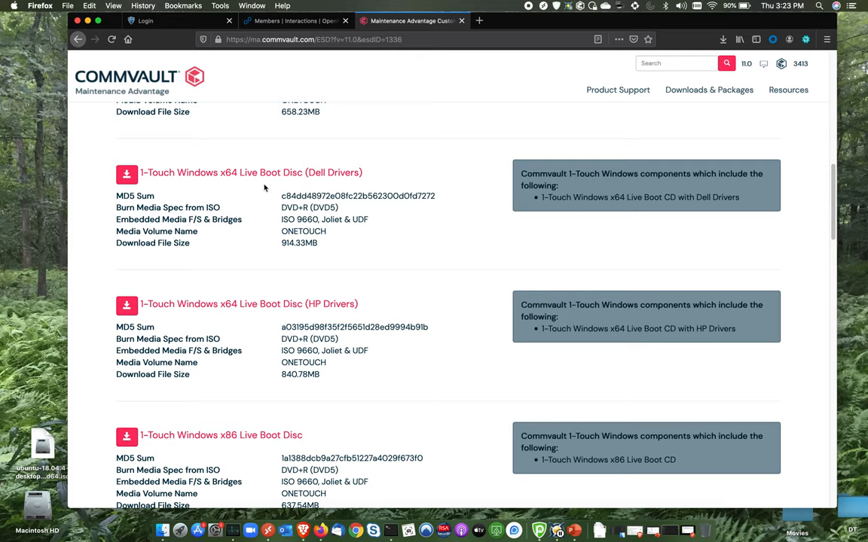
{"action": "mouse_move", "coordinate": [201, 187]}
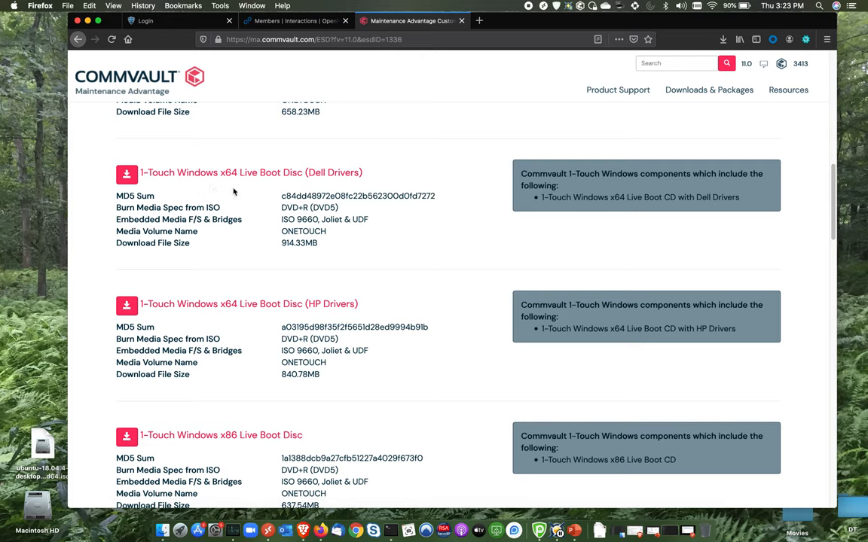
{"action": "mouse_move", "coordinate": [354, 304]}
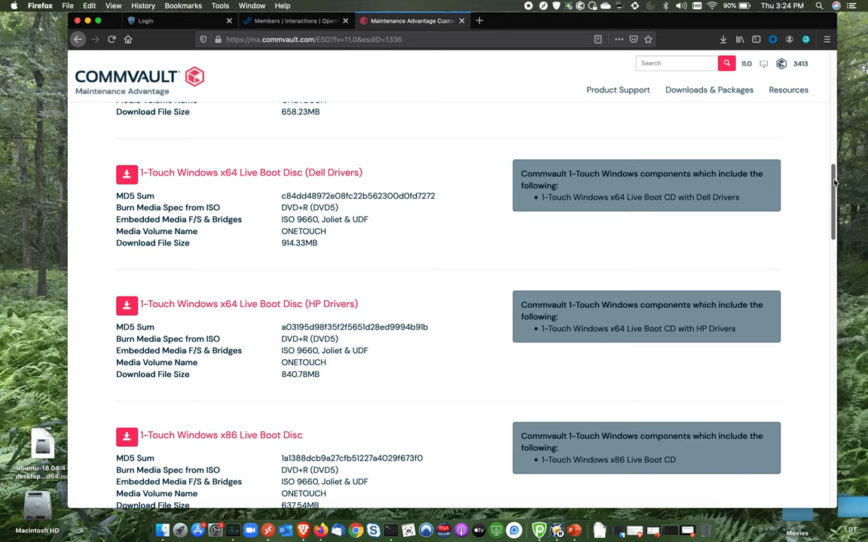
{"action": "scroll", "scroll_direction": "down", "scroll_amount": 3}
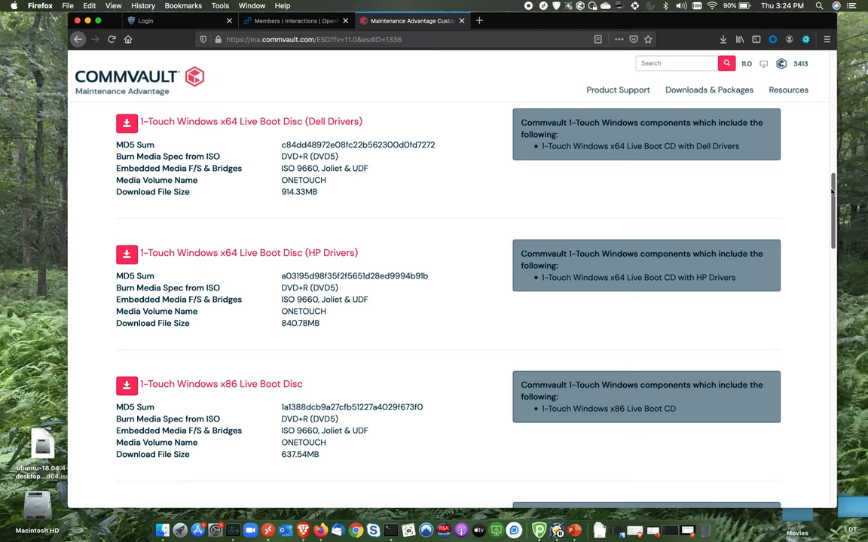
{"action": "scroll", "scroll_direction": "down", "scroll_amount": 3}
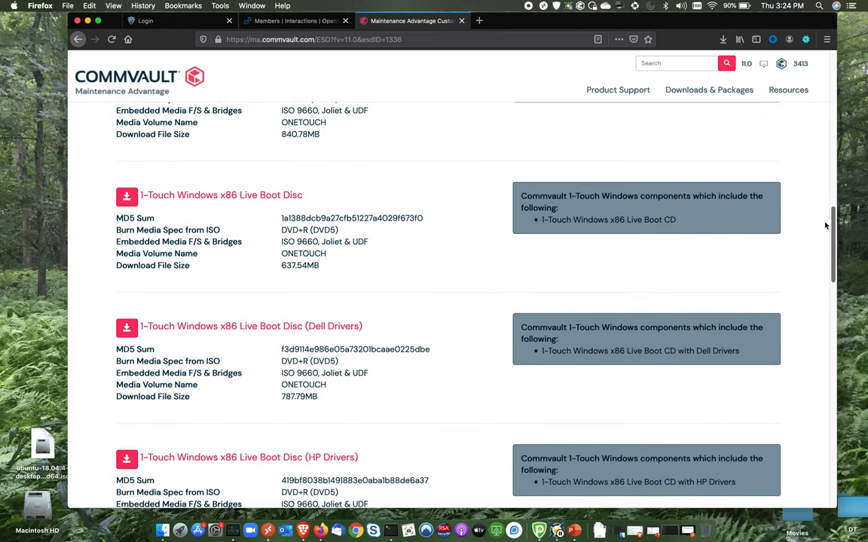
{"action": "scroll", "scroll_direction": "down", "scroll_amount": 3}
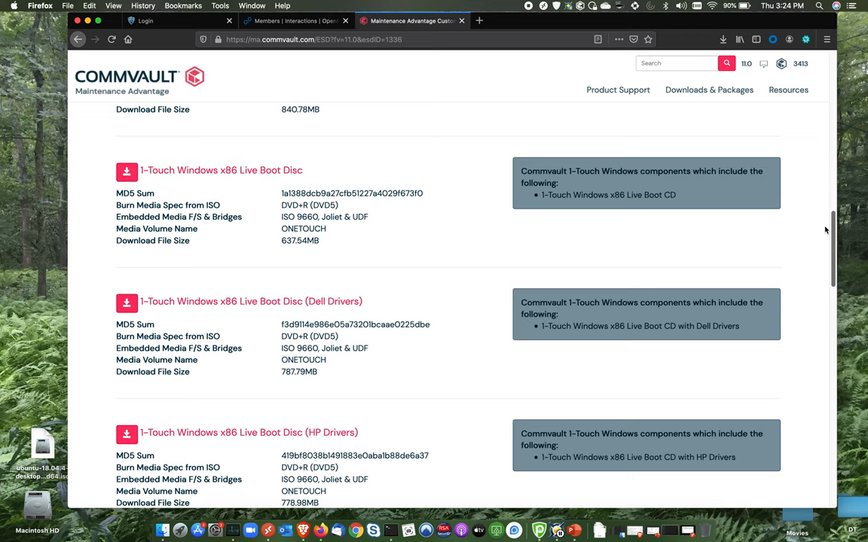
{"action": "scroll", "scroll_direction": "down", "scroll_amount": 3}
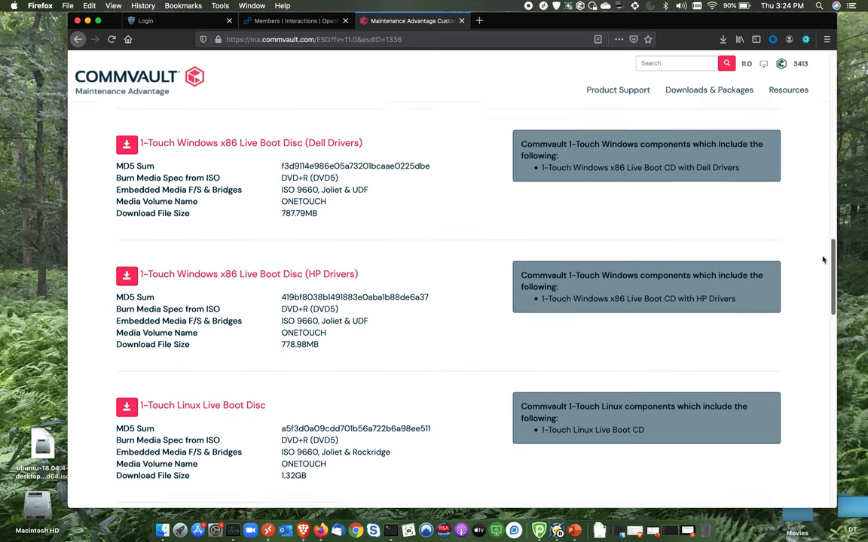
{"action": "scroll", "scroll_direction": "down", "scroll_amount": 3}
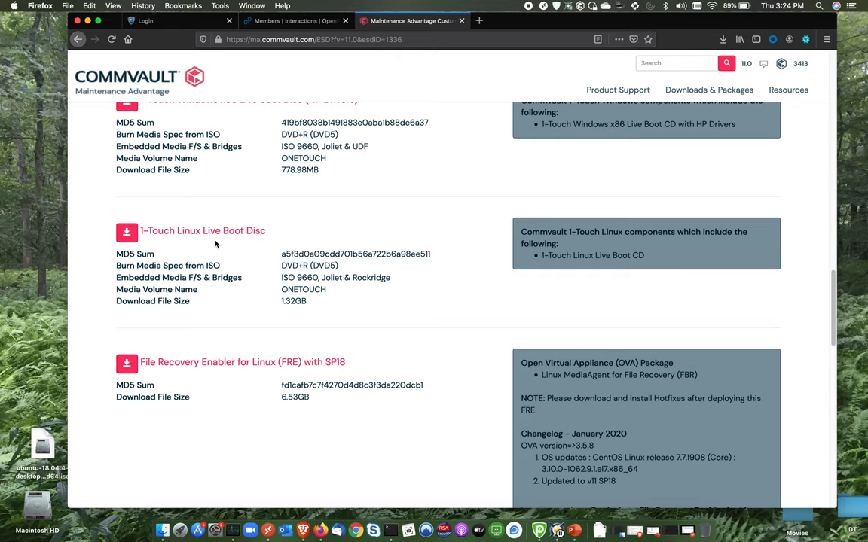
{"action": "mouse_move", "coordinate": [202, 230]}
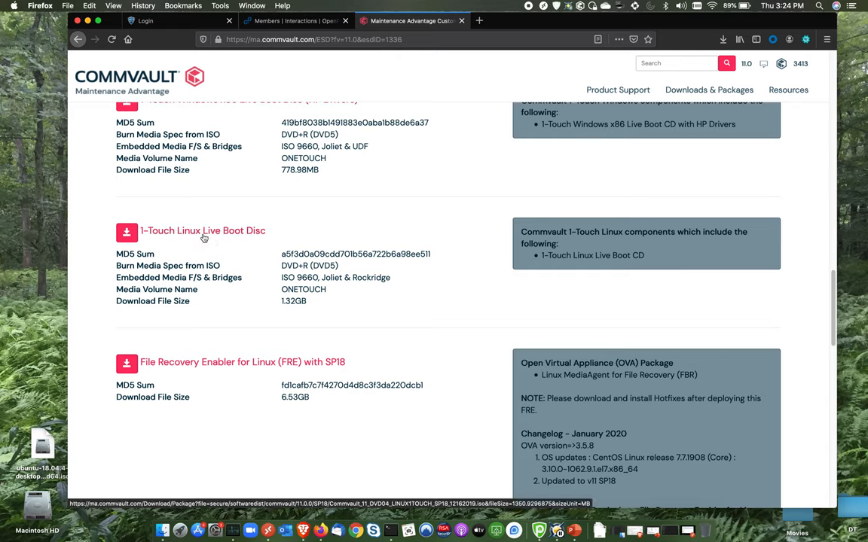
{"action": "mouse_move", "coordinate": [204, 239]}
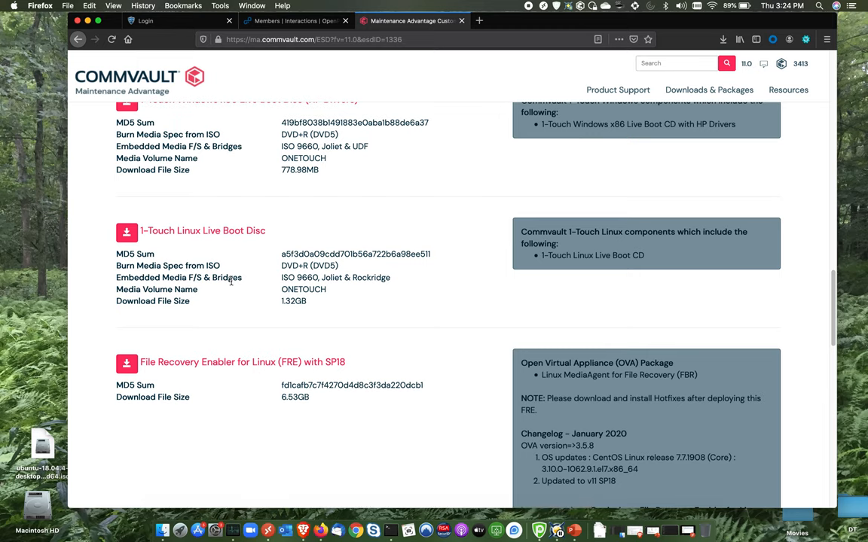
{"action": "mouse_move", "coordinate": [294, 385]}
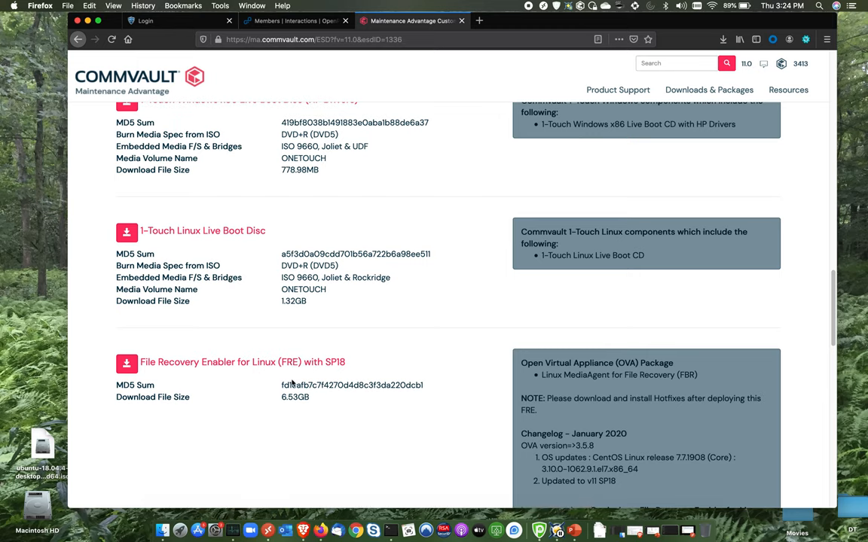
{"action": "mouse_move", "coordinate": [267, 531]}
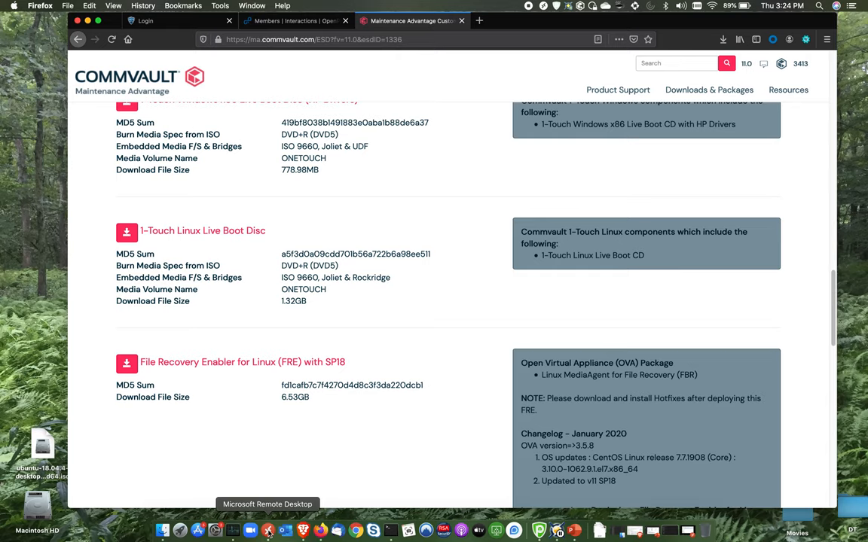
- In the remote session's vSphere Client, select the ISO datastore under the Storage view
{"action": "left_click", "coordinate": [268, 530]}
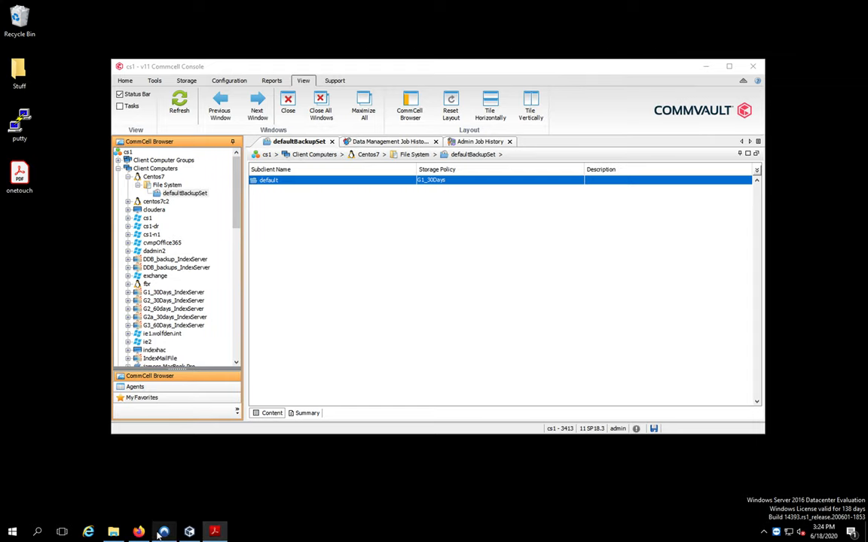
{"action": "left_click", "coordinate": [139, 532]}
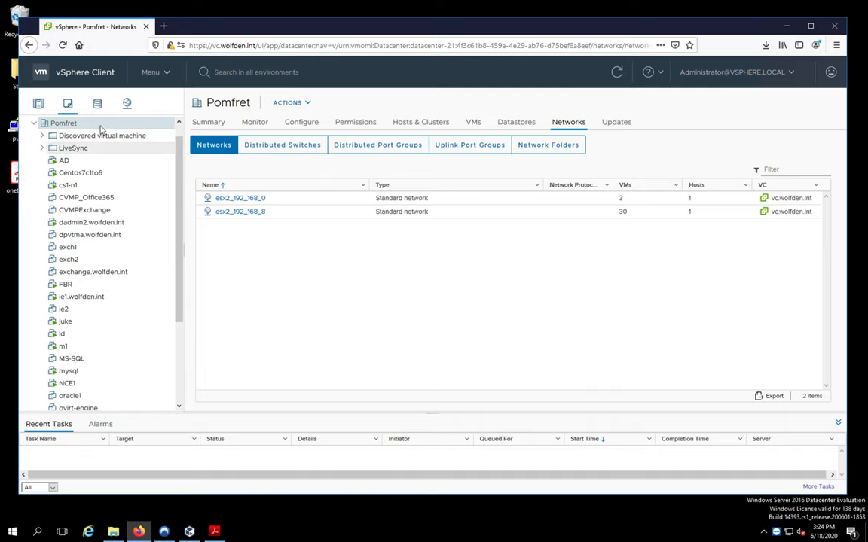
{"action": "left_click", "coordinate": [97, 103]}
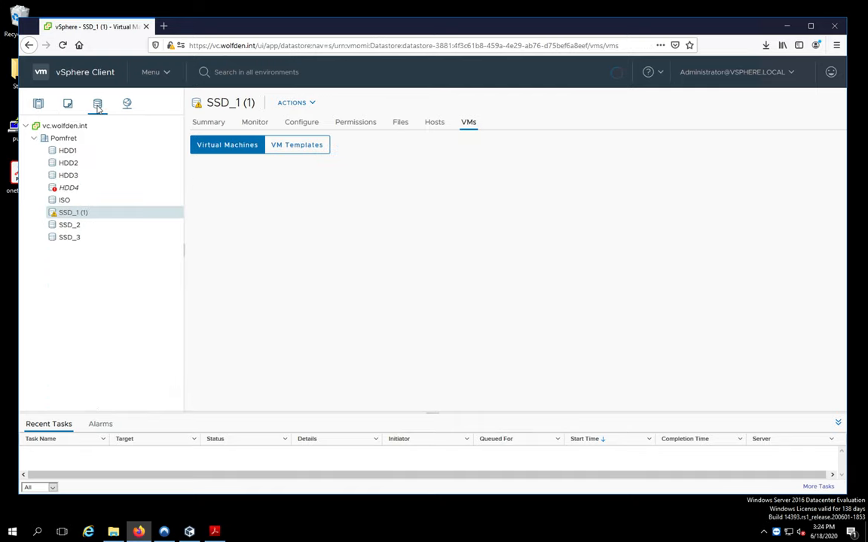
{"action": "left_click", "coordinate": [72, 212]}
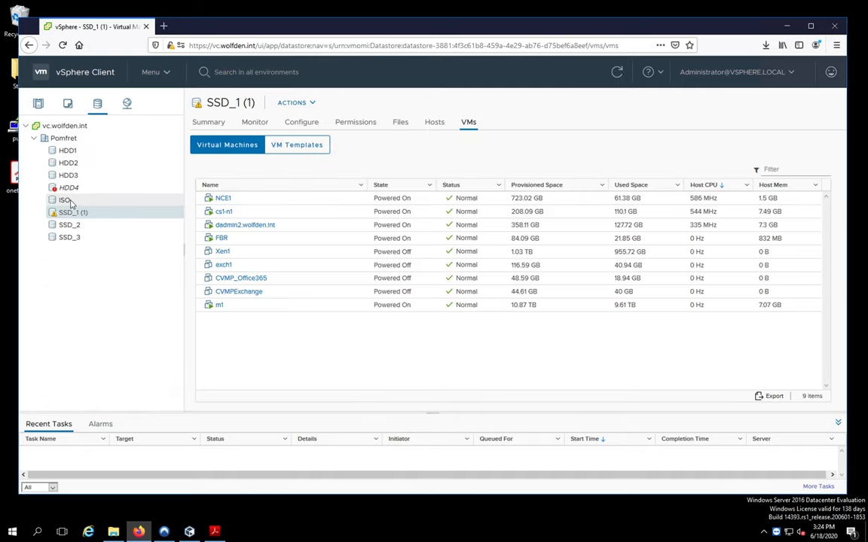
{"action": "left_click", "coordinate": [65, 200]}
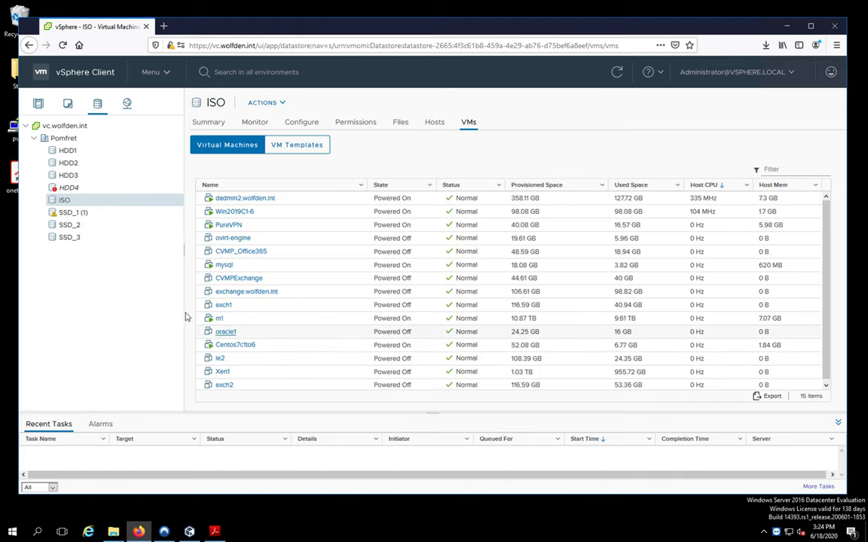
{"action": "left_click", "coordinate": [72, 213]}
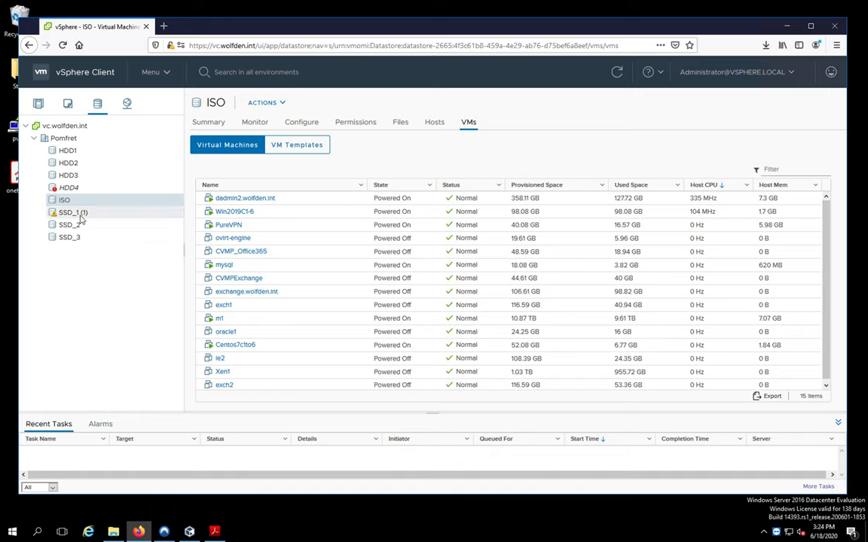
{"action": "left_click", "coordinate": [64, 199]}
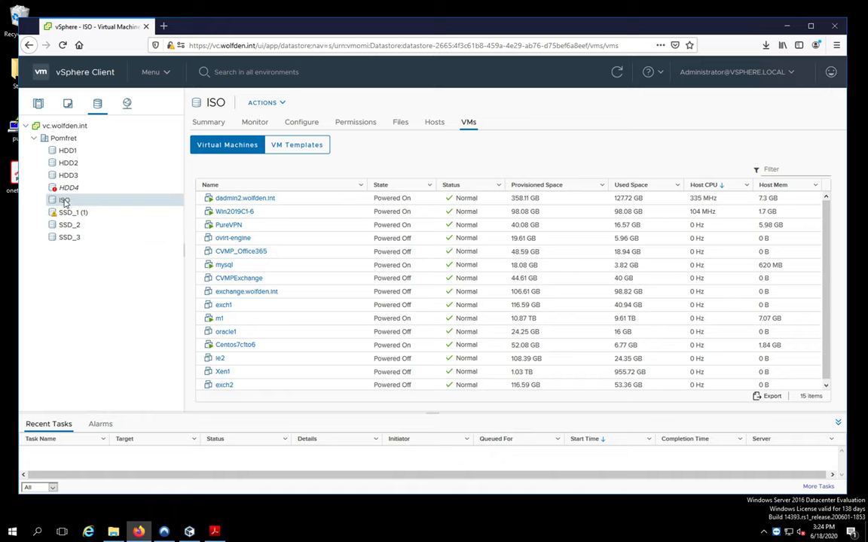
{"action": "right_click", "coordinate": [64, 199]}
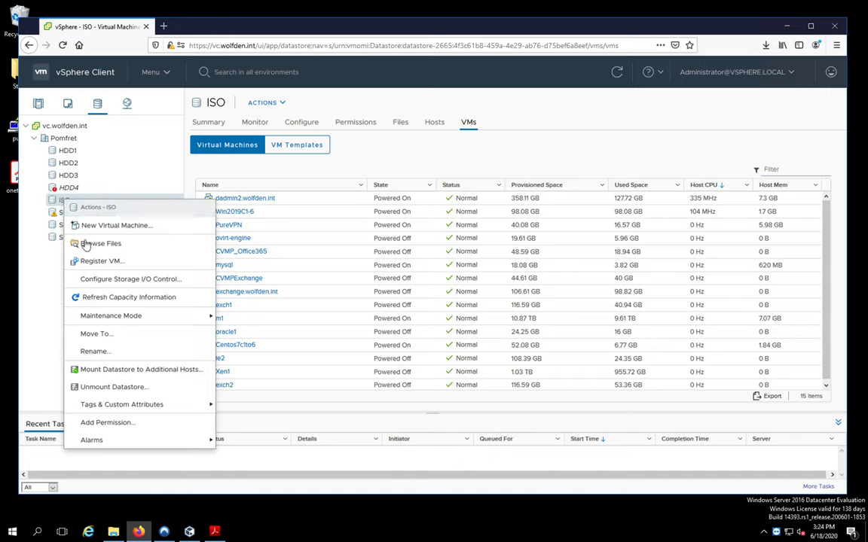
{"action": "left_click", "coordinate": [101, 243]}
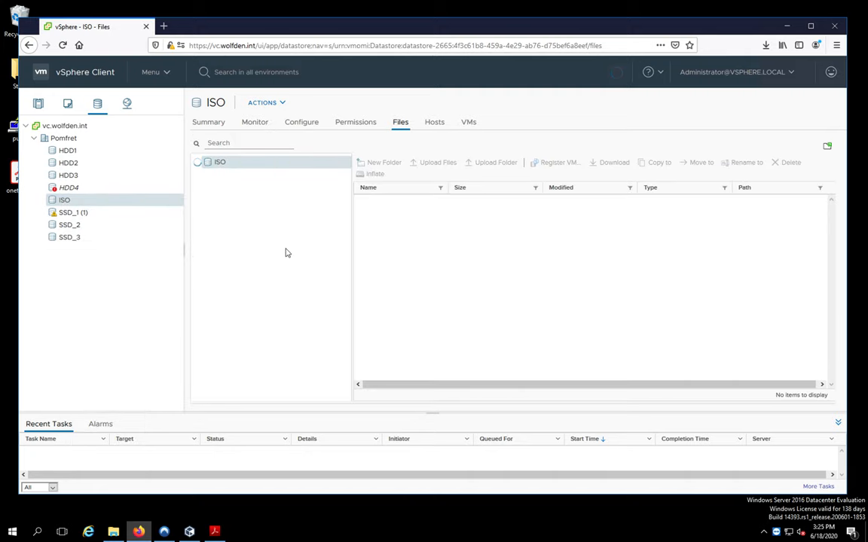
{"action": "left_click", "coordinate": [219, 161]}
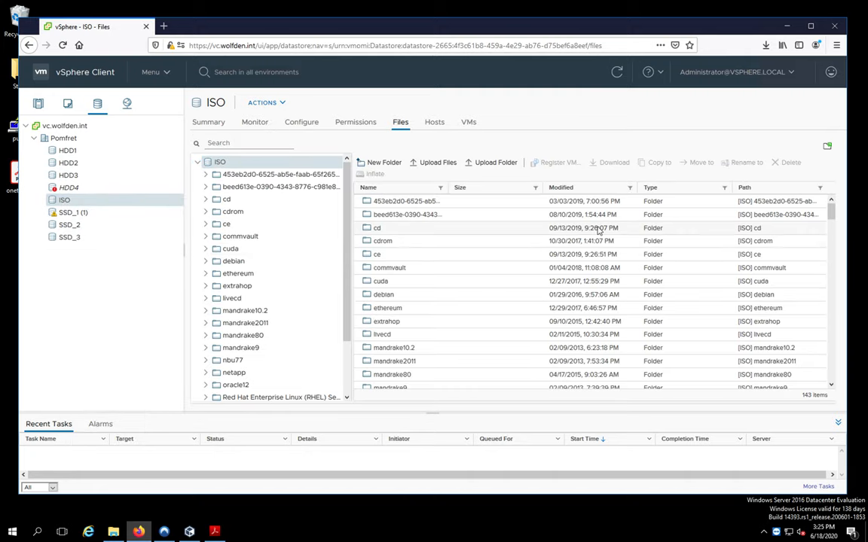
{"action": "scroll", "scroll_direction": "down", "scroll_amount": 3}
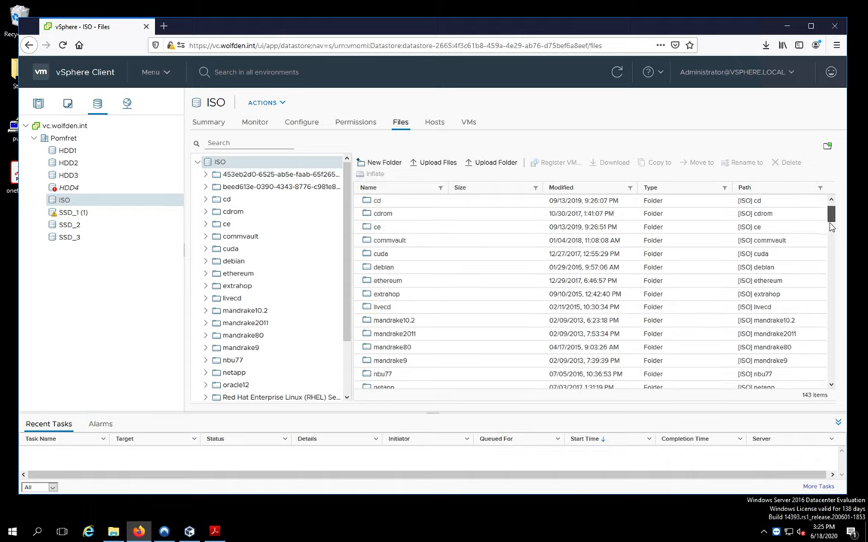
{"action": "scroll", "scroll_direction": "down", "scroll_amount": 3}
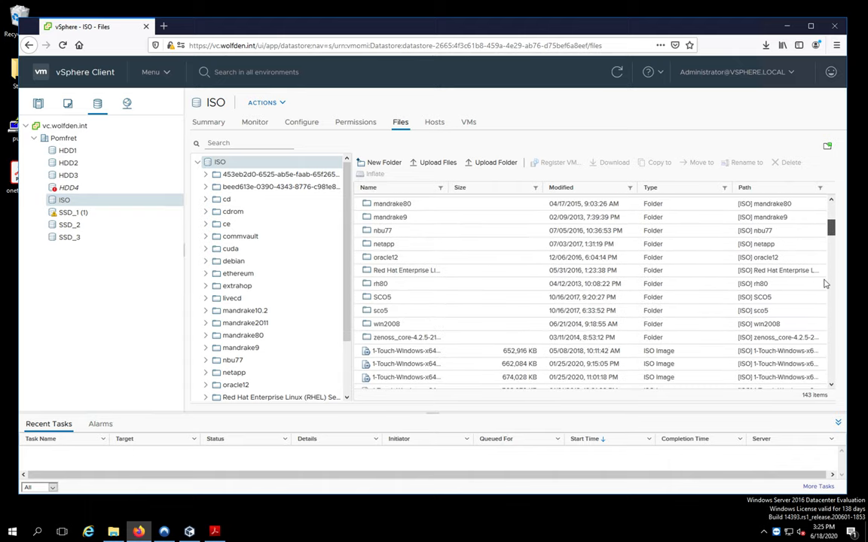
{"action": "scroll", "scroll_direction": "down", "scroll_amount": 3}
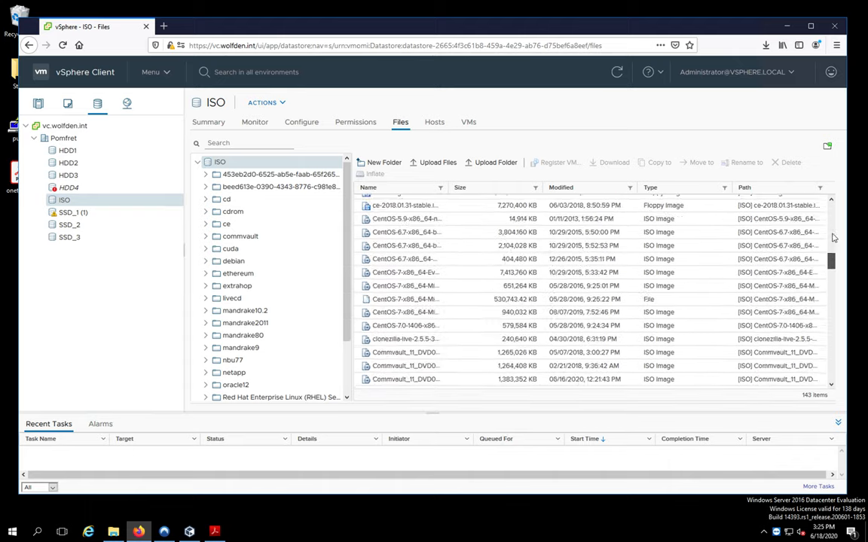
{"action": "scroll", "scroll_direction": "down", "scroll_amount": 3}
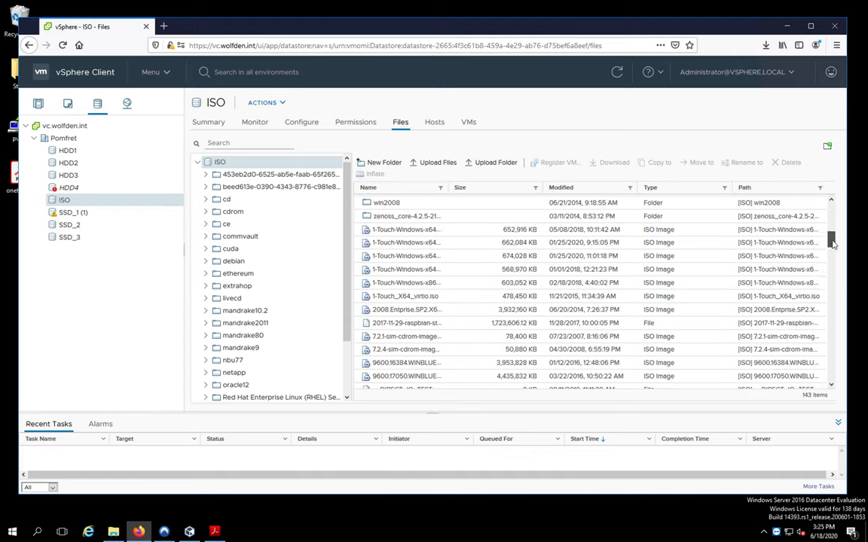
{"action": "scroll", "scroll_direction": "down", "scroll_amount": 3}
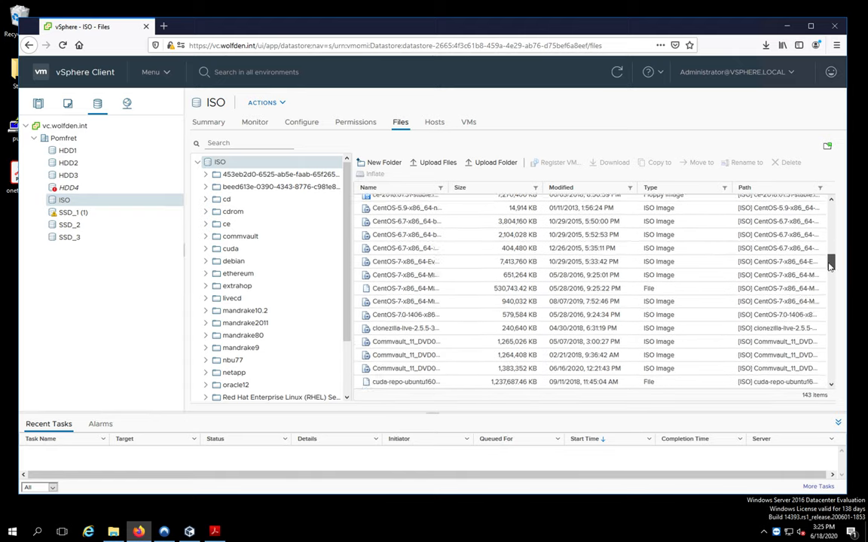
{"action": "scroll", "scroll_direction": "down", "scroll_amount": 3}
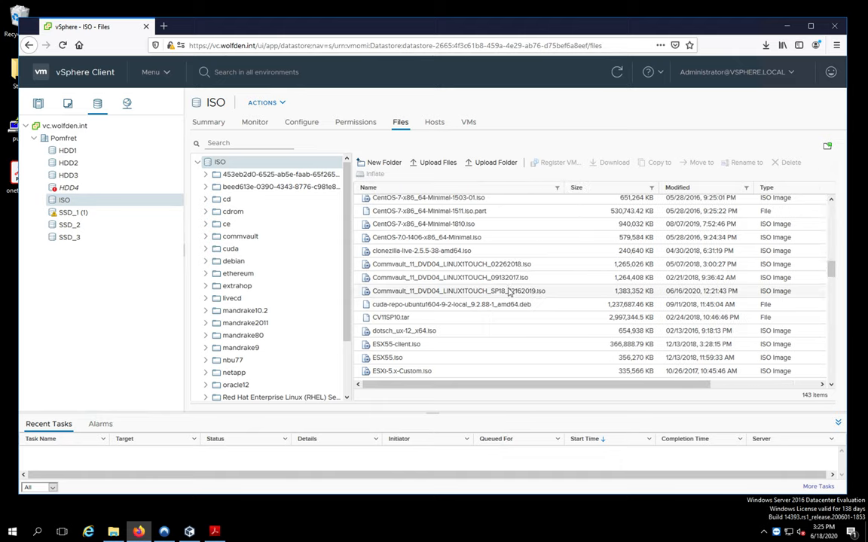
{"action": "mouse_move", "coordinate": [405, 299]}
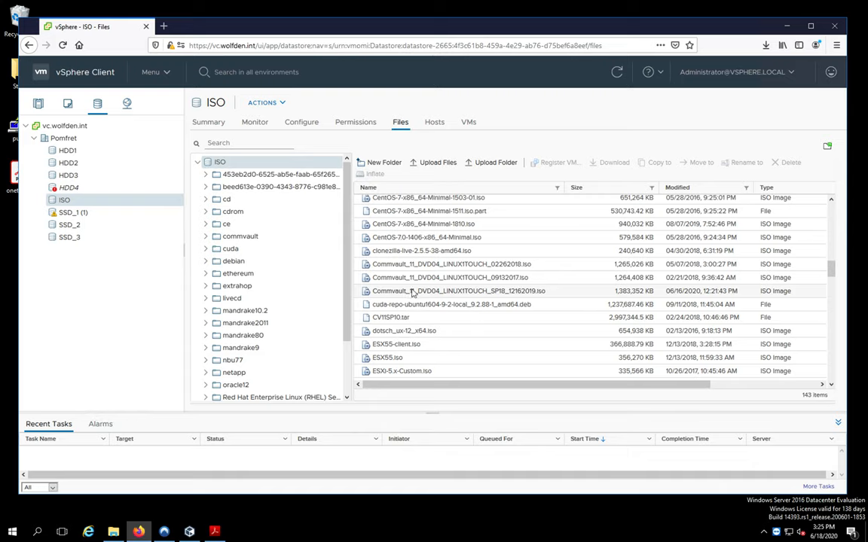
{"action": "mouse_move", "coordinate": [481, 291]}
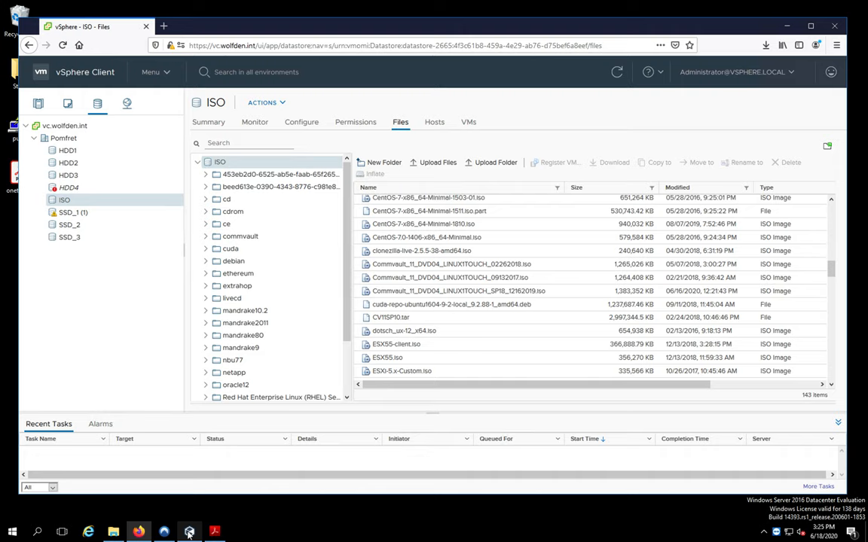
- Return to CommCell Console and open Centos7's All Tasks > Virtualize Me menu
{"action": "left_click", "coordinate": [189, 532]}
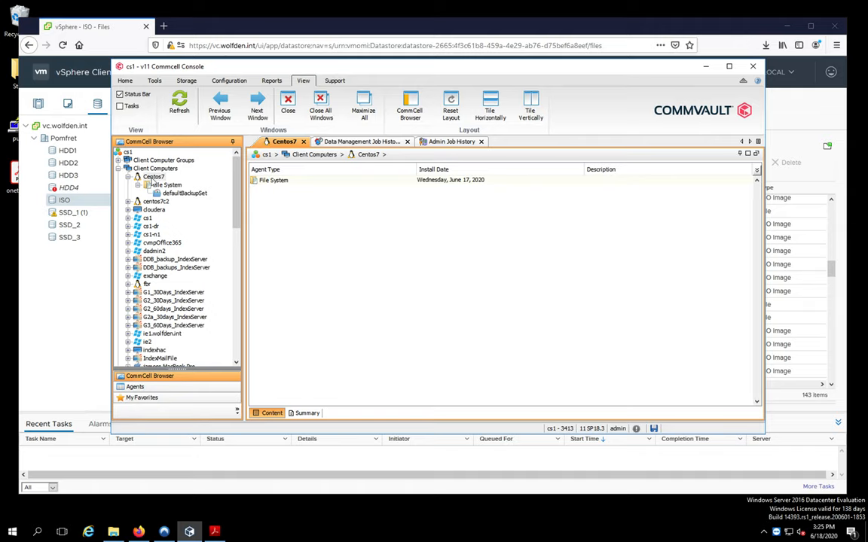
{"action": "right_click", "coordinate": [154, 176]}
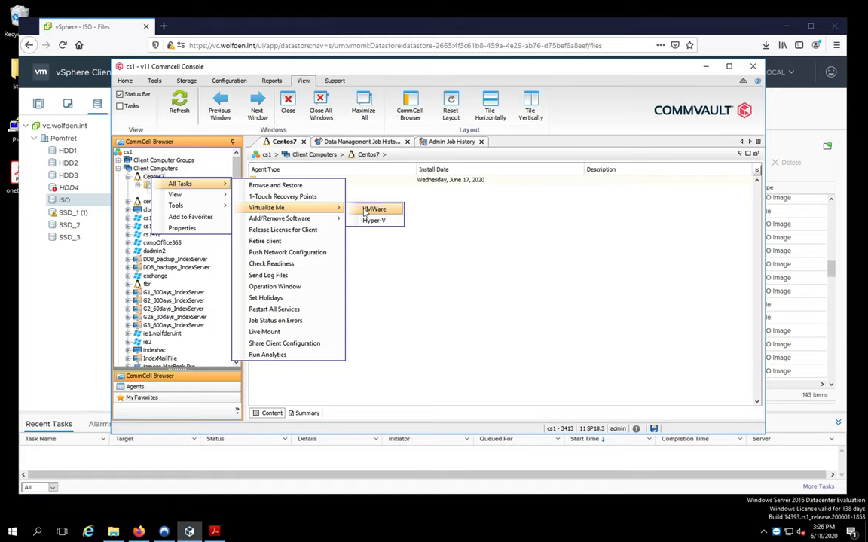
- Start a VMware VirtualizeMe of Centos7 restoring from a point in time before June 19
{"action": "left_click", "coordinate": [374, 208]}
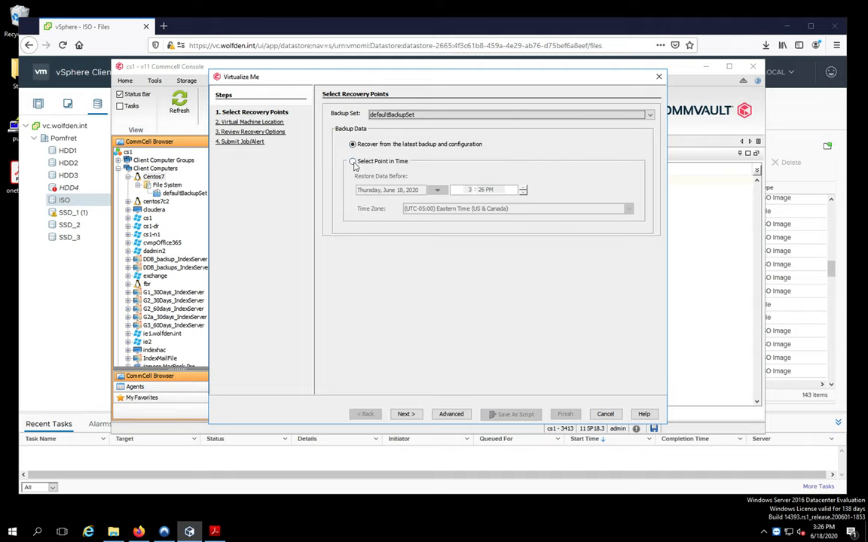
{"action": "left_click", "coordinate": [352, 161]}
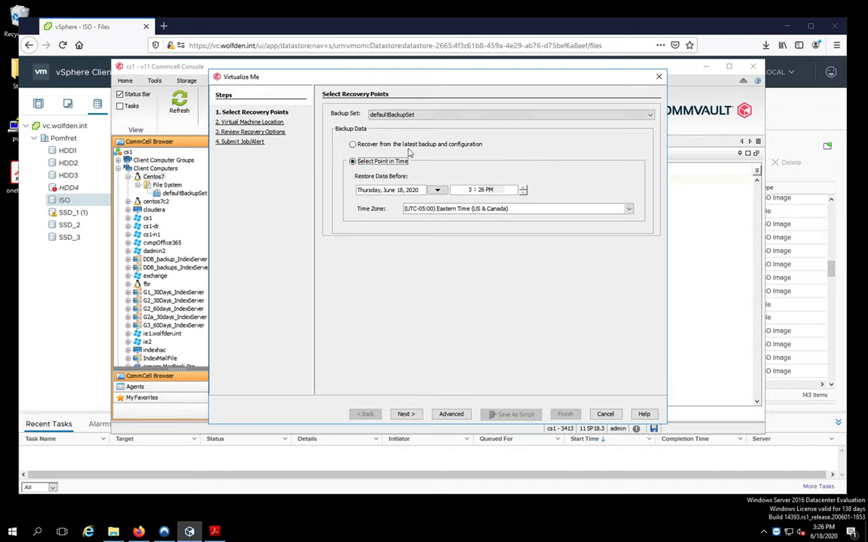
{"action": "left_click", "coordinate": [437, 190]}
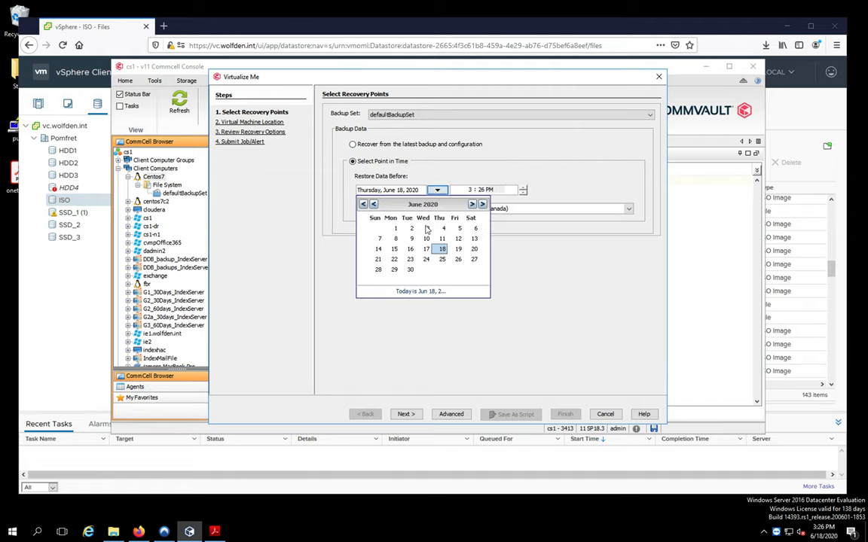
{"action": "left_click", "coordinate": [458, 248]}
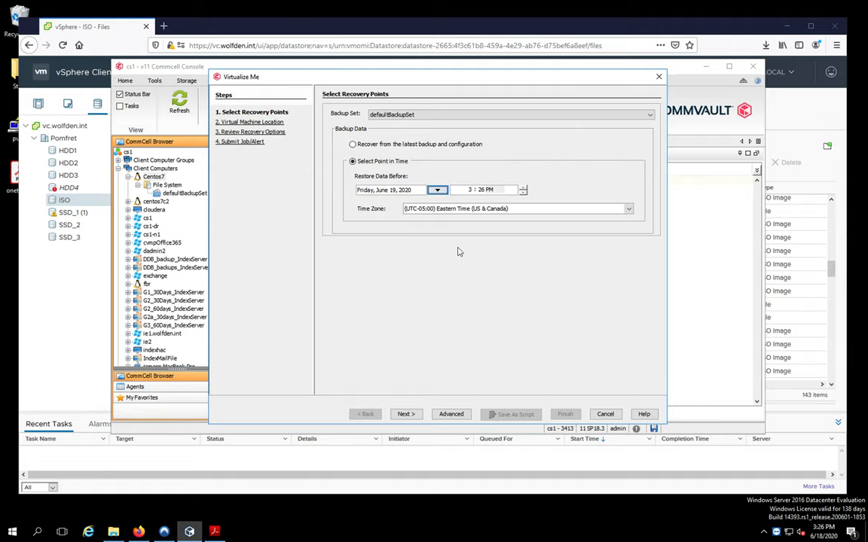
{"action": "mouse_move", "coordinate": [390, 351]}
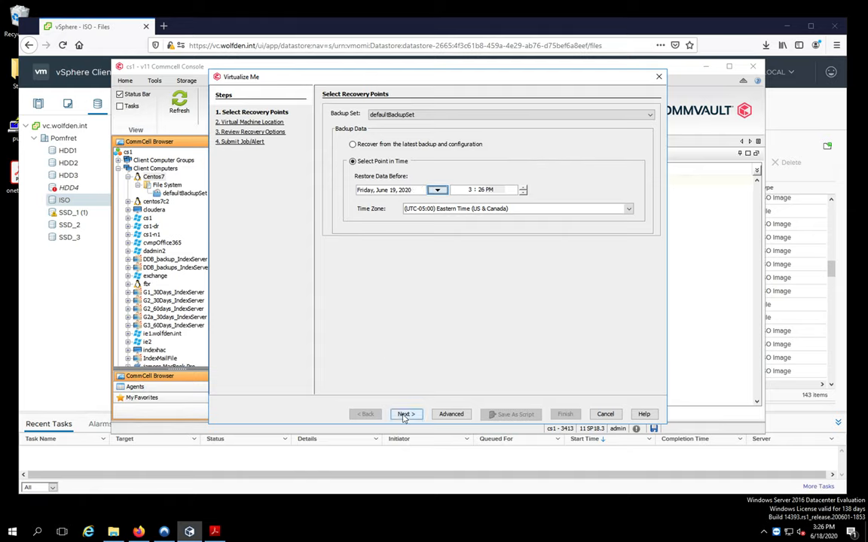
{"action": "left_click", "coordinate": [406, 414]}
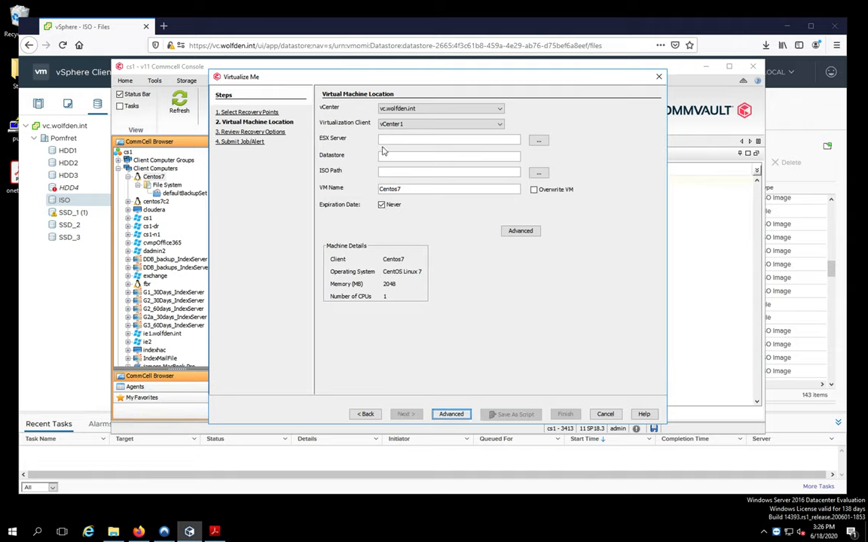
- Target ESX host esx2.wolfden.int in Pomfret with datastore SSD_1 (1)
{"action": "left_click", "coordinate": [441, 108]}
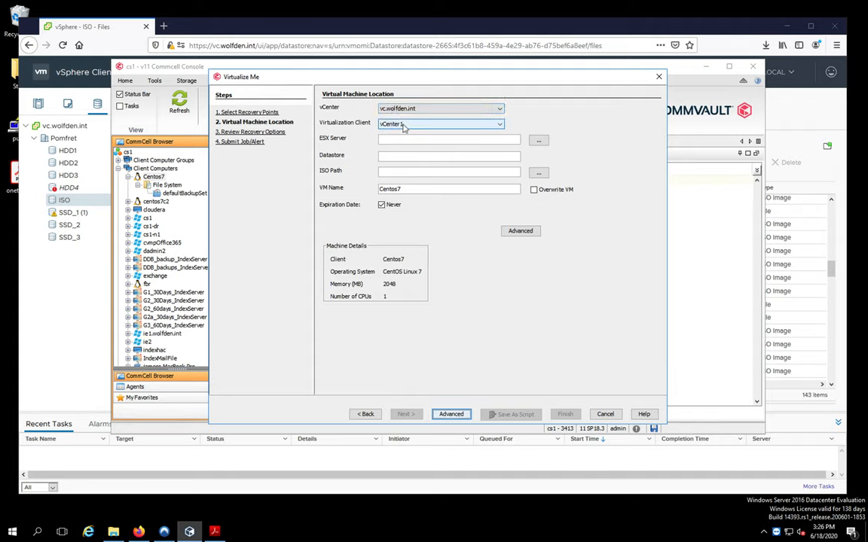
{"action": "left_click", "coordinate": [441, 123]}
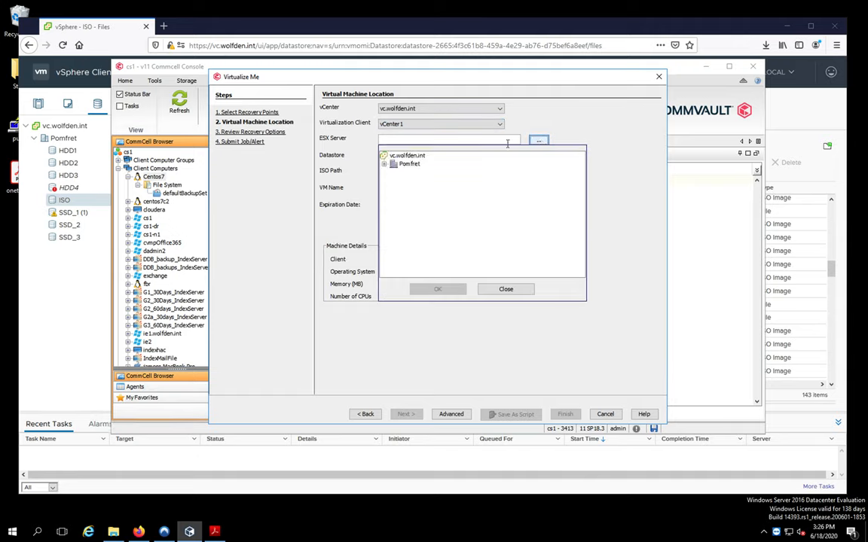
{"action": "left_click", "coordinate": [393, 163]}
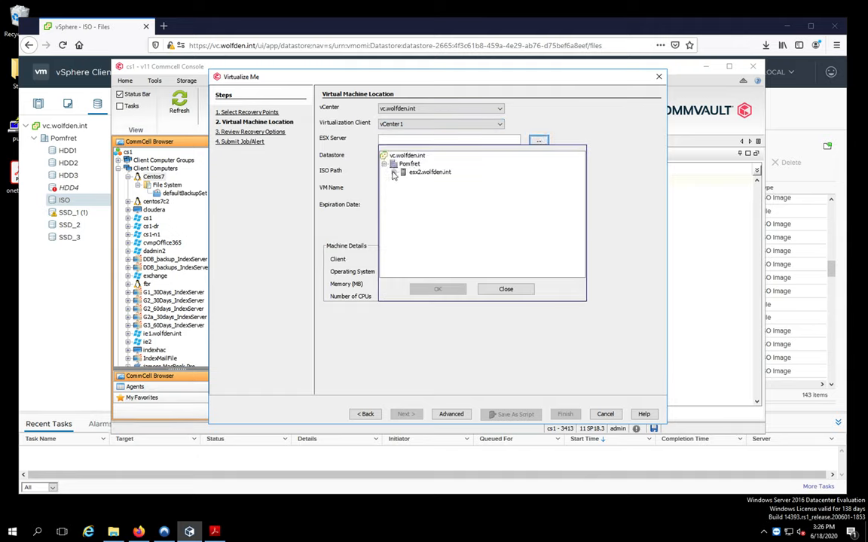
{"action": "left_click", "coordinate": [403, 172]}
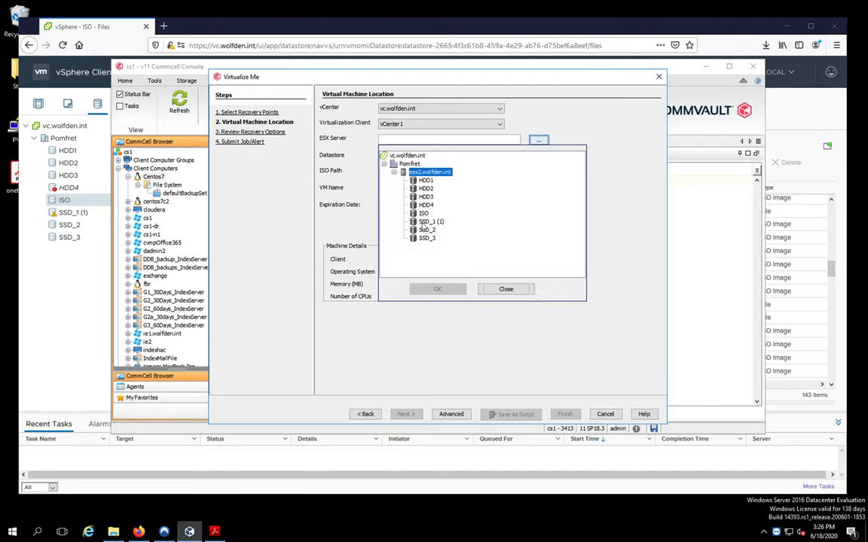
{"action": "left_click", "coordinate": [432, 221]}
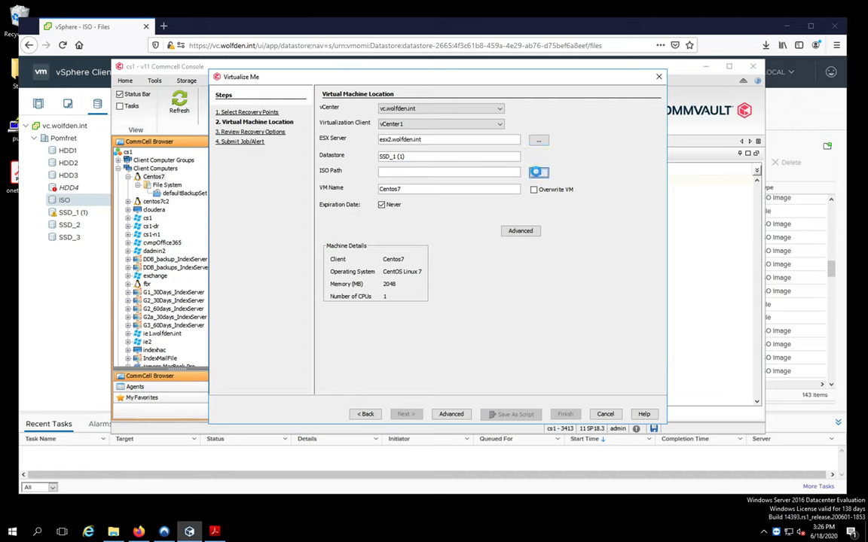
- Use Commvault_11_DVD04_LINUX1TOUCH_SP18_12162019.iso from the ISO datastore as boot image, declining VM overwrite
{"action": "left_click", "coordinate": [539, 172]}
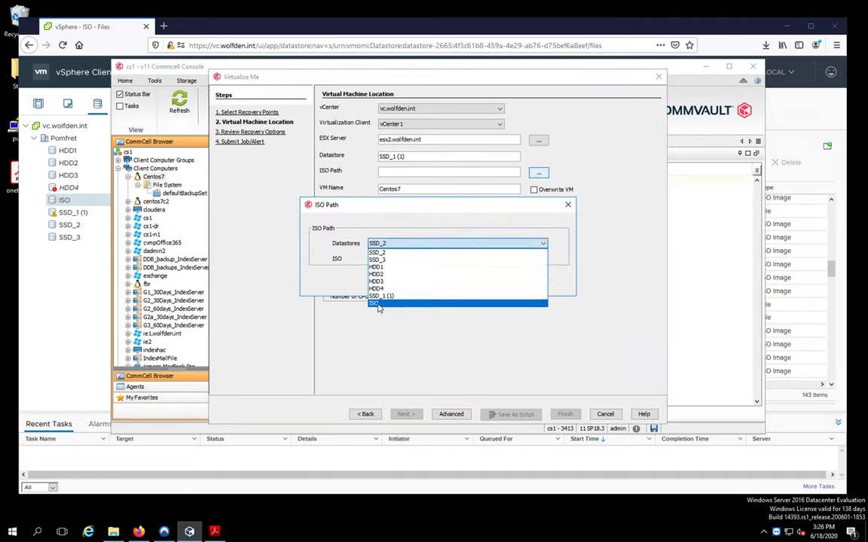
{"action": "left_click", "coordinate": [375, 303]}
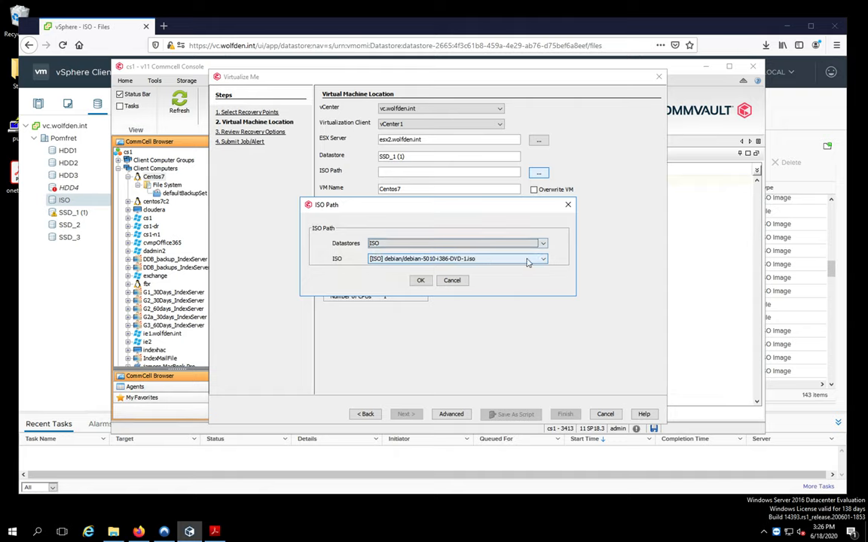
{"action": "left_click", "coordinate": [542, 259]}
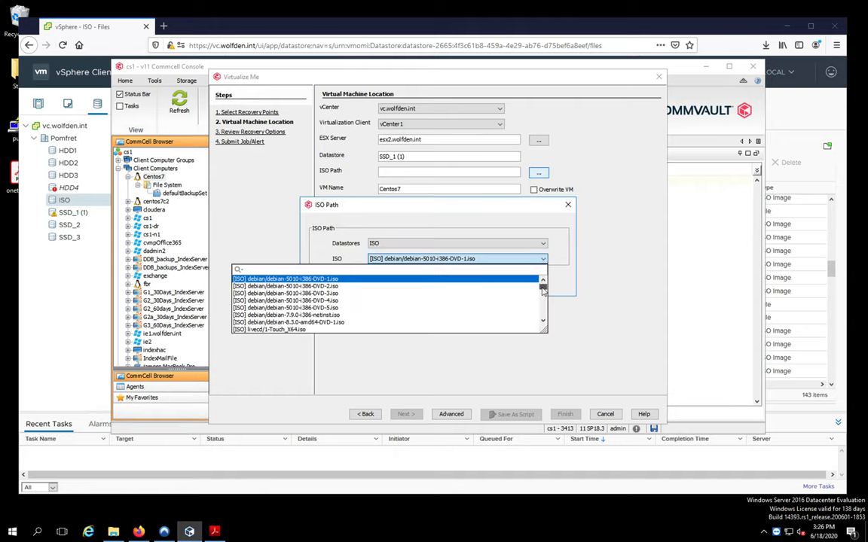
{"action": "scroll", "scroll_direction": "down", "scroll_amount": 3}
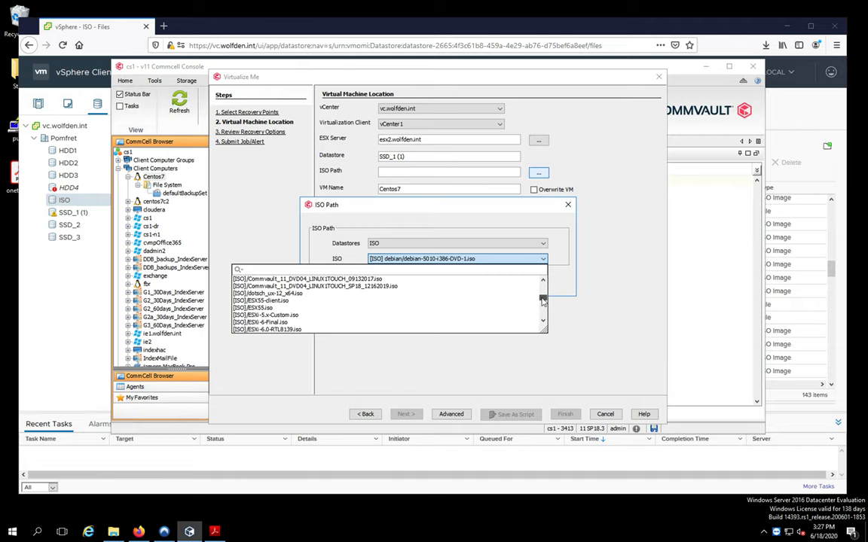
{"action": "left_click", "coordinate": [315, 287]}
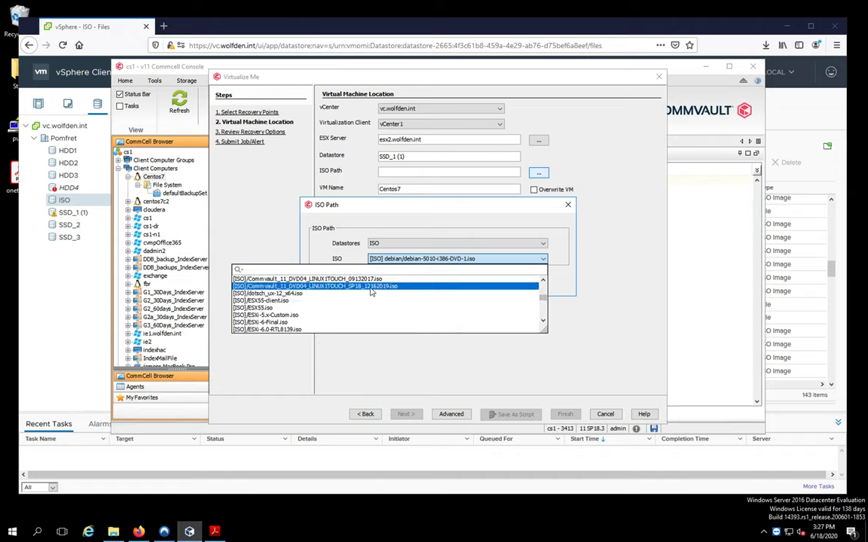
{"action": "left_click", "coordinate": [316, 287]}
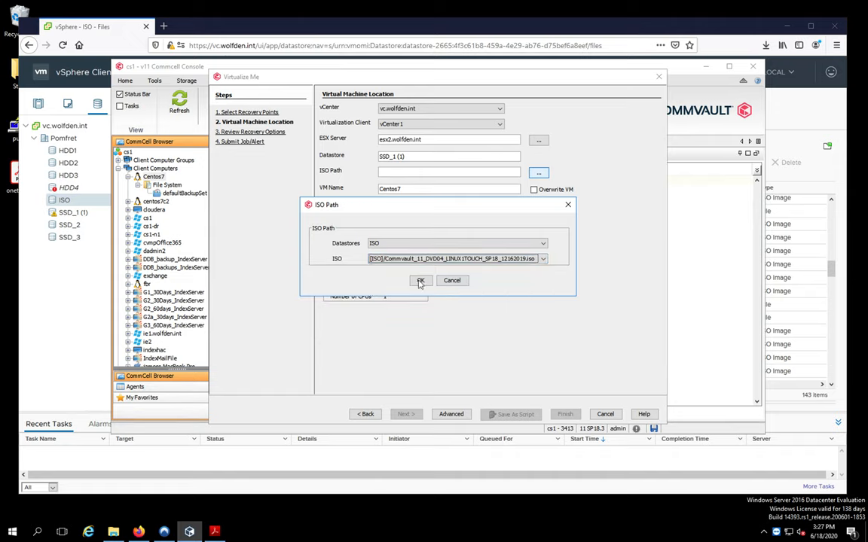
{"action": "left_click", "coordinate": [420, 280]}
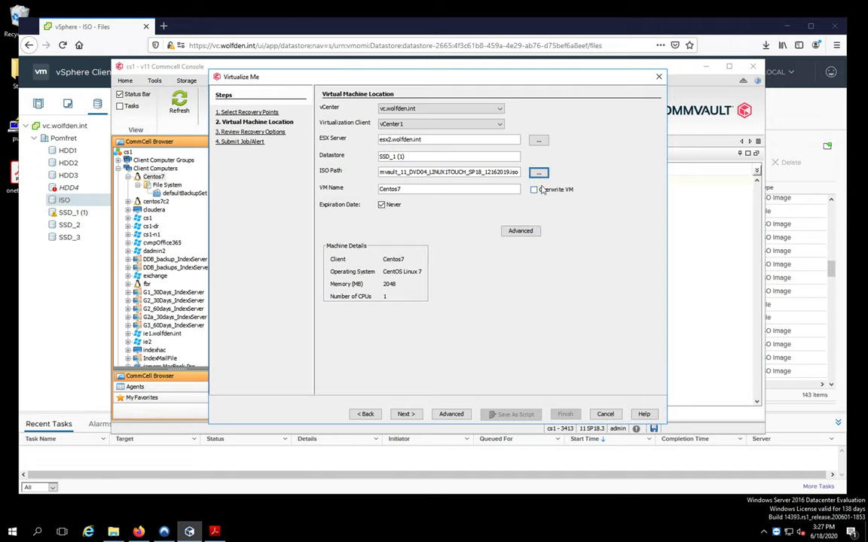
{"action": "left_click", "coordinate": [533, 189]}
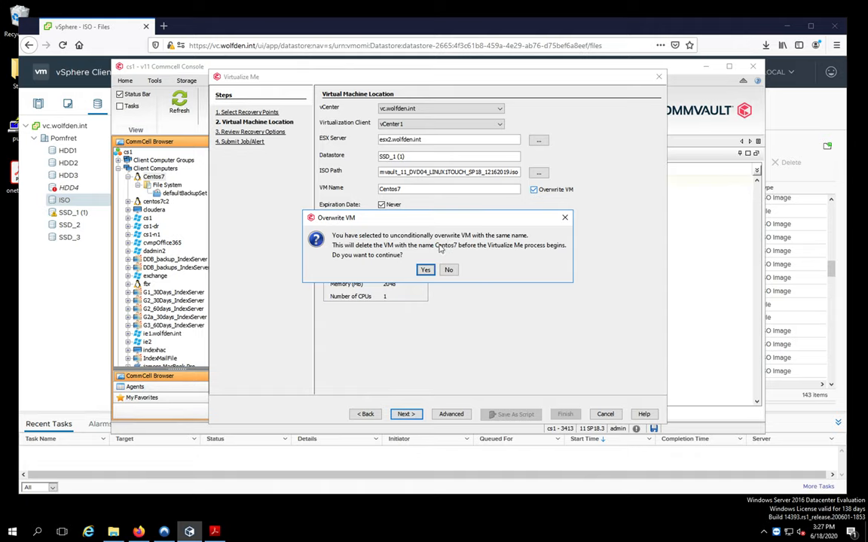
{"action": "left_click", "coordinate": [448, 270]}
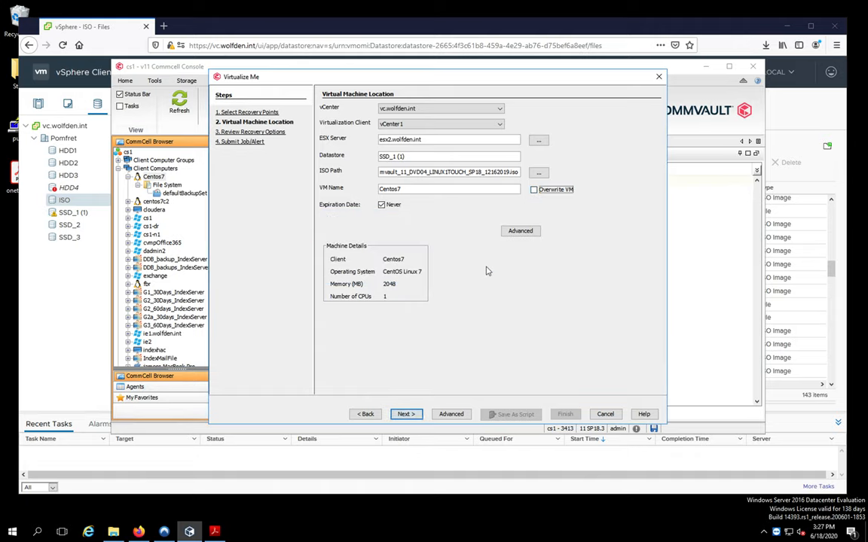
{"action": "mouse_move", "coordinate": [416, 390]}
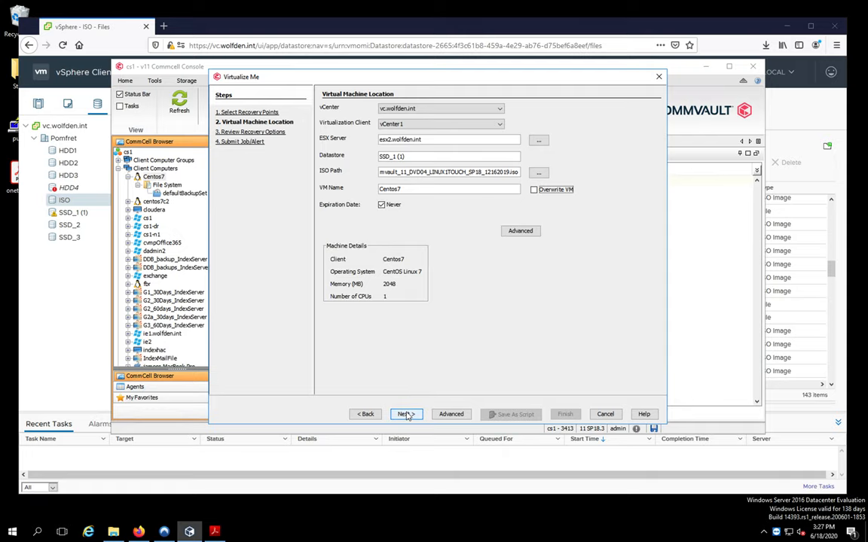
- Advance to the recovery options and choose Pomfret as the Client Group Name
{"action": "left_click", "coordinate": [403, 413]}
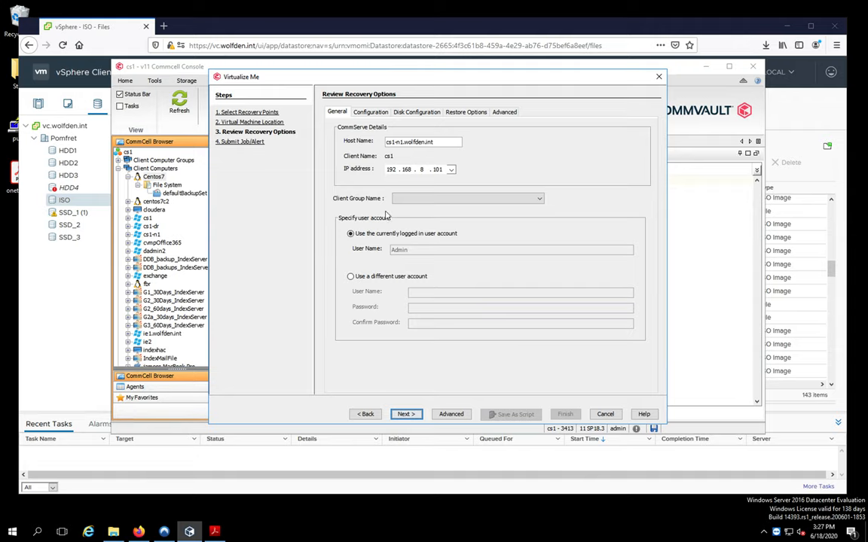
{"action": "left_click", "coordinate": [538, 198]}
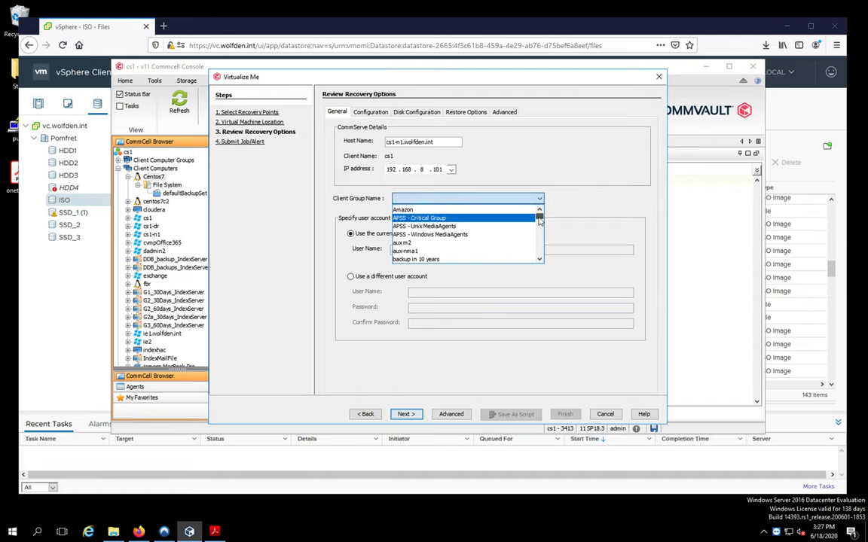
{"action": "scroll", "scroll_direction": "down", "scroll_amount": 3}
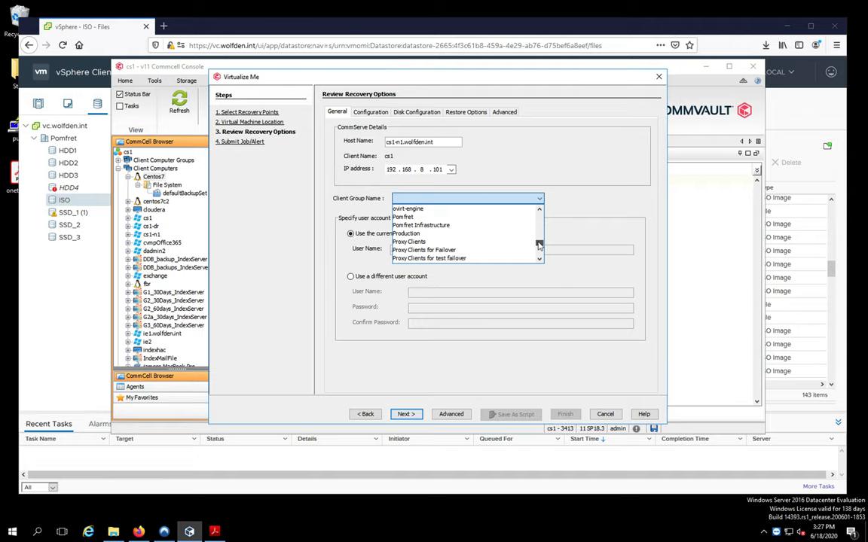
{"action": "left_click", "coordinate": [403, 217]}
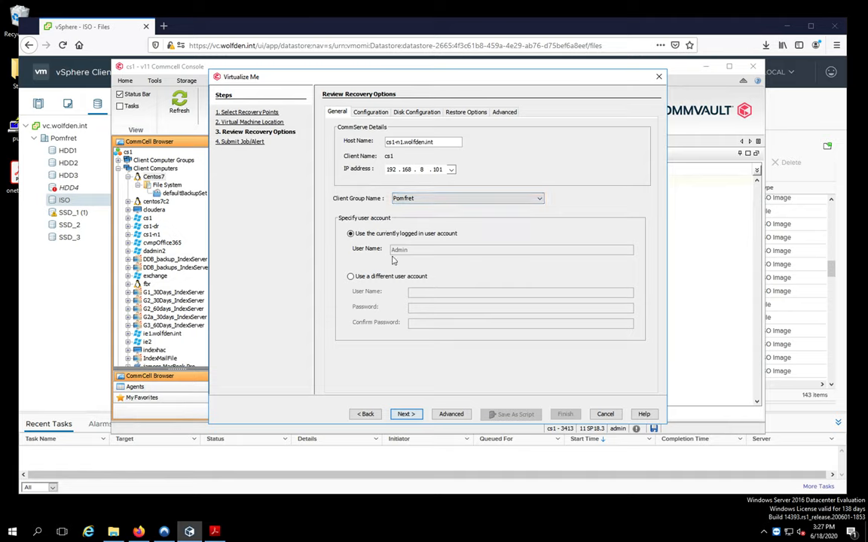
{"action": "mouse_move", "coordinate": [398, 264]}
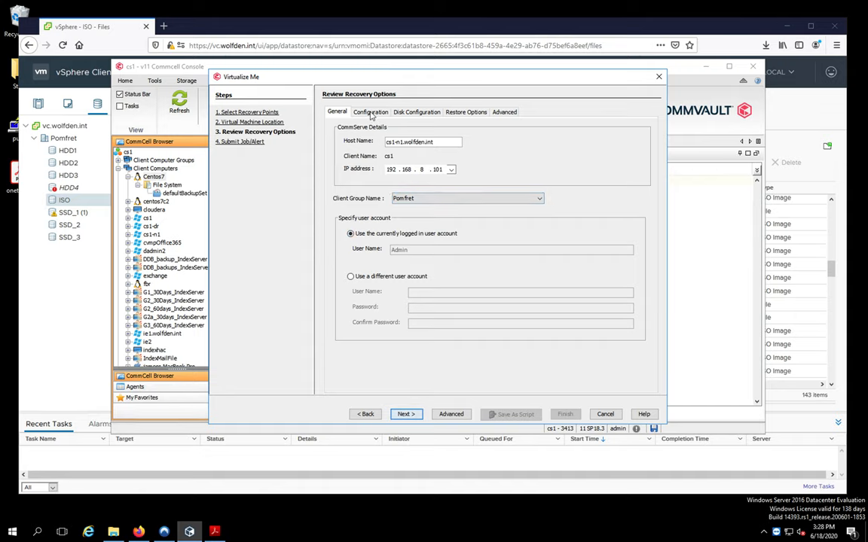
- Set 4 CPUs, 8,192 MB memory, and NIC eno16780032 on network esx2_192_168_8
{"action": "left_click", "coordinate": [370, 112]}
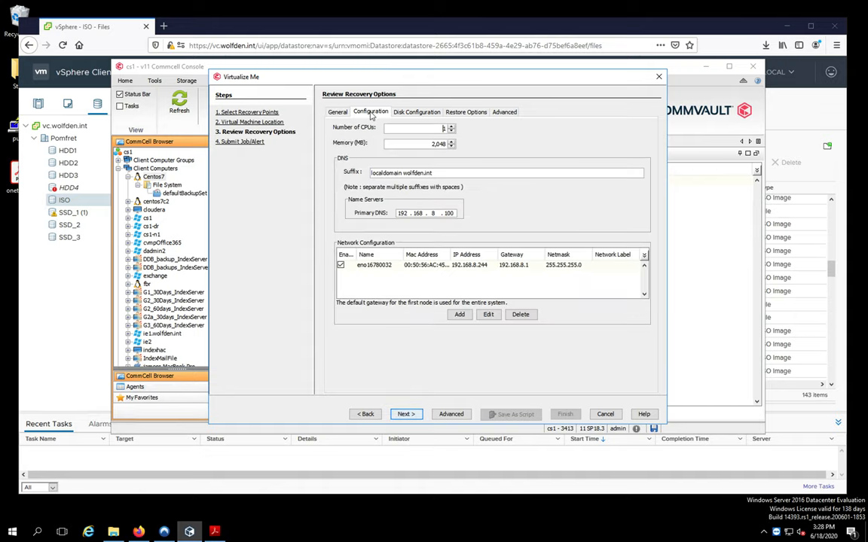
{"action": "mouse_move", "coordinate": [371, 138]}
{"action": "type", "text": "8192"}
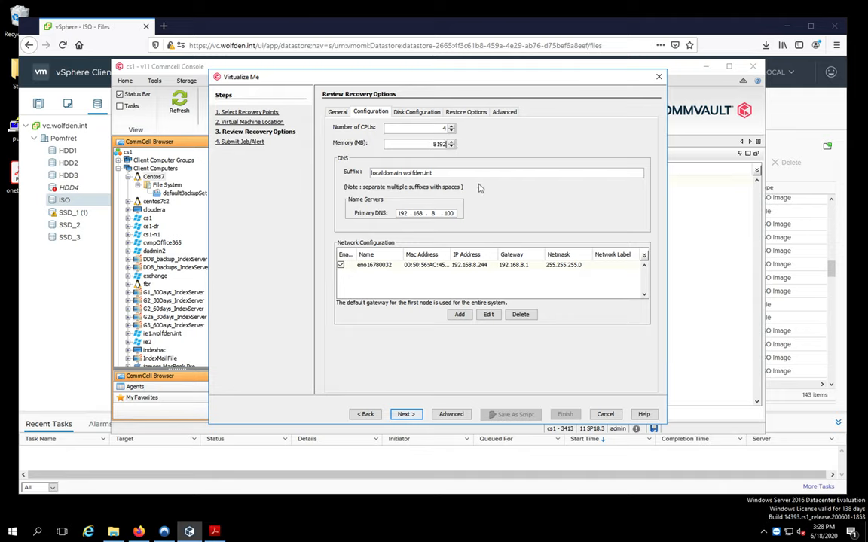
{"action": "mouse_move", "coordinate": [391, 188]}
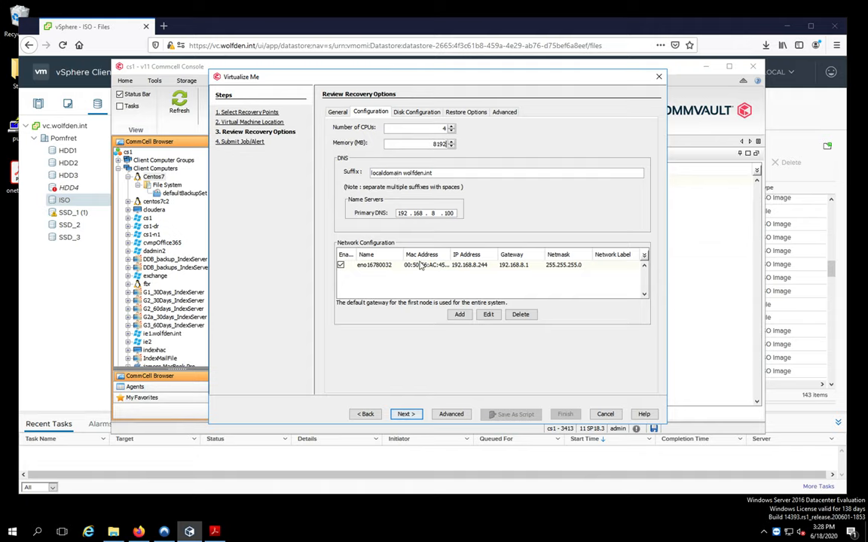
{"action": "left_click", "coordinate": [422, 265]}
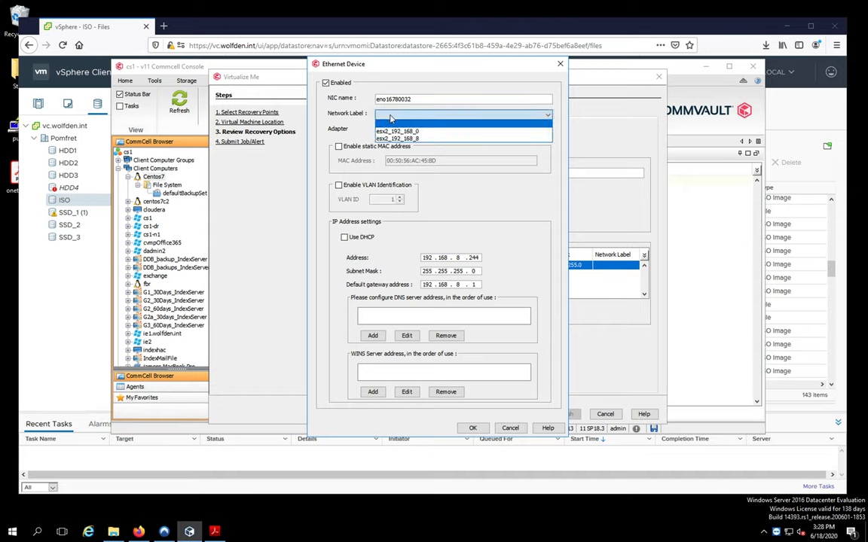
{"action": "left_click", "coordinate": [397, 138]}
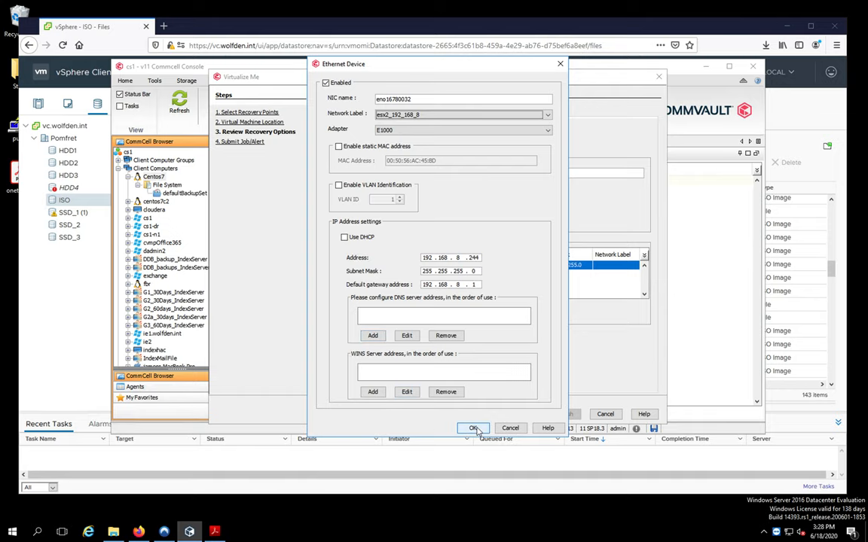
{"action": "left_click", "coordinate": [473, 428]}
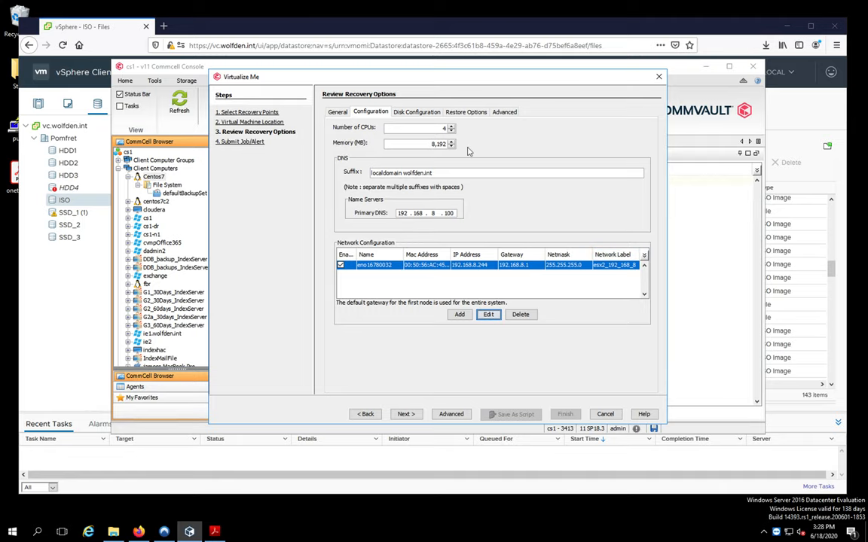
- Keep the 17 GB /dev/sda disk on SSD_1 (1) with automatic layout off and Thin provisioning
{"action": "left_click", "coordinate": [415, 111]}
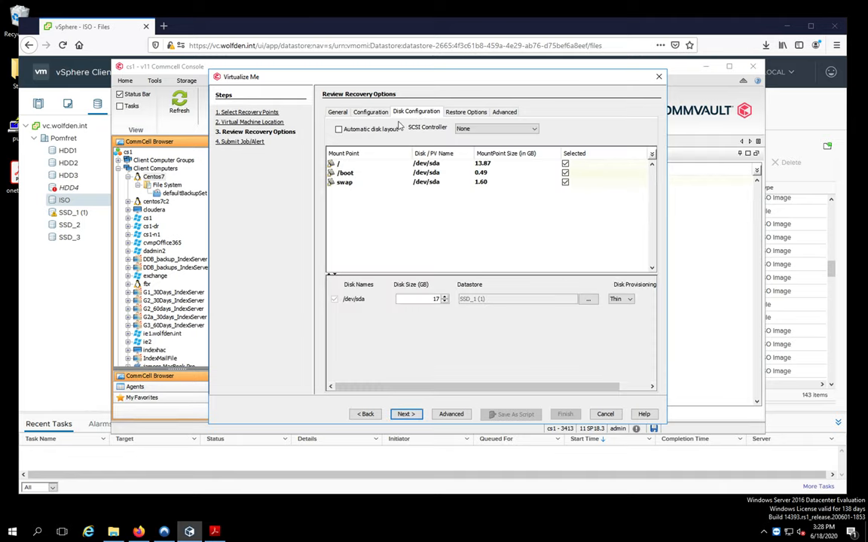
{"action": "left_click", "coordinate": [339, 129]}
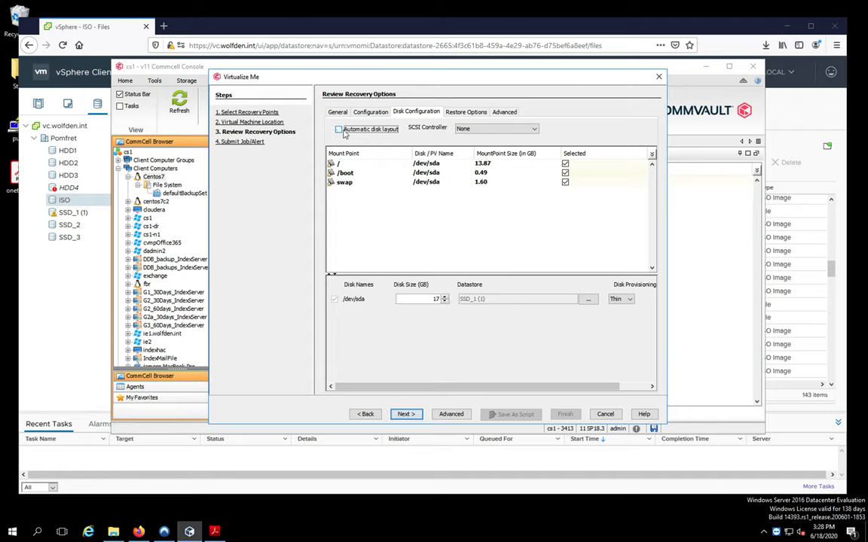
{"action": "left_click", "coordinate": [339, 129]}
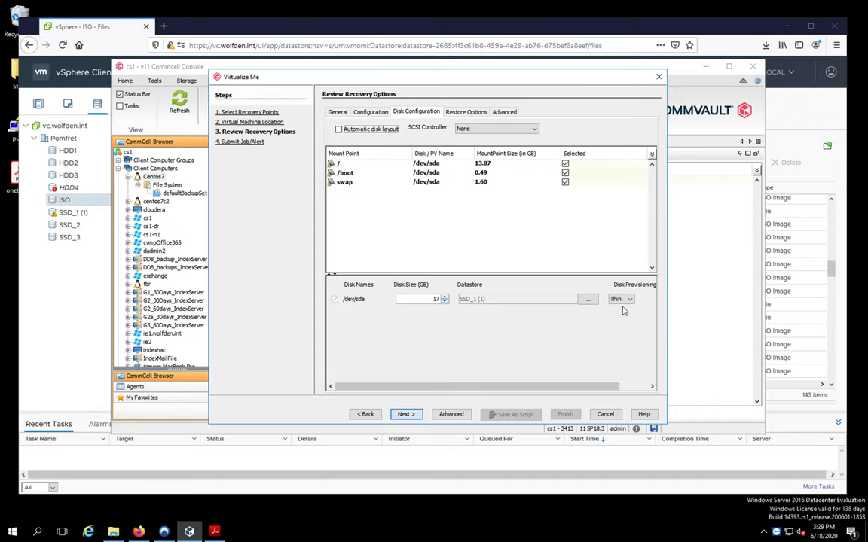
{"action": "left_click", "coordinate": [630, 299]}
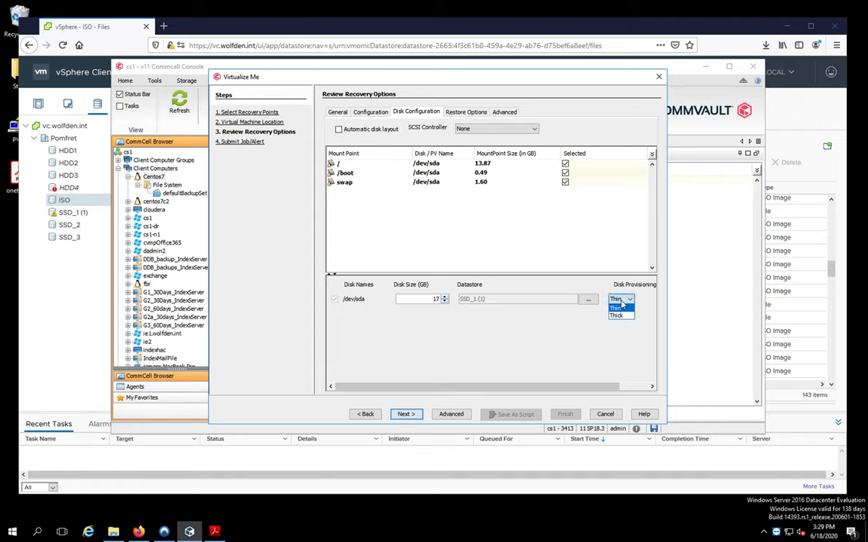
{"action": "left_click", "coordinate": [615, 299]}
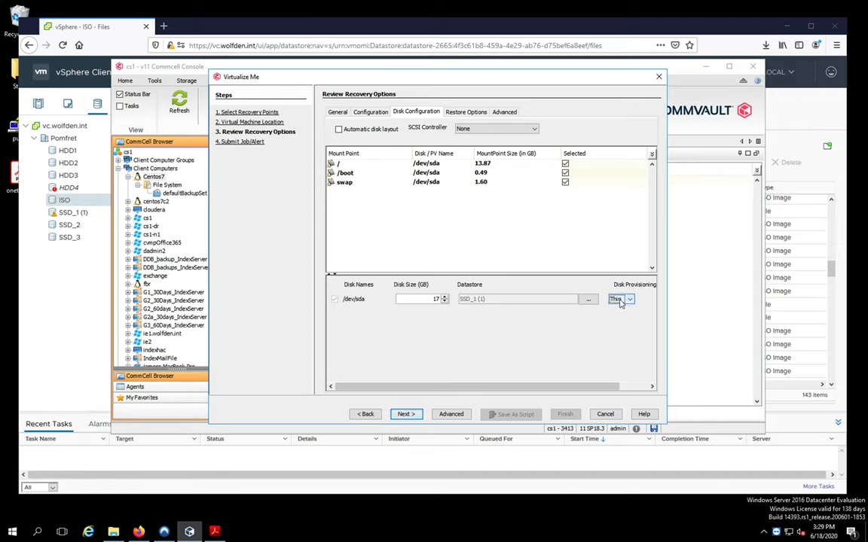
{"action": "left_click", "coordinate": [629, 299]}
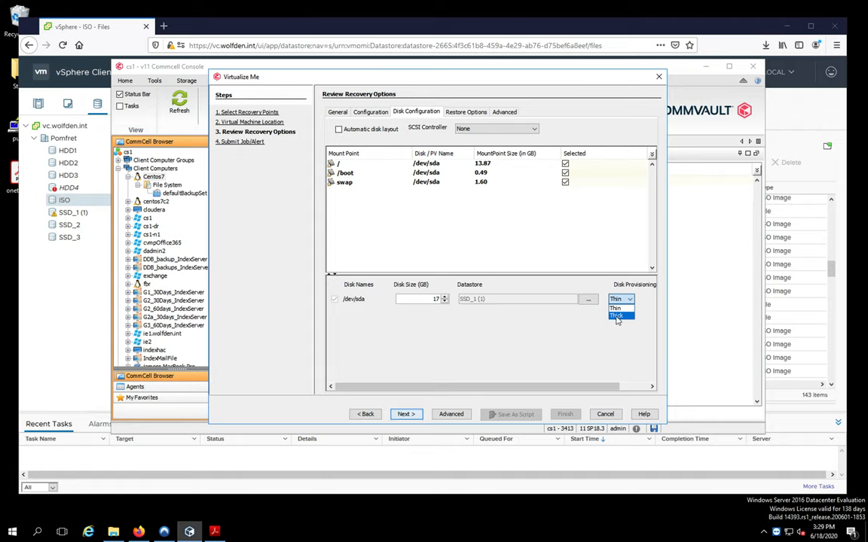
{"action": "left_click", "coordinate": [618, 307]}
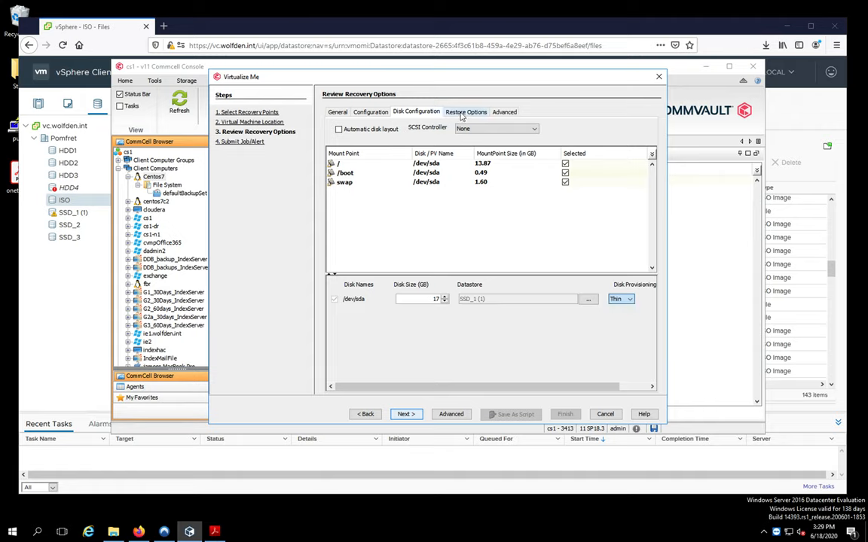
- Check that Power on VM stays enabled and Clone Machine stays unticked on the Advanced tab
{"action": "left_click", "coordinate": [466, 112]}
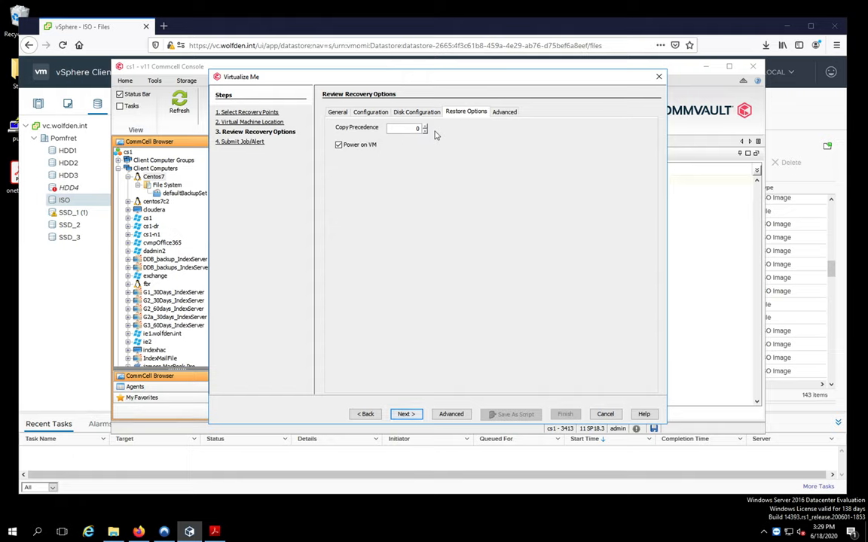
{"action": "left_click", "coordinate": [403, 128]}
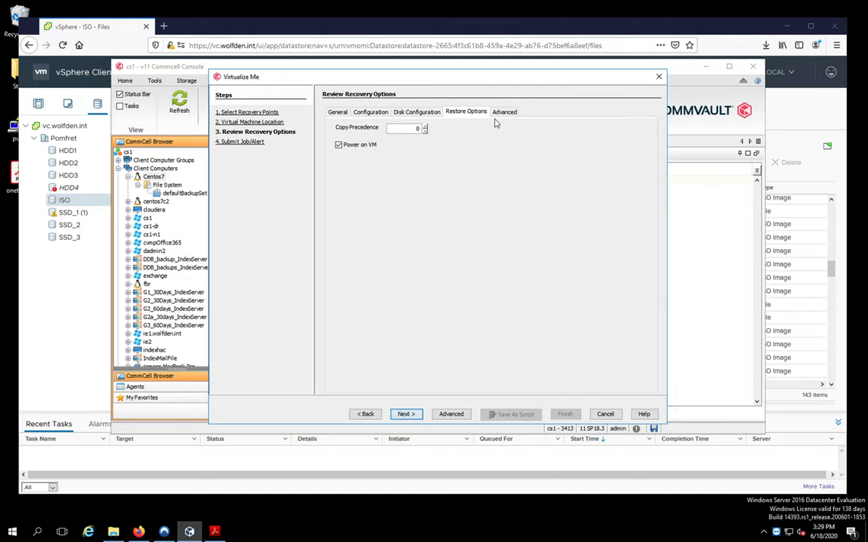
{"action": "left_click", "coordinate": [504, 112]}
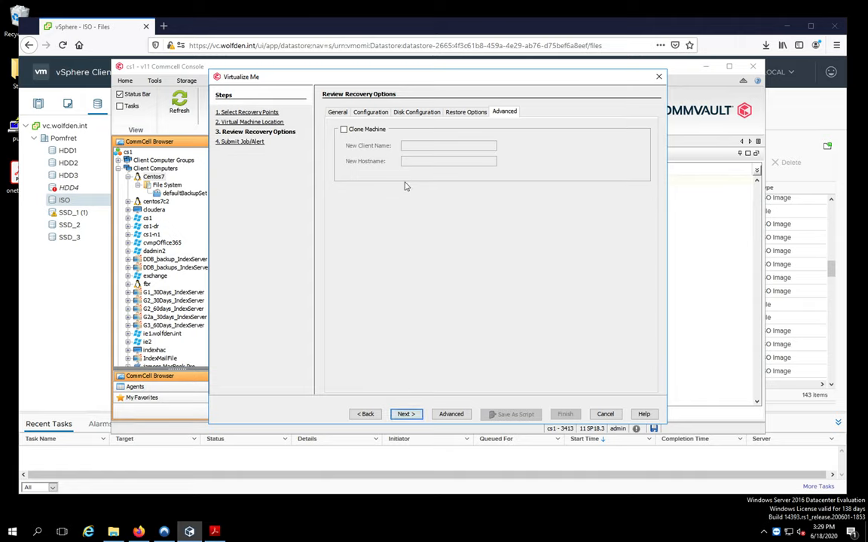
{"action": "mouse_move", "coordinate": [358, 246]}
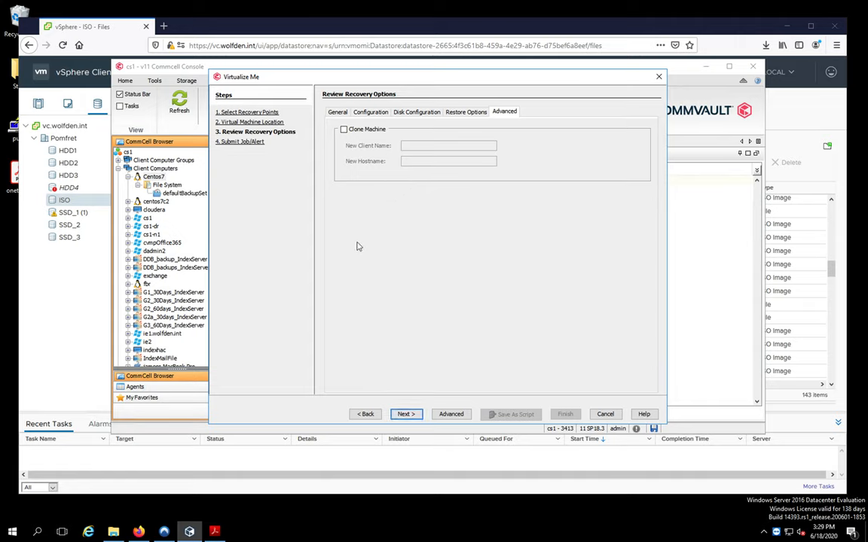
{"action": "mouse_move", "coordinate": [387, 380]}
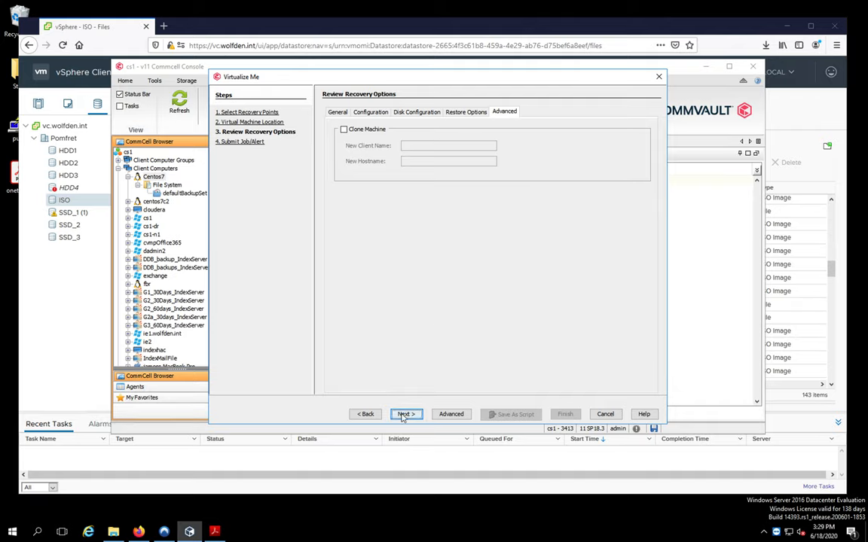
- Submit the Centos7 VirtualizeMe job with Immediate scheduling and finish the wizard
{"action": "left_click", "coordinate": [406, 414]}
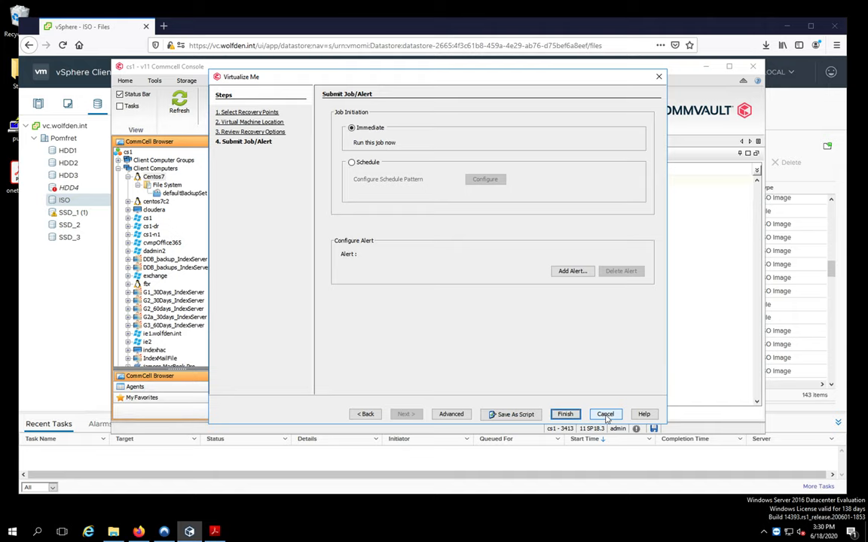
{"action": "left_click", "coordinate": [605, 413]}
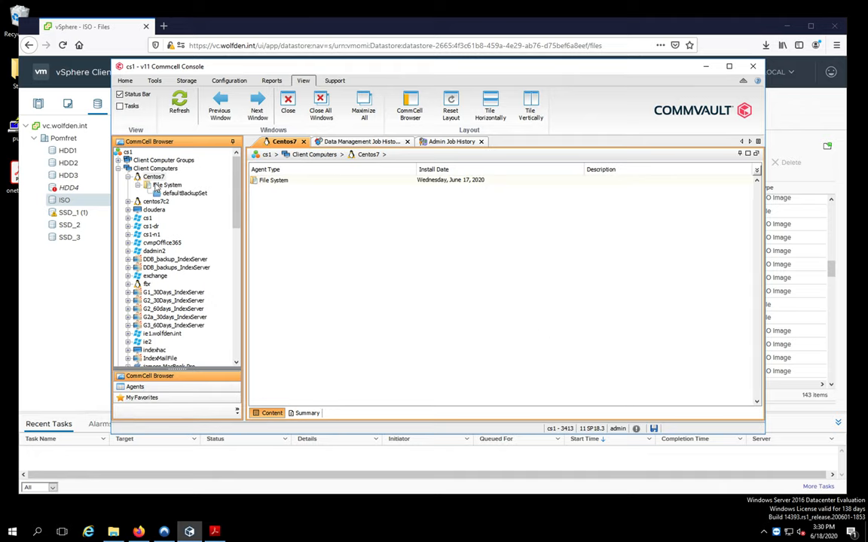
{"action": "mouse_move", "coordinate": [157, 179]}
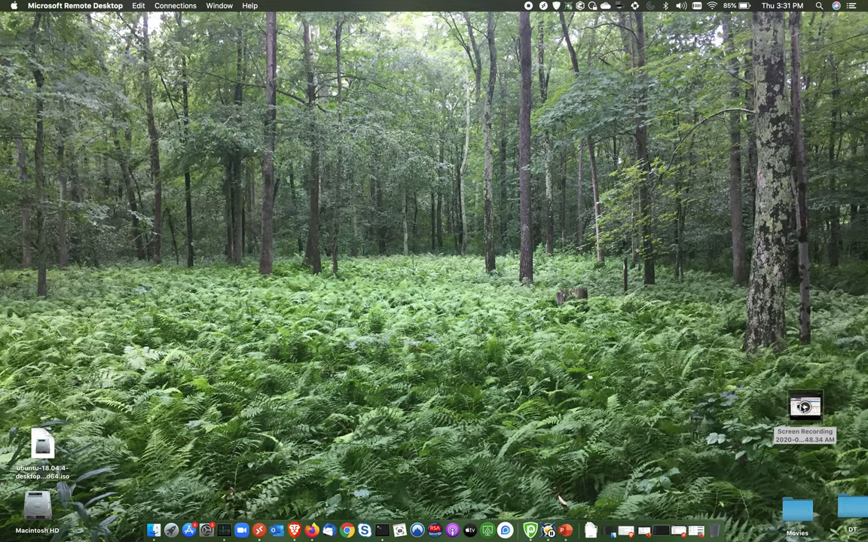
- Open the saved screen recording and play it from the Centos7 Admin Job History
{"action": "left_click", "coordinate": [805, 407]}
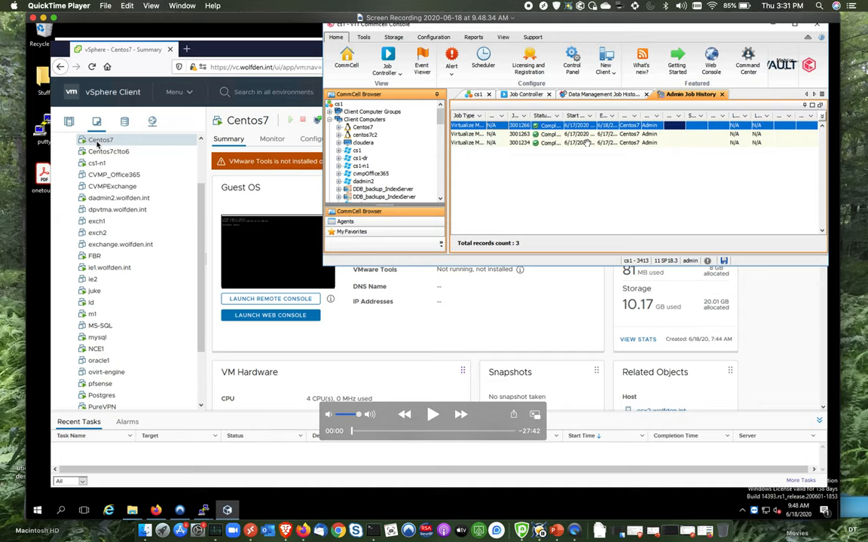
{"action": "mouse_move", "coordinate": [98, 143]}
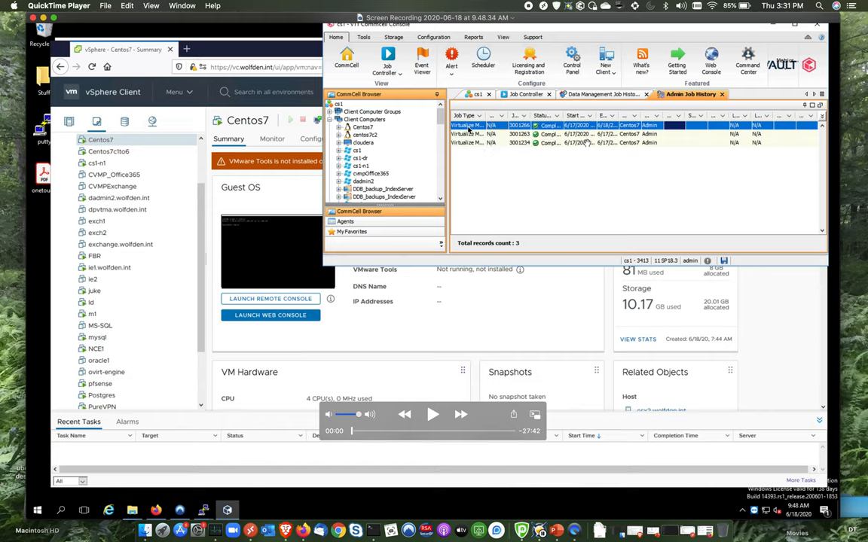
{"action": "mouse_move", "coordinate": [468, 131]}
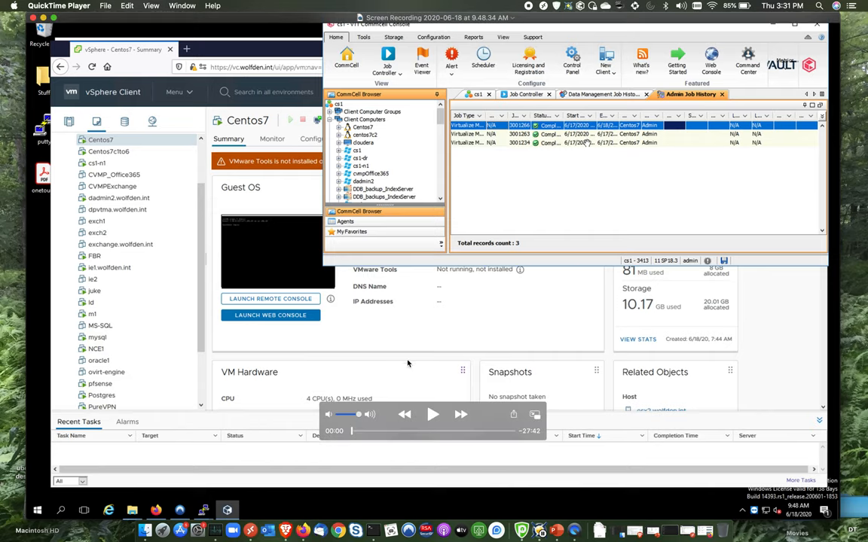
{"action": "mouse_move", "coordinate": [432, 418]}
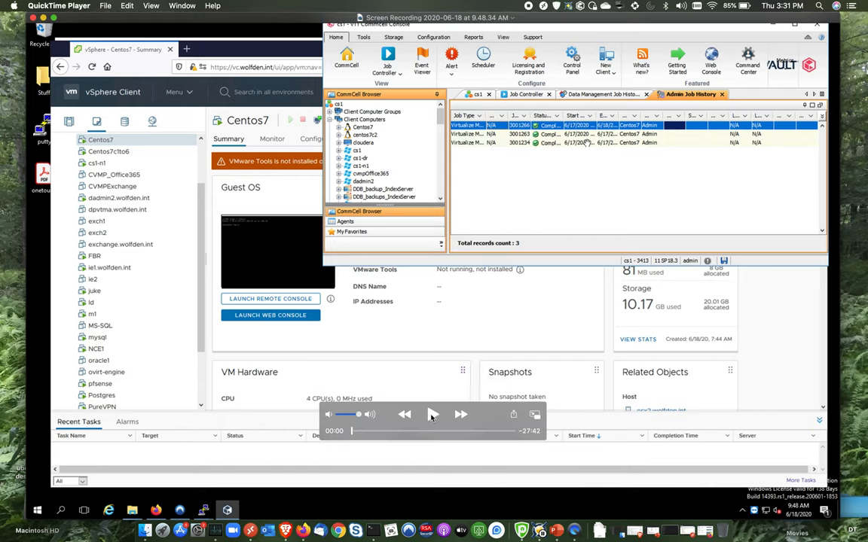
{"action": "left_click", "coordinate": [432, 414]}
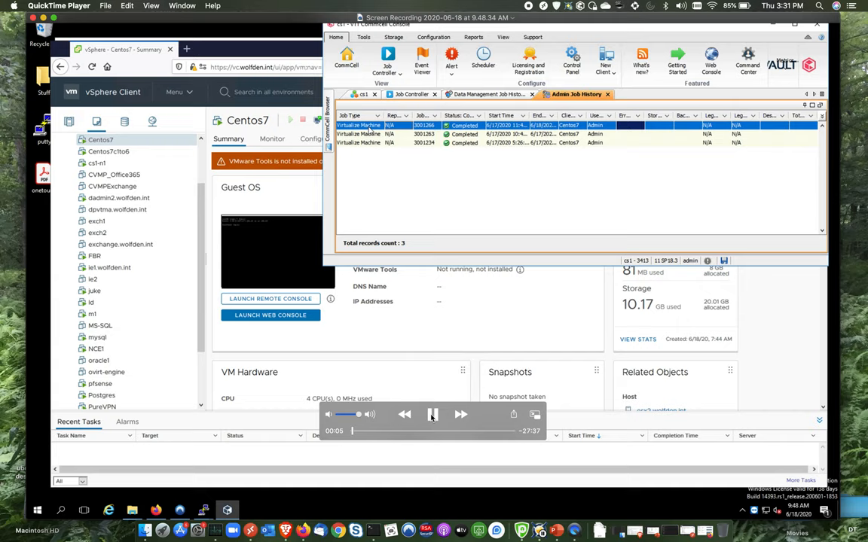
- Play the recording to the Review Recovery Options page showing CommServe cs1 and client group Pomfret
{"action": "right_click", "coordinate": [358, 125]}
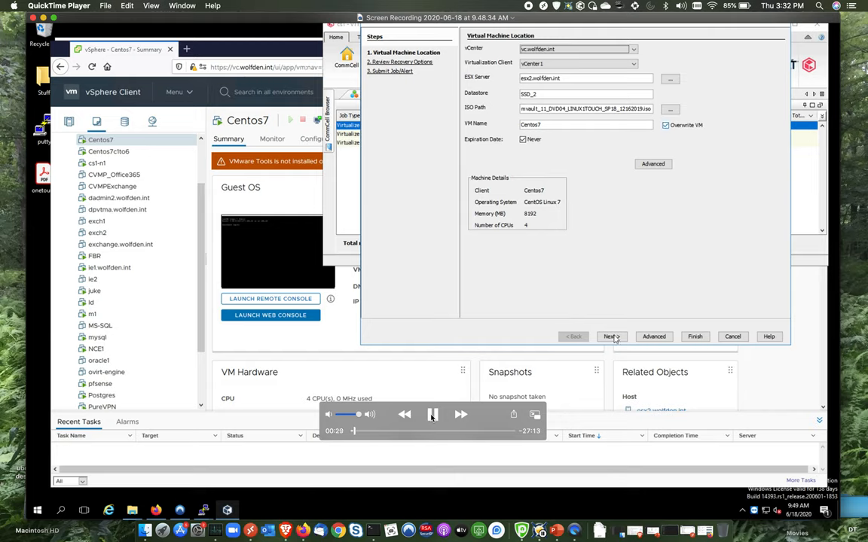
{"action": "left_click", "coordinate": [610, 337]}
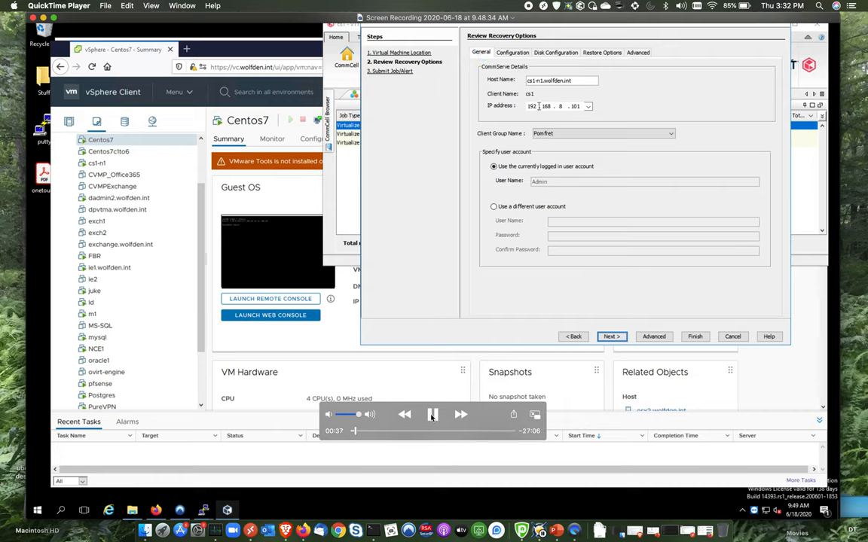
- Play through the Configuration tab review: 4 CPUs, 8,192 MB, DNS wolfden.int, NIC 192.168.8.244
{"action": "left_click", "coordinate": [600, 133]}
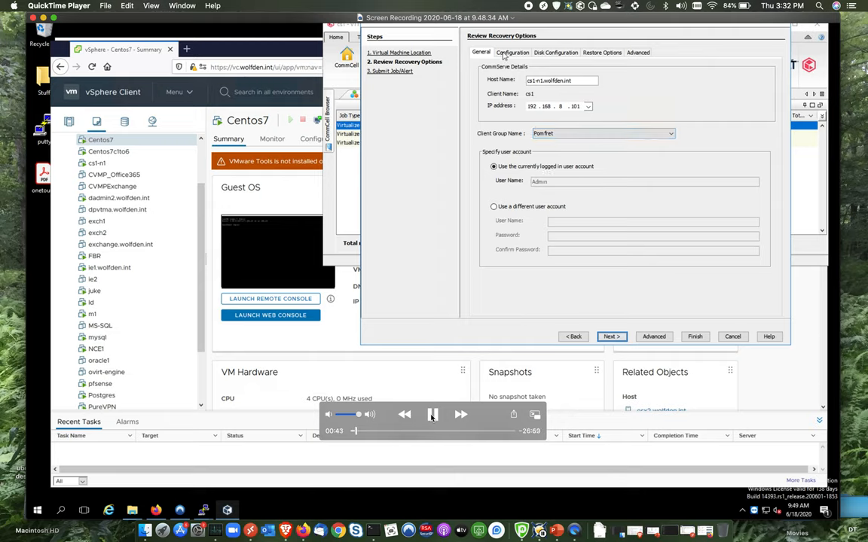
{"action": "left_click", "coordinate": [513, 52]}
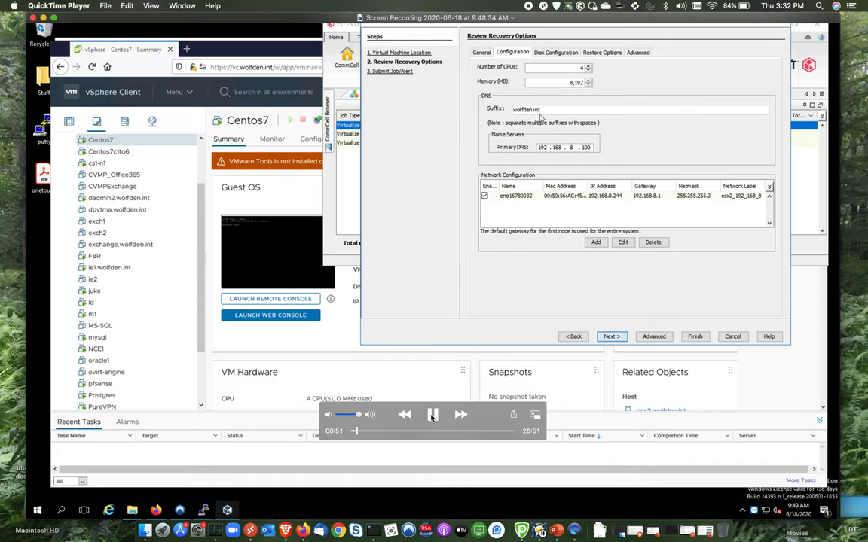
{"action": "mouse_move", "coordinate": [570, 203]}
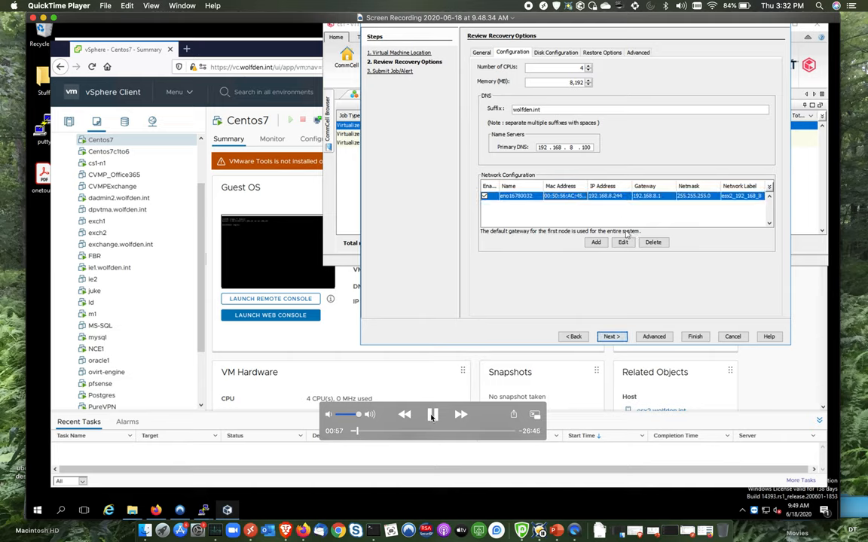
{"action": "left_click", "coordinate": [623, 242]}
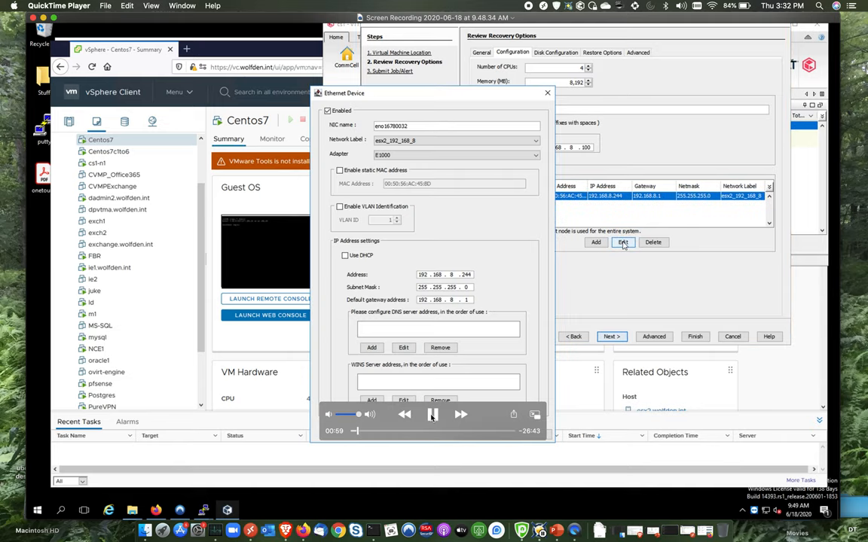
{"action": "left_click", "coordinate": [456, 141]}
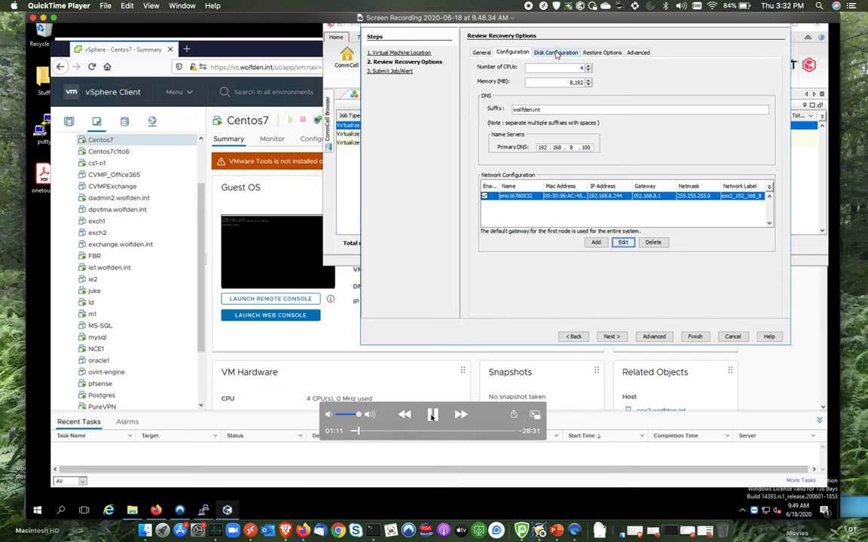
- Play through the Disk, Restore Options and Advanced tabs to the running Provision VM job
{"action": "left_click", "coordinate": [556, 52]}
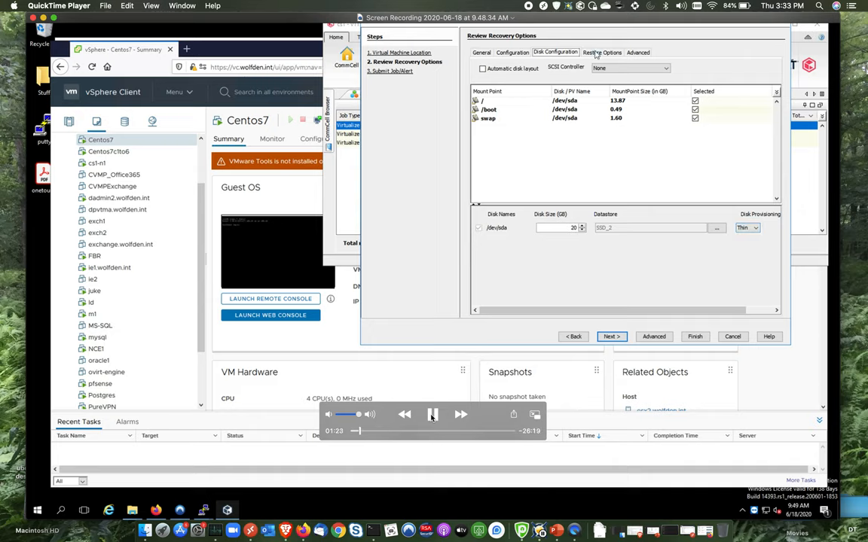
{"action": "left_click", "coordinate": [602, 52]}
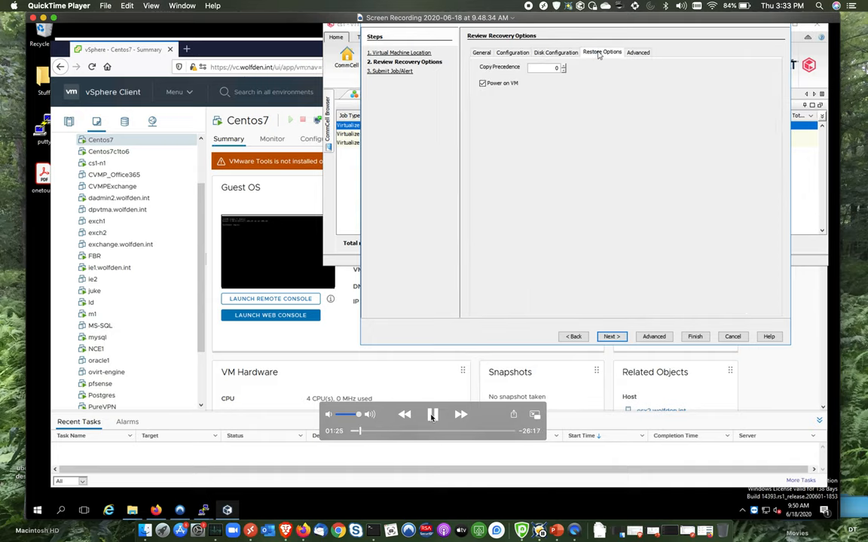
{"action": "left_click", "coordinate": [638, 52]}
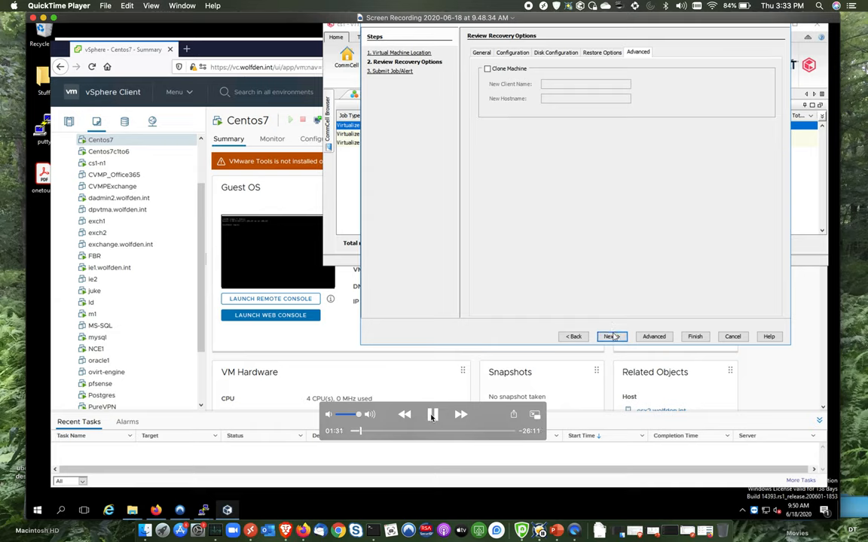
{"action": "left_click", "coordinate": [610, 337]}
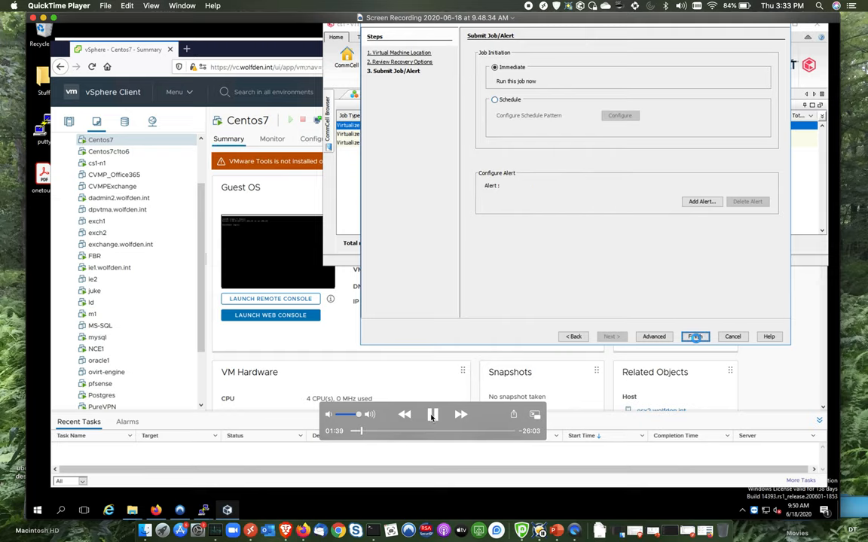
{"action": "left_click", "coordinate": [694, 337]}
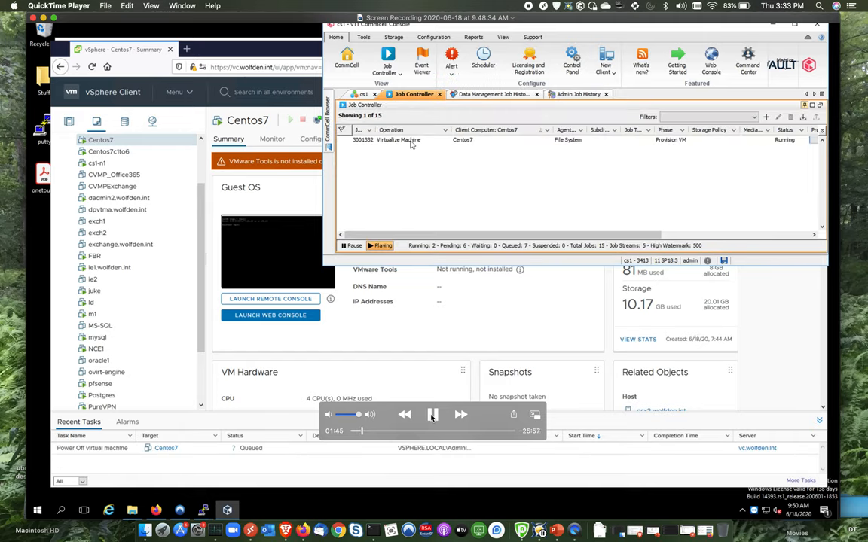
- Play on until vSphere's Reconfigure virtual machine task completes and the job waits in Configuration
{"action": "left_click", "coordinate": [407, 139]}
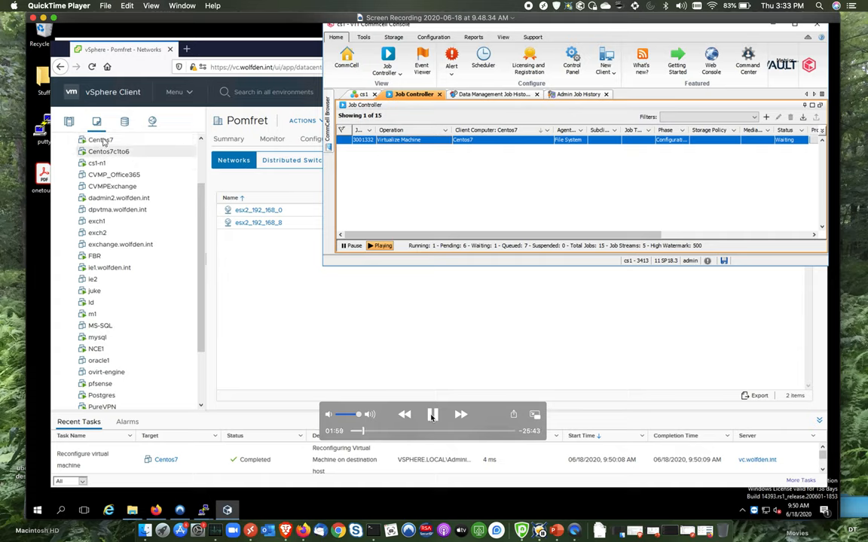
- Play until the Centos7 VM is Powered On and its console shows the YaST2 installation progress
{"action": "left_click", "coordinate": [100, 139]}
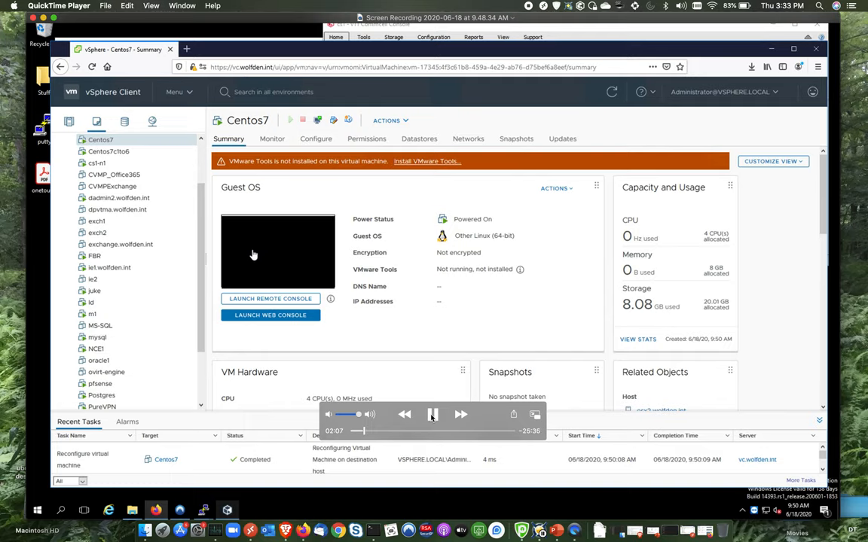
{"action": "left_click", "coordinate": [270, 315]}
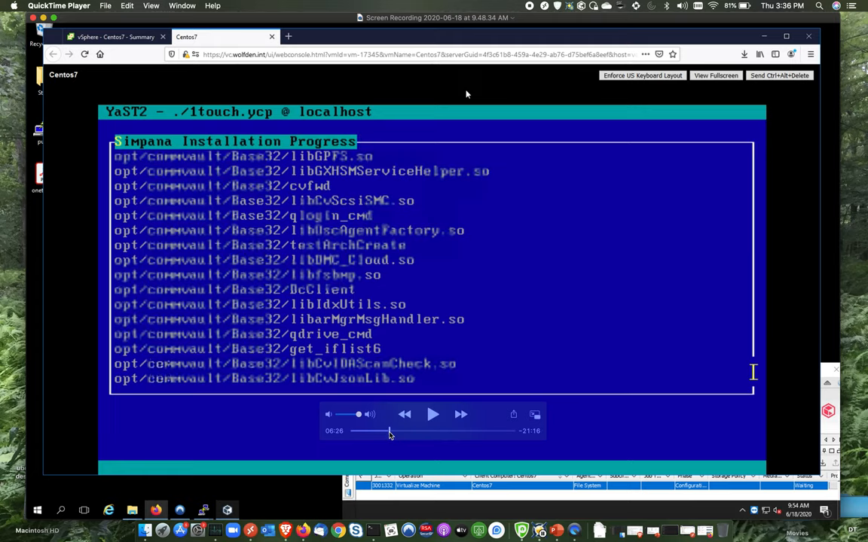
- Skip ahead through playback until YaST2 shows step 7, 'Recreating initrd ...'
{"action": "left_click", "coordinate": [433, 414]}
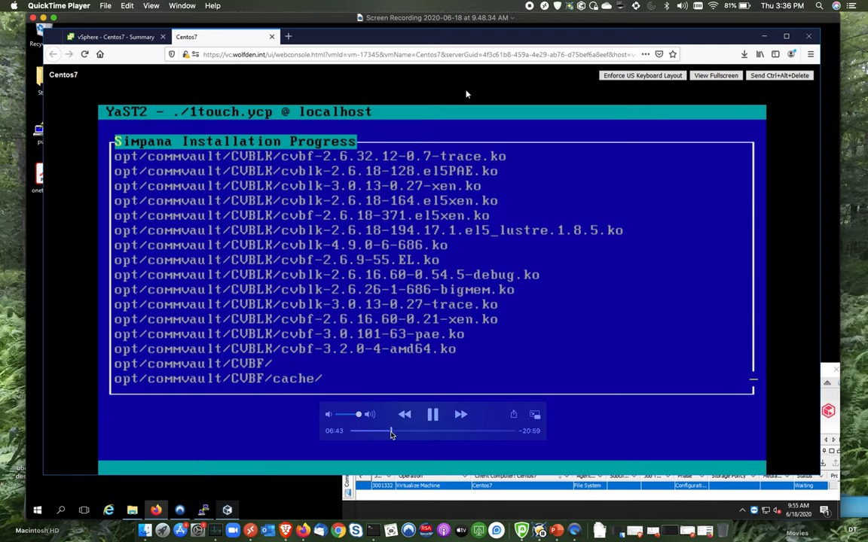
{"action": "left_click", "coordinate": [432, 414]}
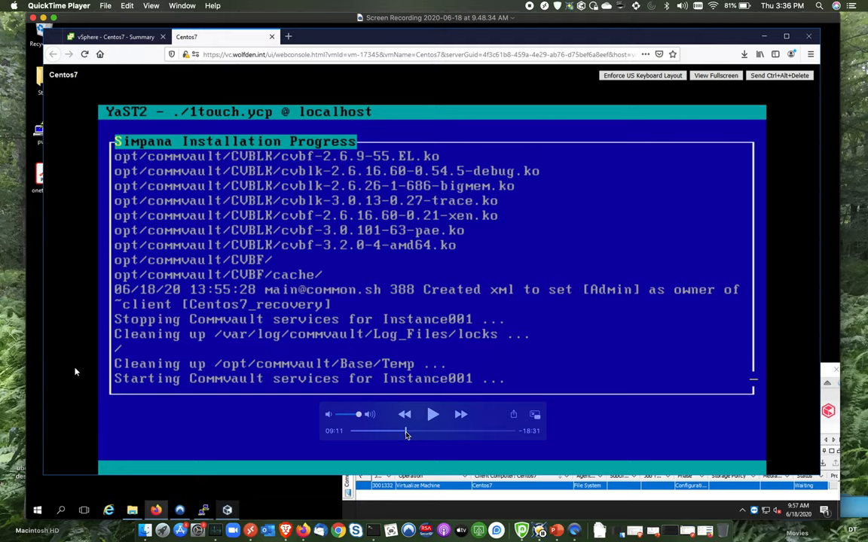
{"action": "left_click", "coordinate": [434, 414]}
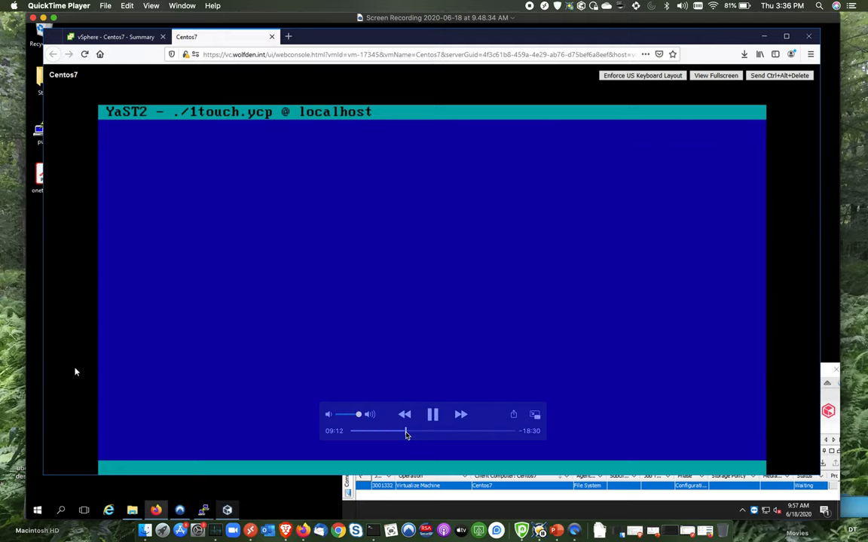
{"action": "left_click", "coordinate": [432, 414]}
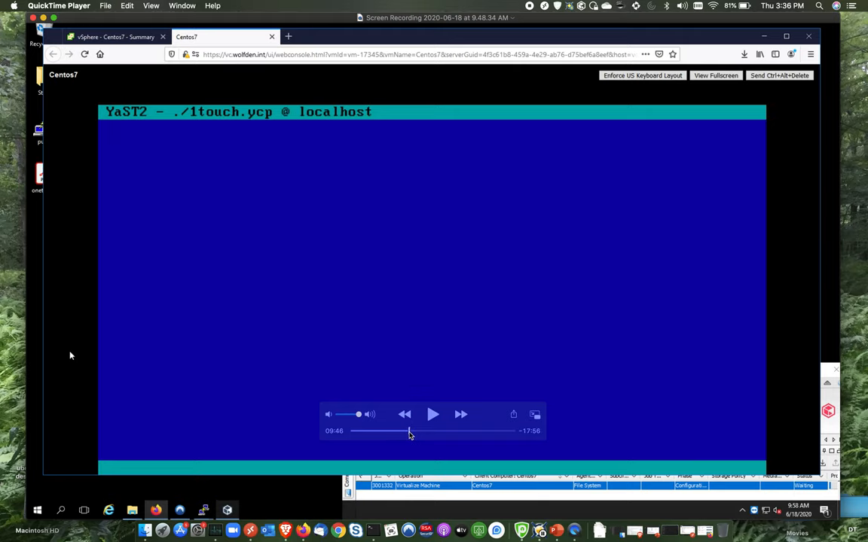
{"action": "left_click", "coordinate": [432, 415]}
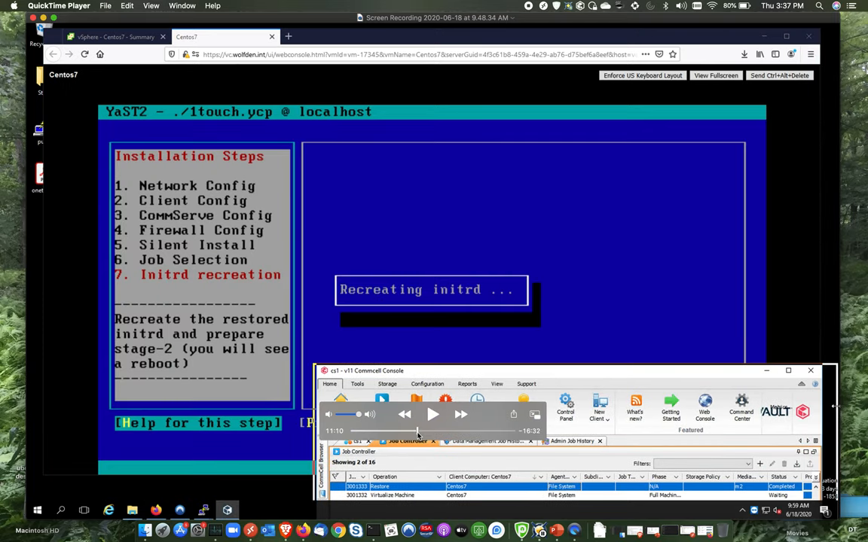
- Watch 'Preparing for kernel kexec' appear as the VM reboots into kernel boot messages
{"action": "left_click", "coordinate": [432, 414]}
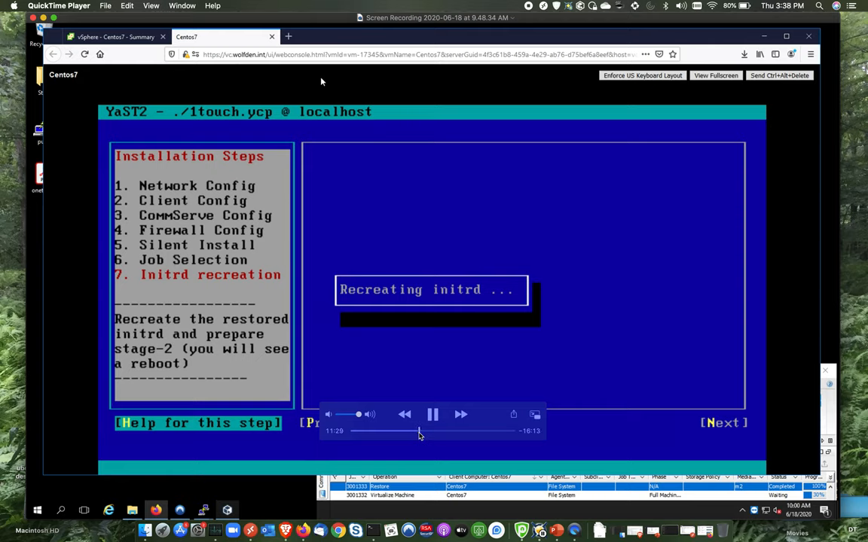
{"action": "left_click", "coordinate": [432, 414]}
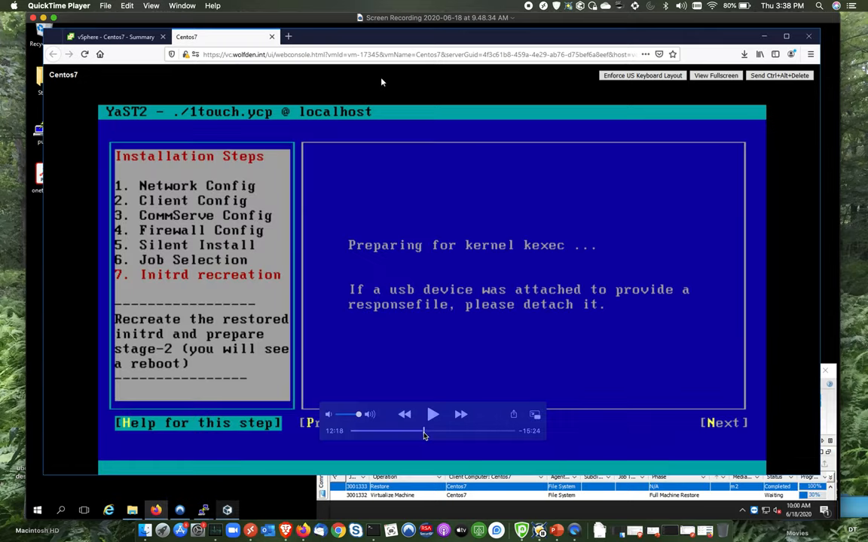
{"action": "left_click", "coordinate": [433, 414]}
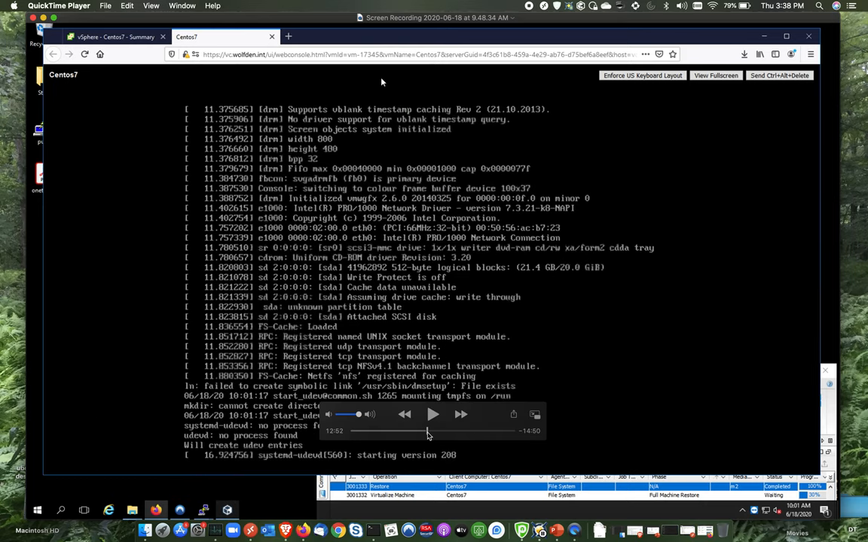
- Wait while the Simpana installer at 192.168.8.244 restores CommVault registry files and starts services
{"action": "left_click", "coordinate": [433, 415]}
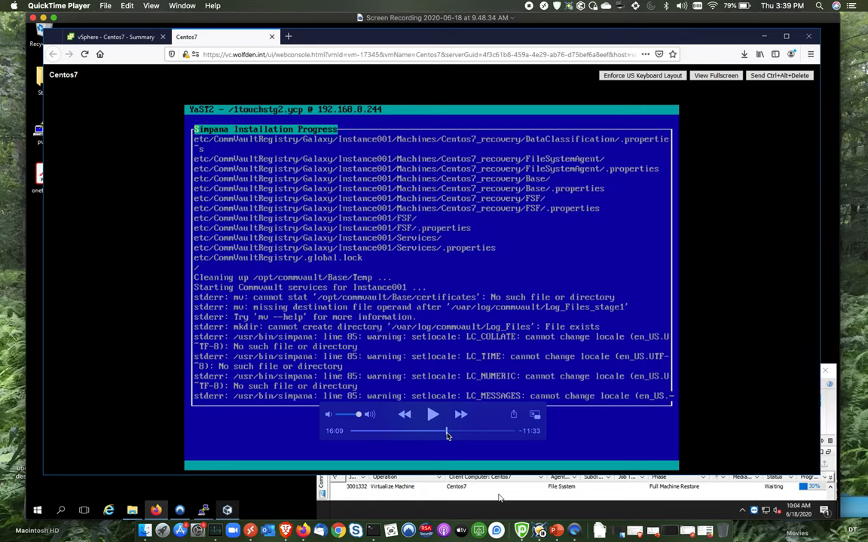
- Follow the Simpana Installation Progress log until the Formatting disks message appears
{"action": "left_click", "coordinate": [434, 415]}
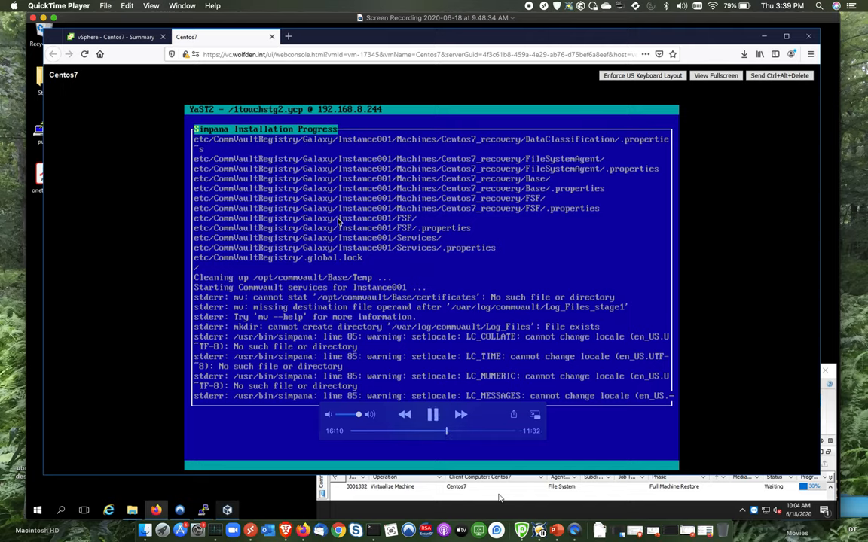
{"action": "mouse_move", "coordinate": [258, 294]}
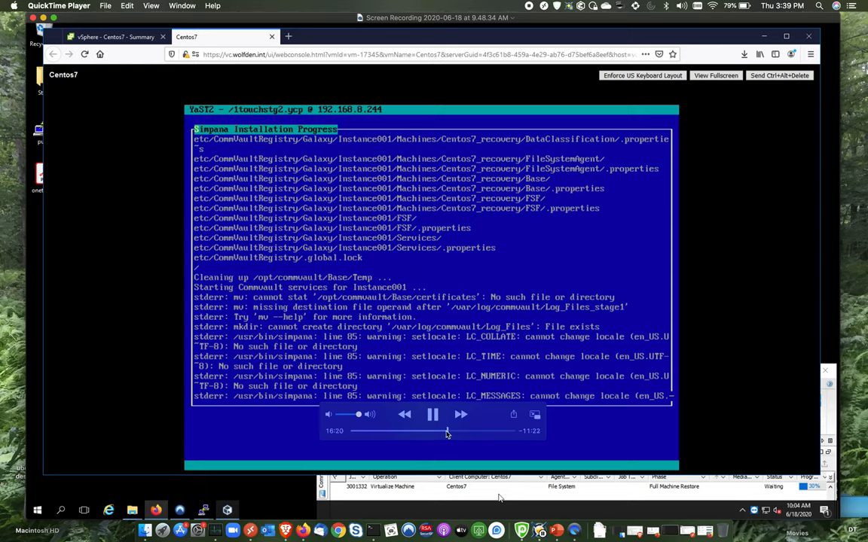
{"action": "left_click", "coordinate": [432, 415]}
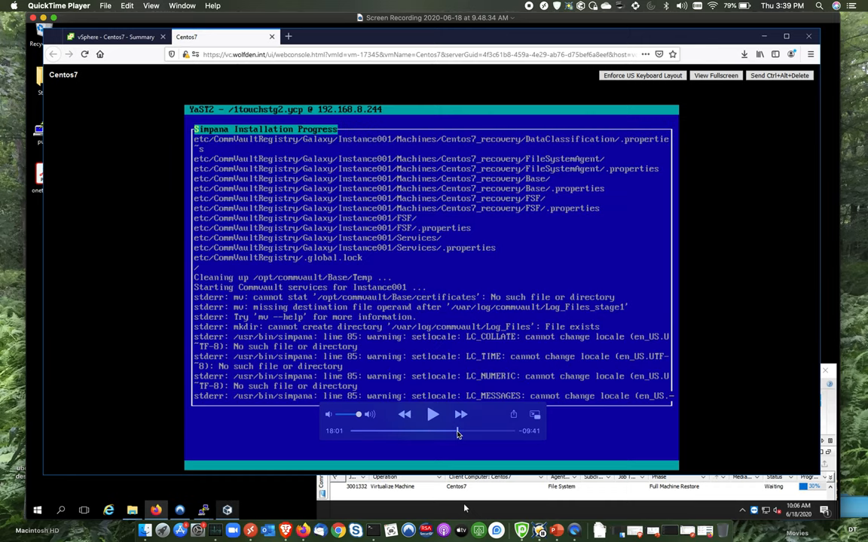
{"action": "left_click", "coordinate": [432, 414]}
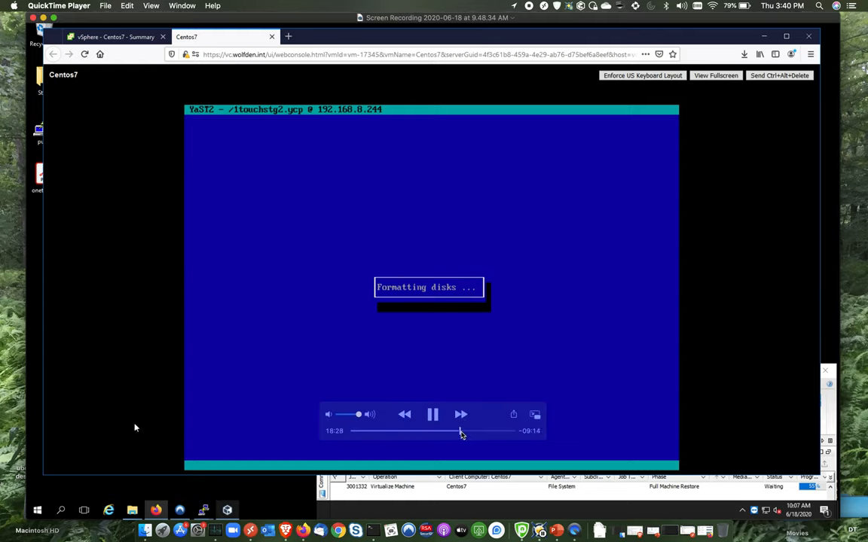
- Keep watching the YaST2 console until it shows Performing post restore actions
{"action": "left_click", "coordinate": [432, 414]}
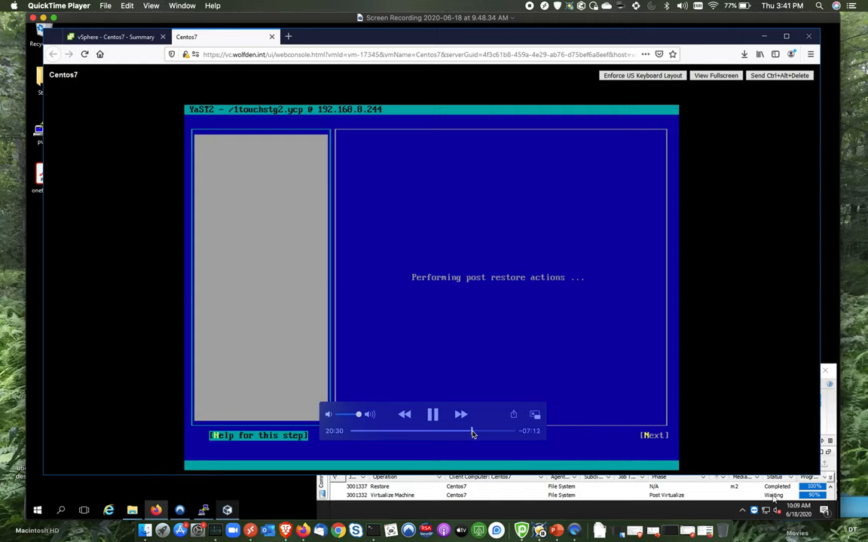
- Wait for the restore to finish and reach the CentOS Linux 7 localhost login prompt
{"action": "left_click", "coordinate": [433, 414]}
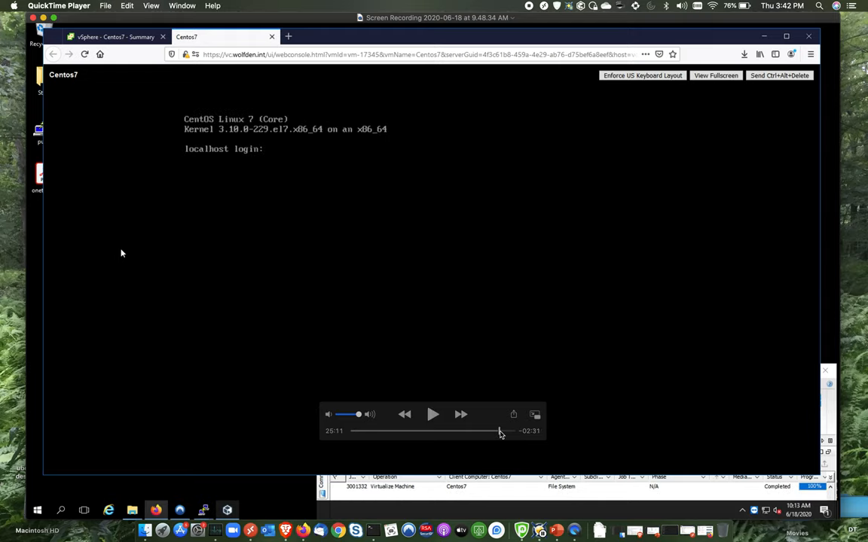
- Log in as root on the recovered CentOS 7 console
{"action": "left_click", "coordinate": [433, 414]}
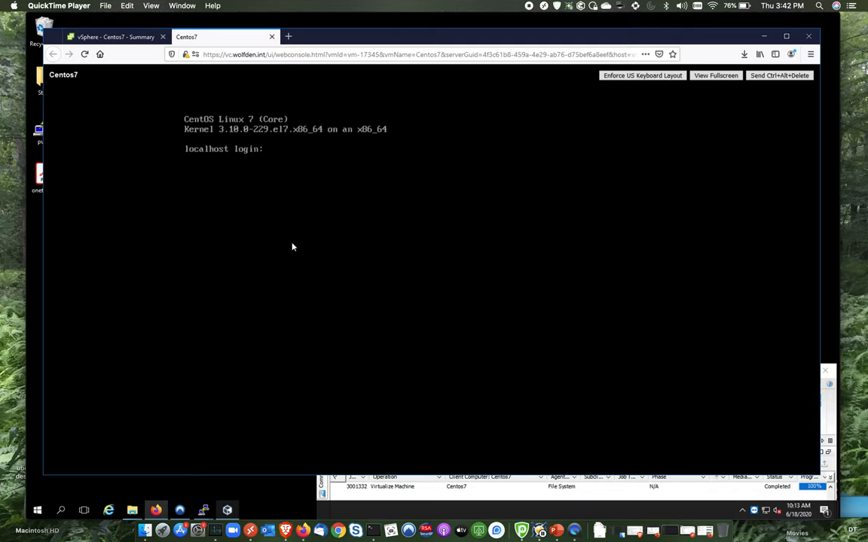
{"action": "type", "text": "r"}
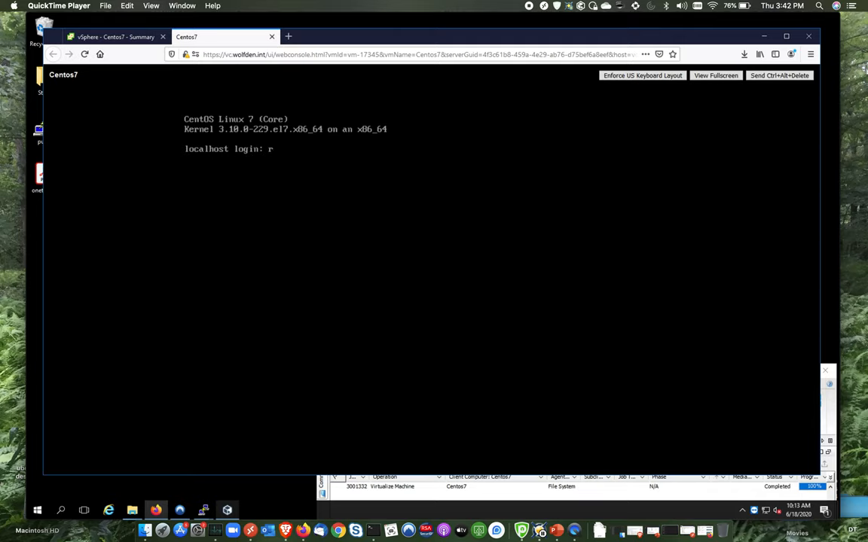
{"action": "type", "text": "oot"}
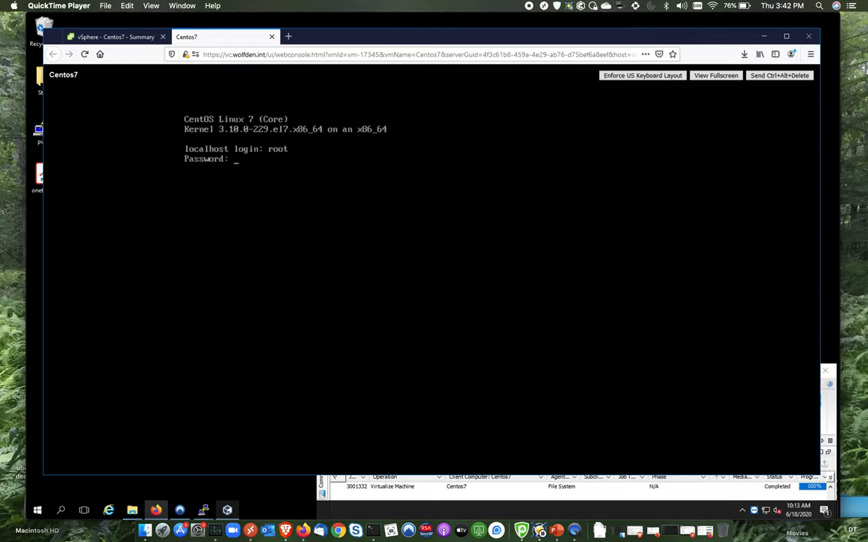
{"action": "key", "text": "Return"}
{"action": "type", "text": "w"}
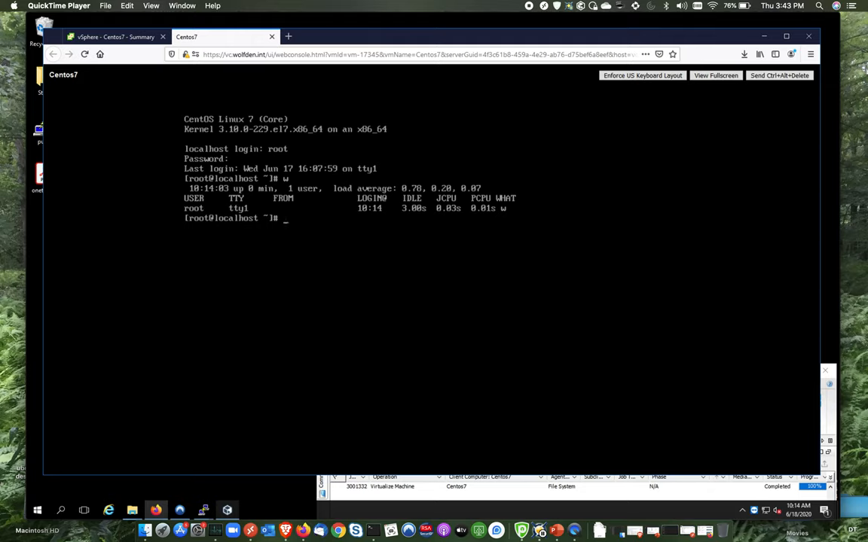
- Shut down the VM with init 0 and return to the Centos7 summary
{"action": "type", "text": "init"}
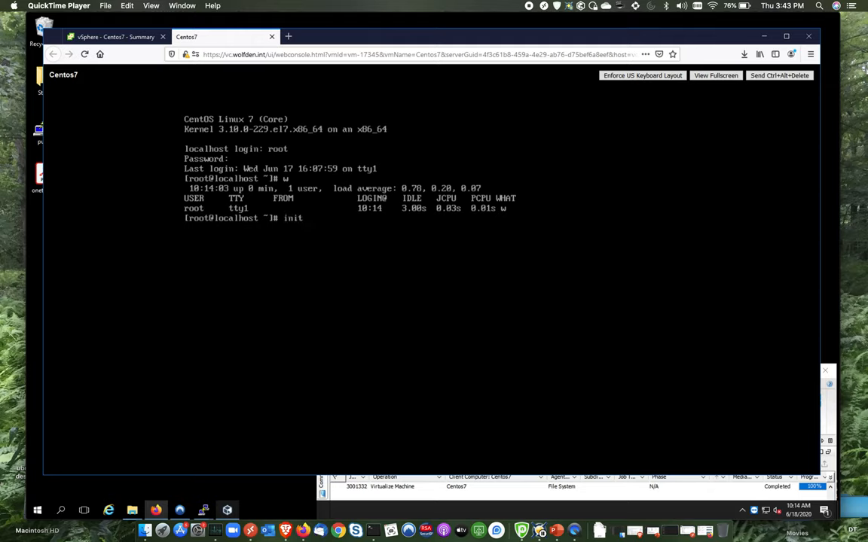
{"action": "type", "text": "0"}
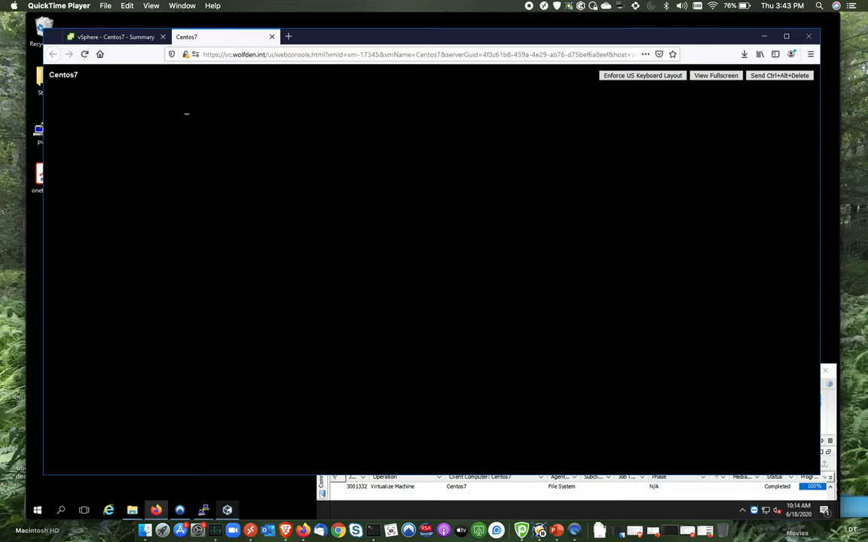
{"action": "left_click", "coordinate": [113, 36]}
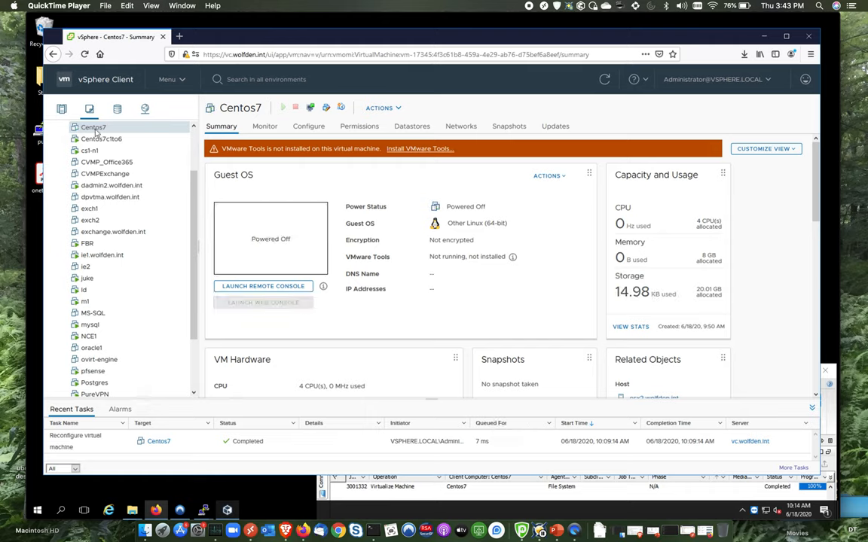
- Power on Centos7 from its inventory Power menu and launch the web console
{"action": "right_click", "coordinate": [93, 127]}
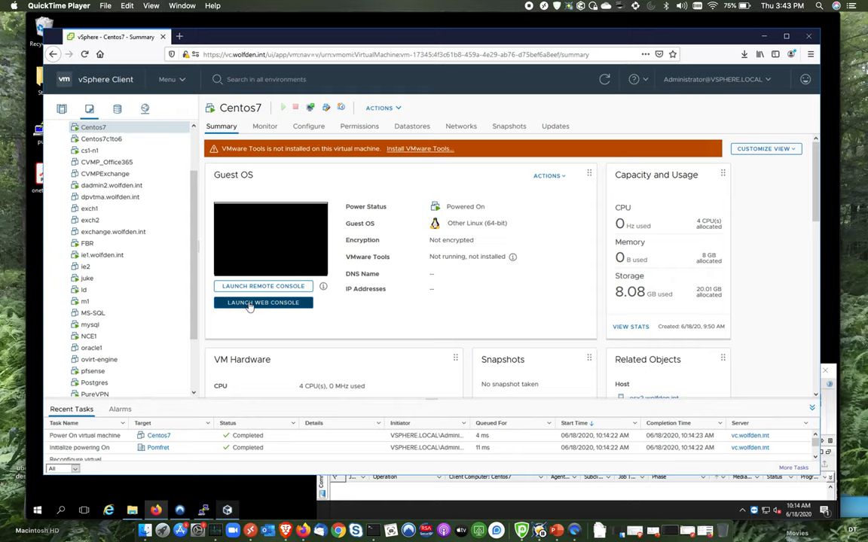
{"action": "left_click", "coordinate": [263, 302]}
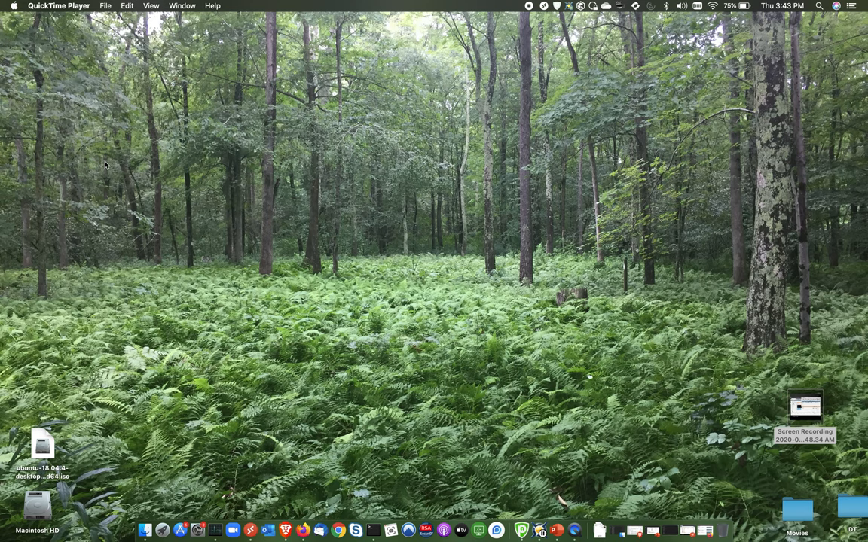
{"action": "mouse_move", "coordinate": [250, 531]}
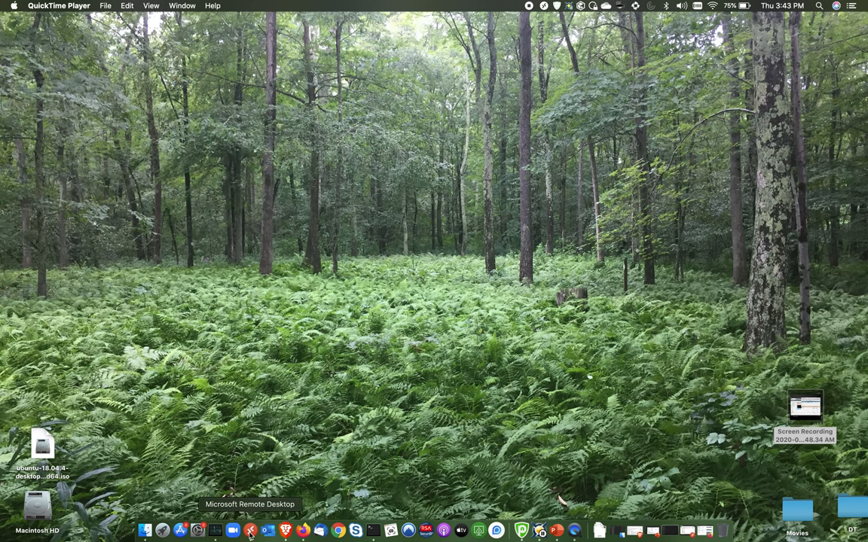
- Switch to Microsoft Remote Desktop, then bring Adobe Acrobat's onetouch.pdf forward
{"action": "left_click", "coordinate": [250, 532]}
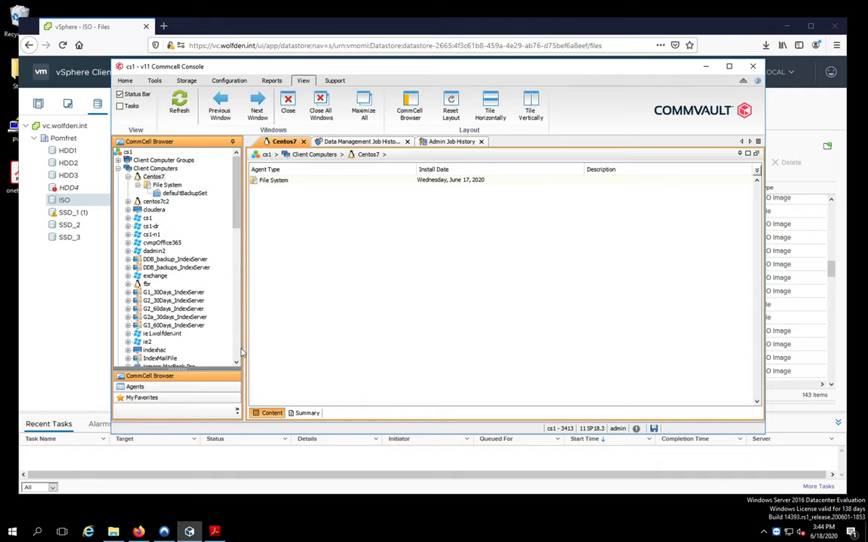
{"action": "left_click", "coordinate": [215, 532]}
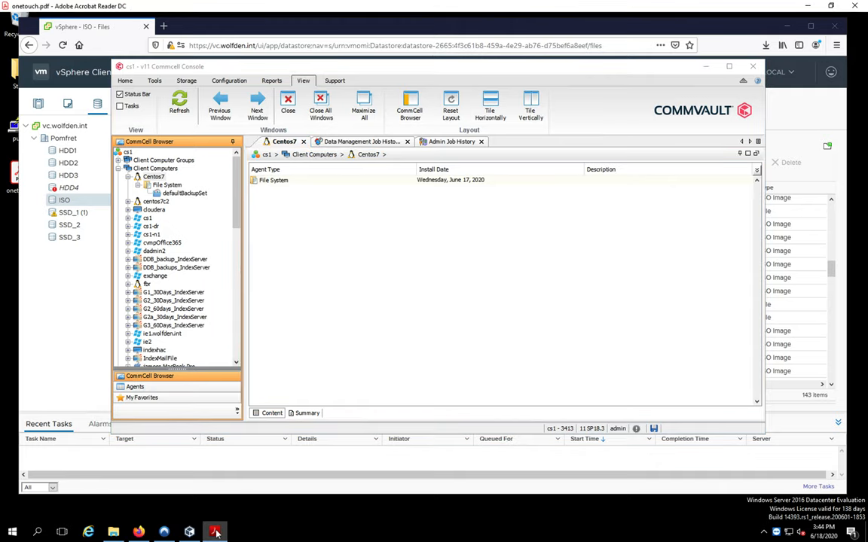
- Display onetouch.pdf page 2, the DataPivot Demo Environment 1-touch recovery overview
{"action": "left_click", "coordinate": [215, 533]}
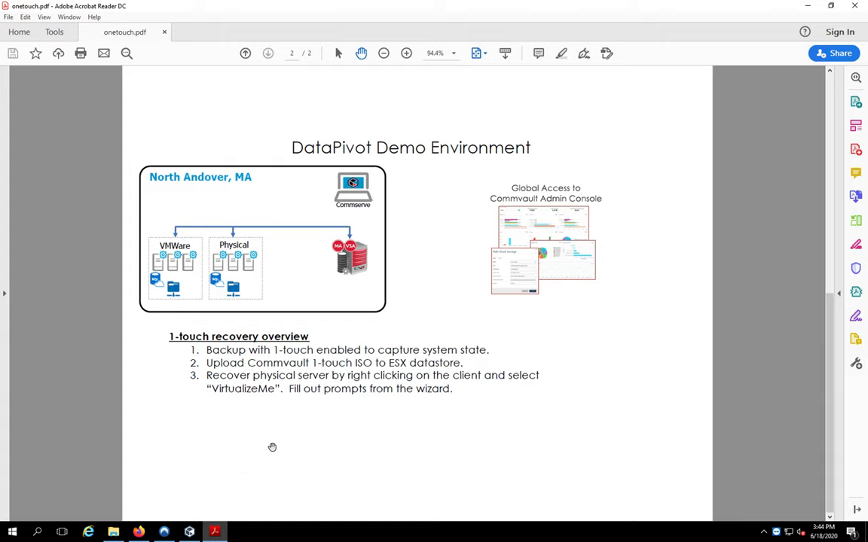
{"action": "mouse_move", "coordinate": [235, 358]}
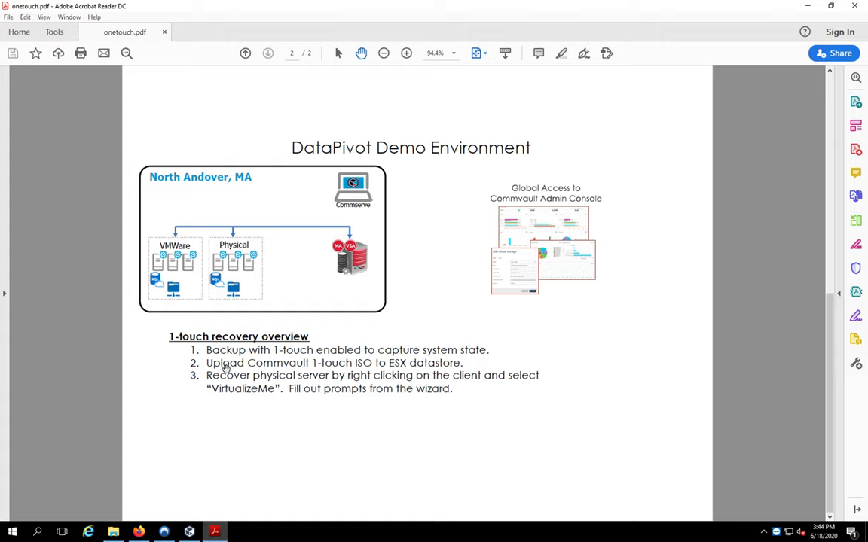
{"action": "mouse_move", "coordinate": [236, 381]}
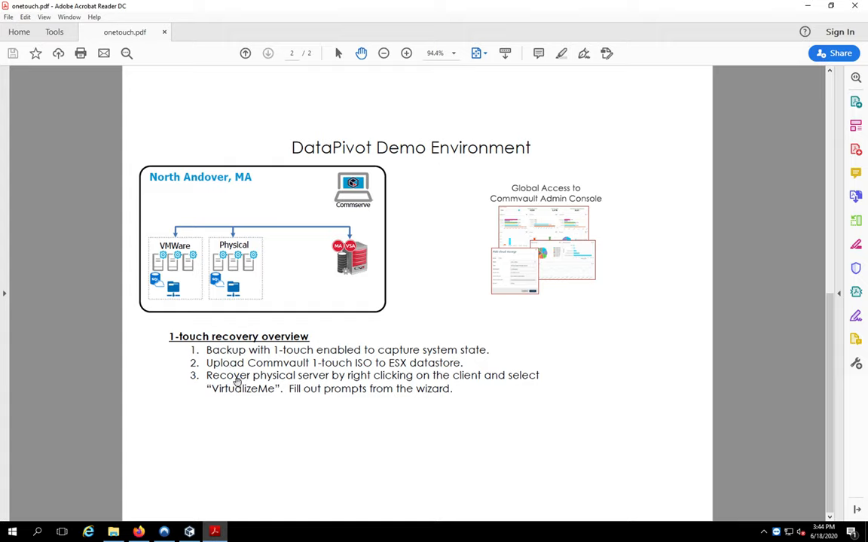
{"action": "mouse_move", "coordinate": [241, 403]}
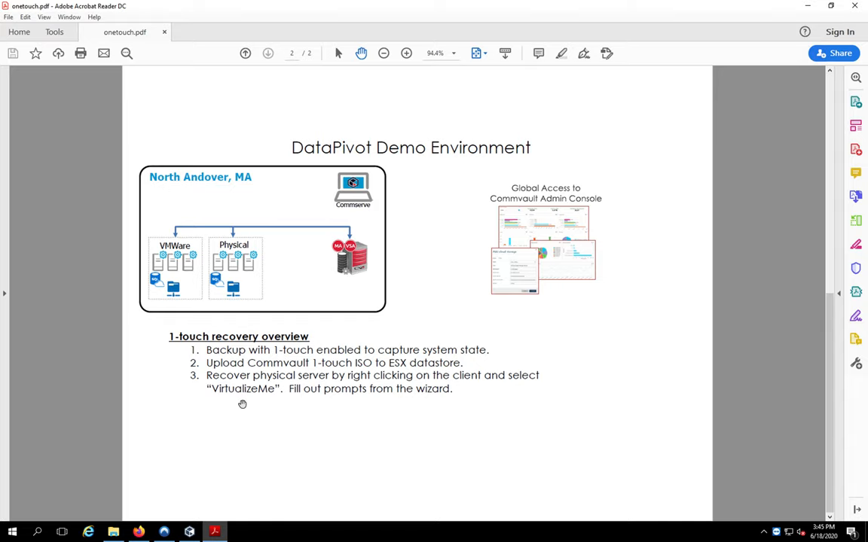
{"action": "mouse_move", "coordinate": [793, 121]}
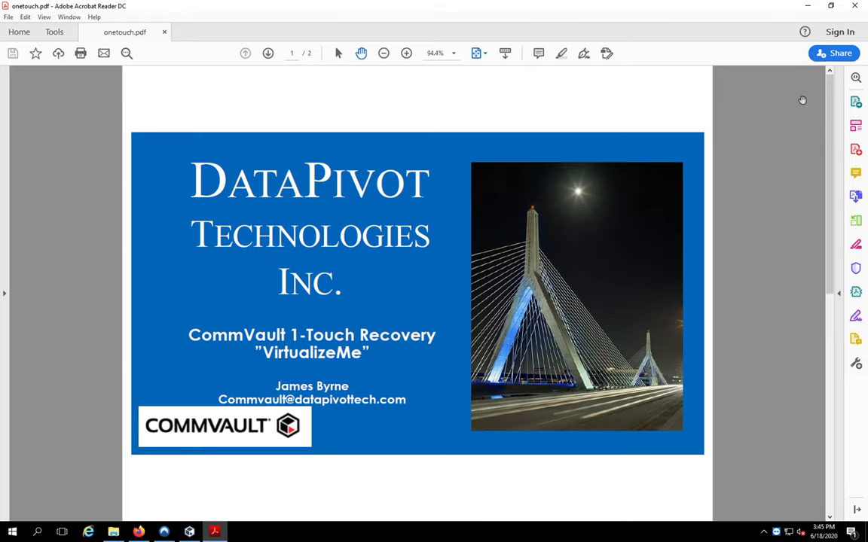
{"action": "mouse_move", "coordinate": [767, 142]}
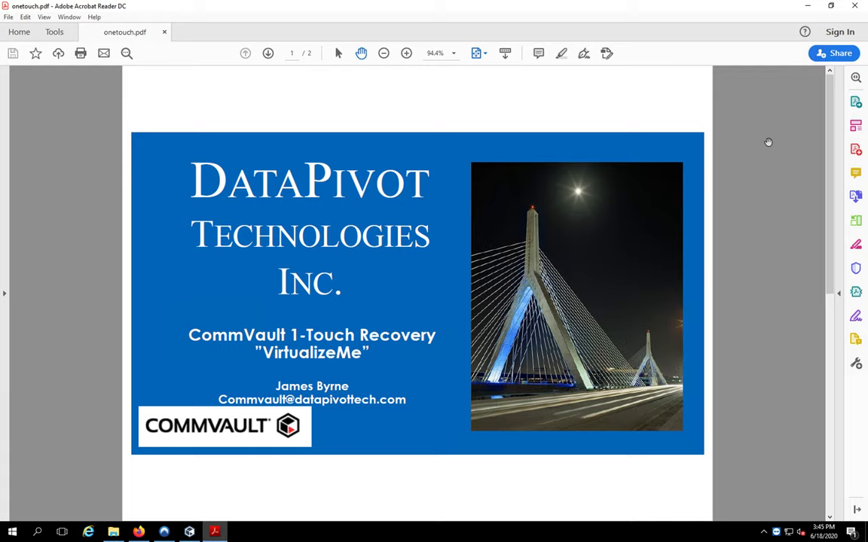